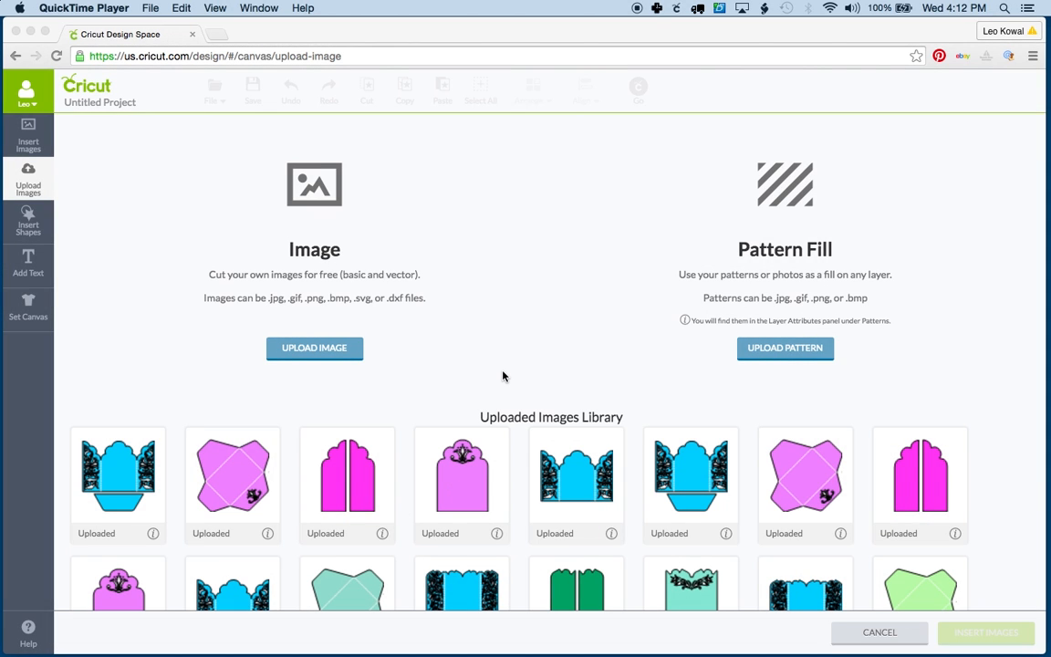
# - Scroll the uploaded images library and choose the pink two-panel arch design
pyautogui.scroll(-3)
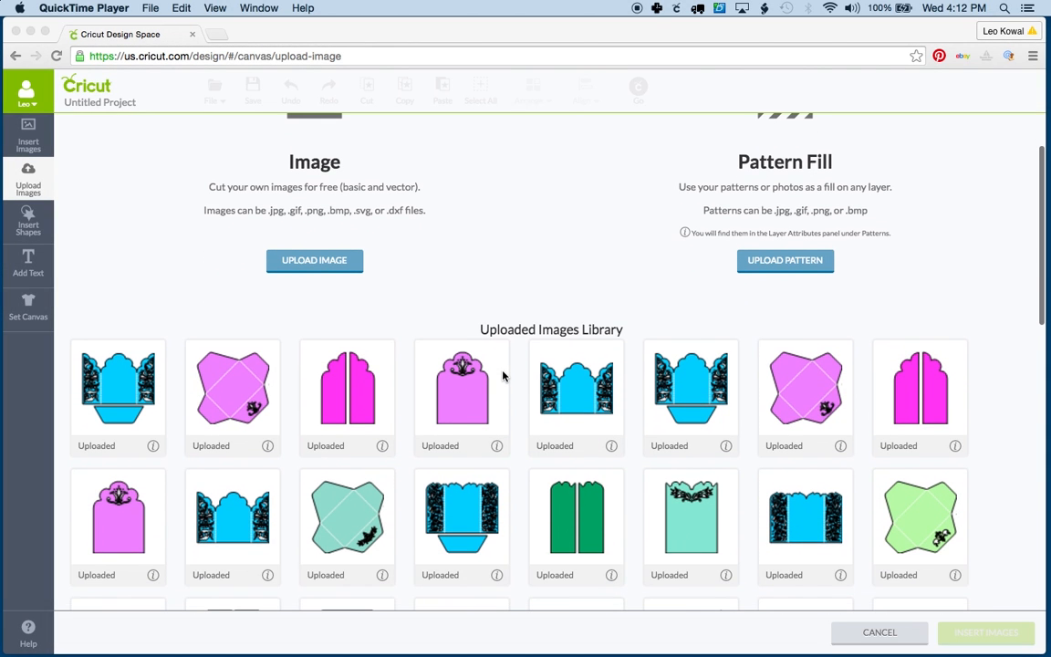
pyautogui.scroll(-3)
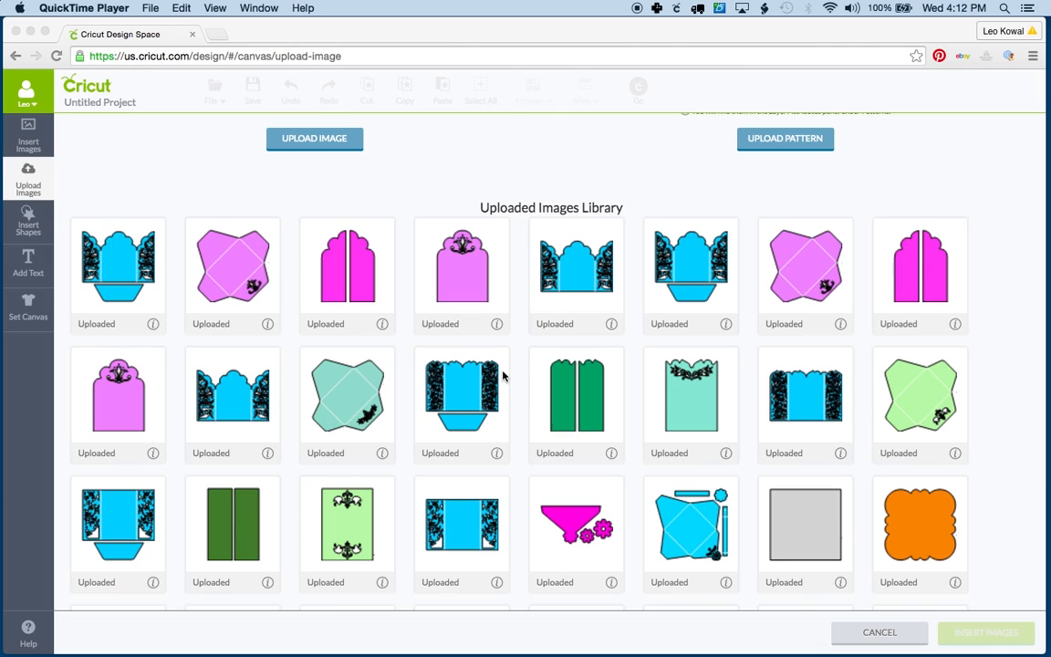
pyautogui.moveTo(387, 279)
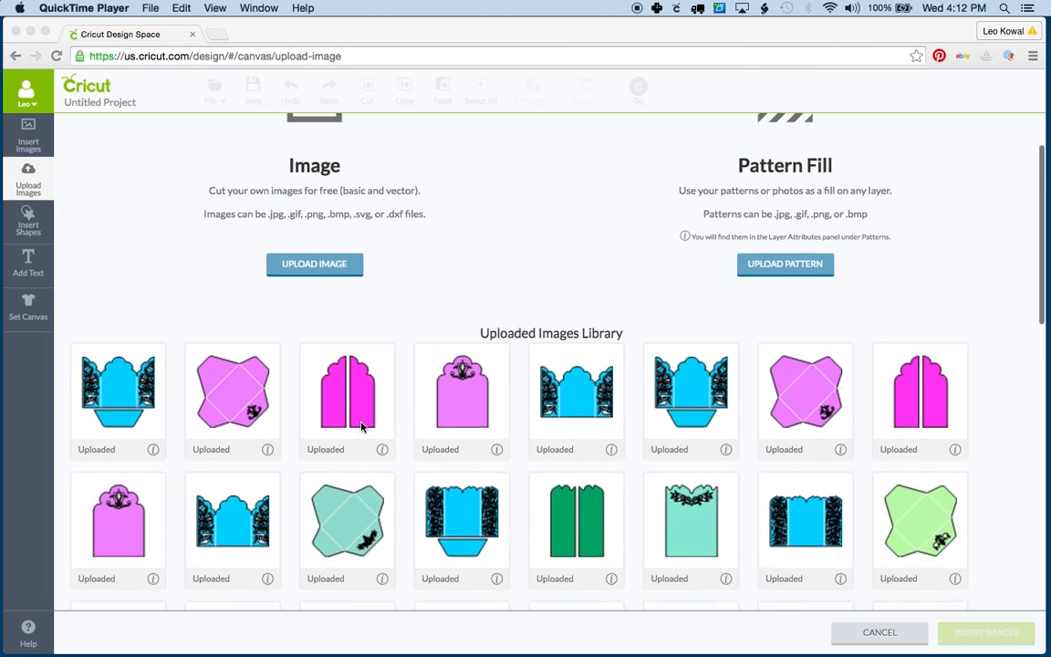
pyautogui.scroll(3)
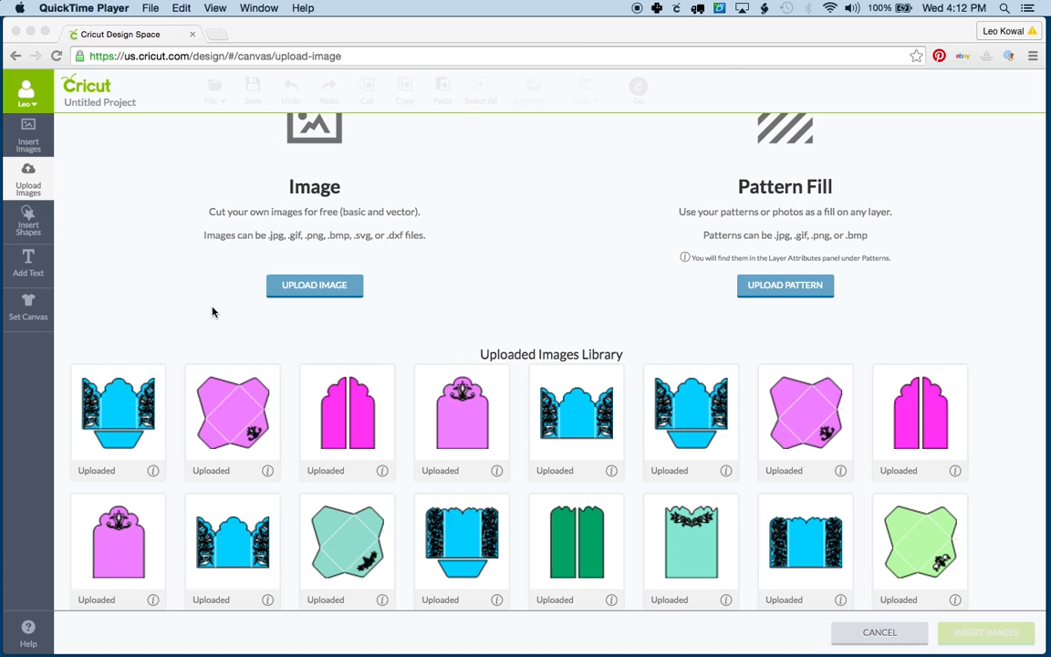
pyautogui.scroll(-3)
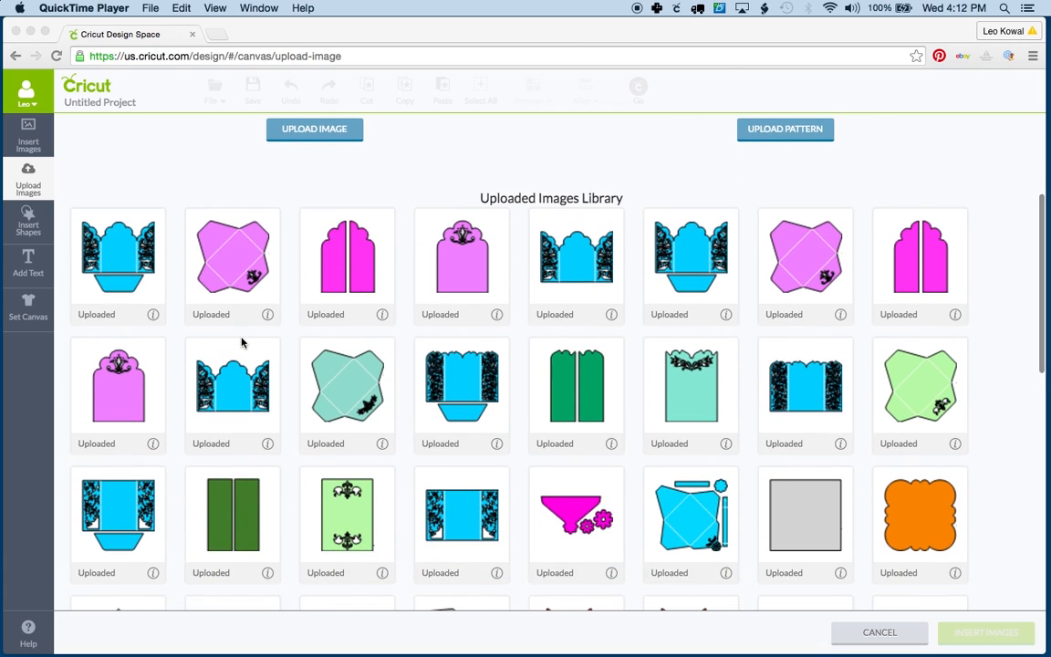
pyautogui.scroll(-3)
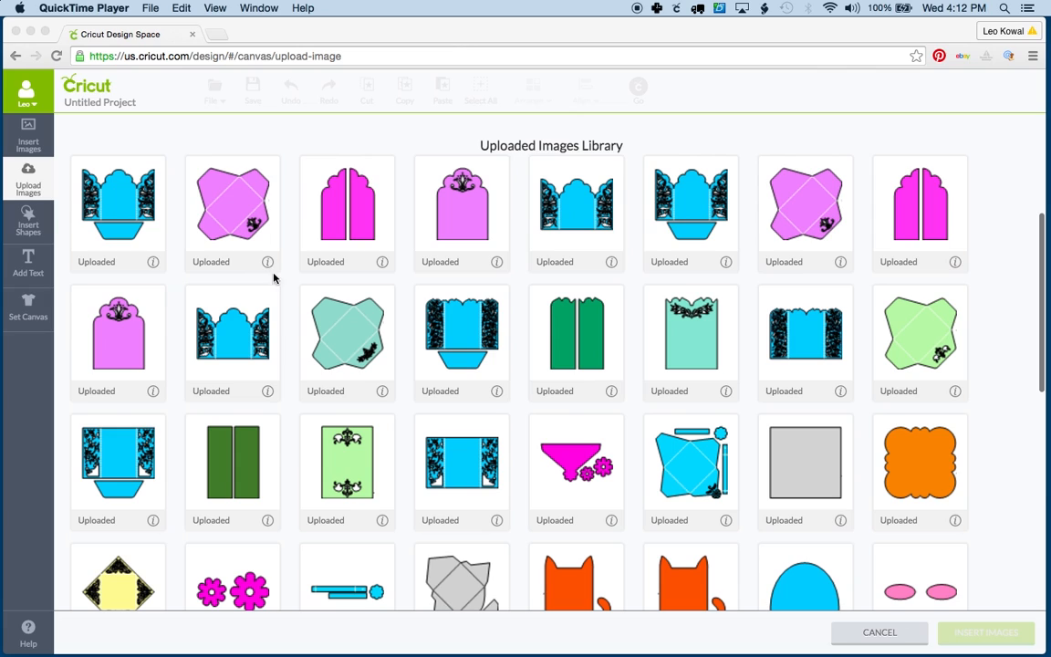
pyautogui.click(347, 212)
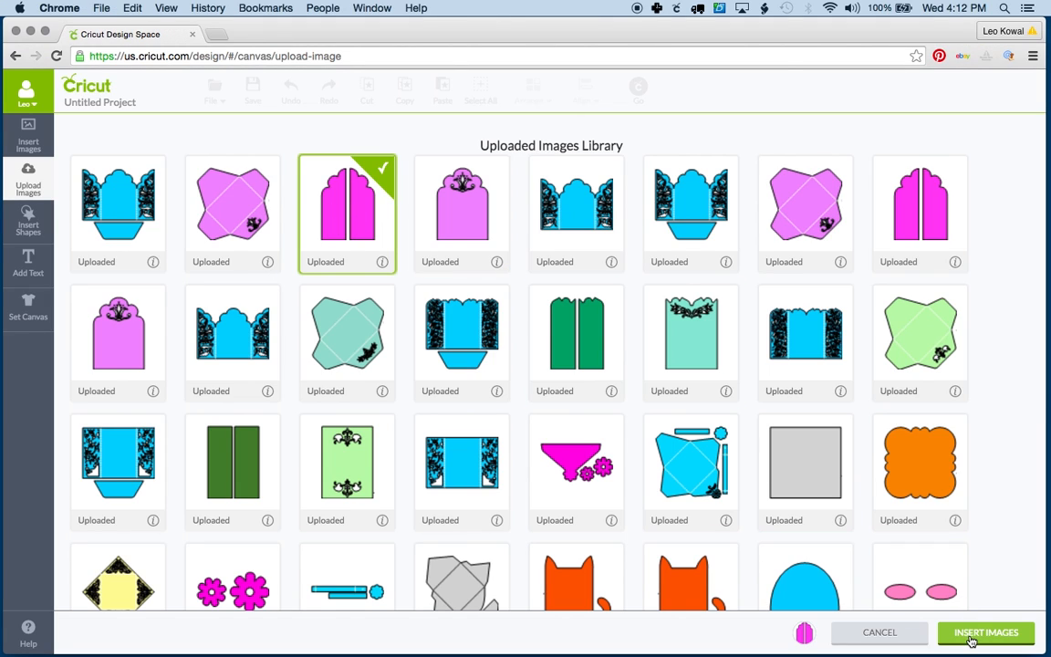
# - Insert the arch design onto the canvas and add a square shape beside it
pyautogui.click(982, 632)
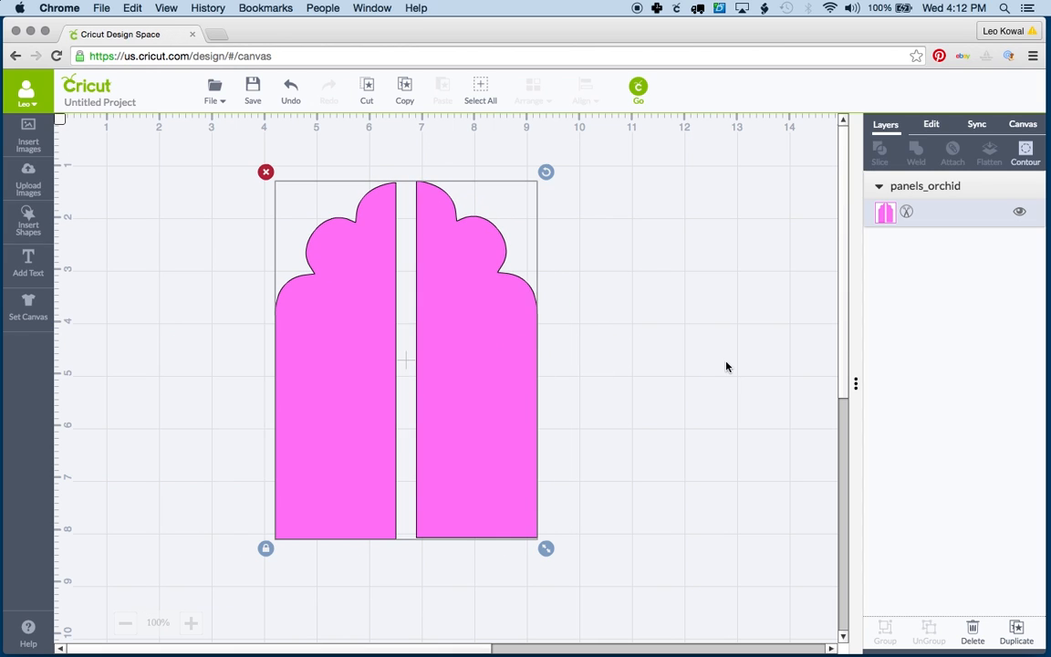
pyautogui.click(29, 222)
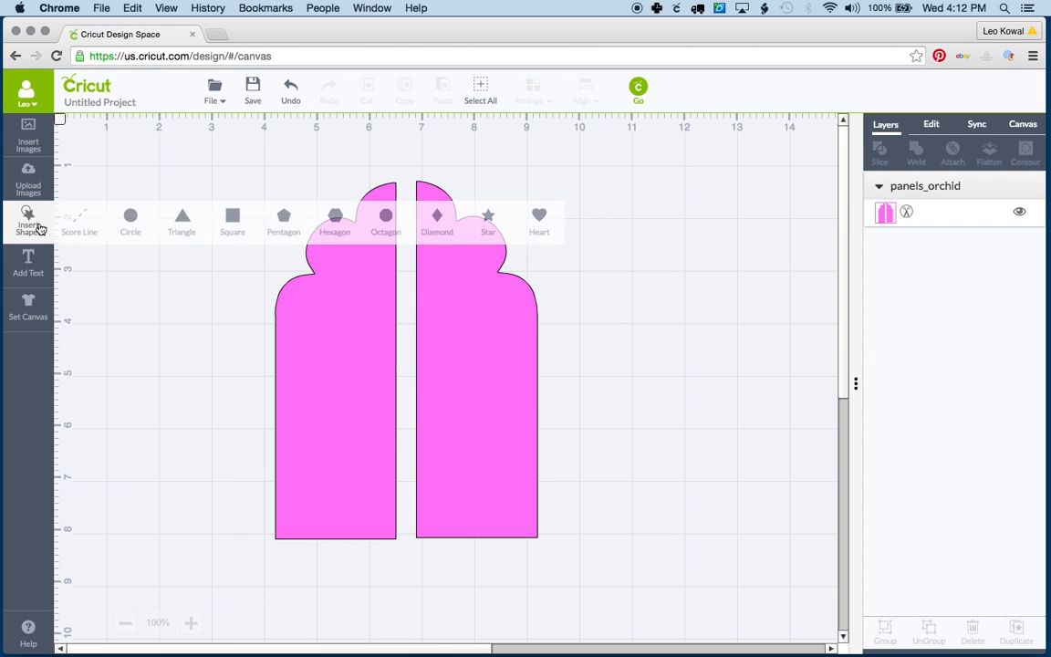
pyautogui.click(234, 219)
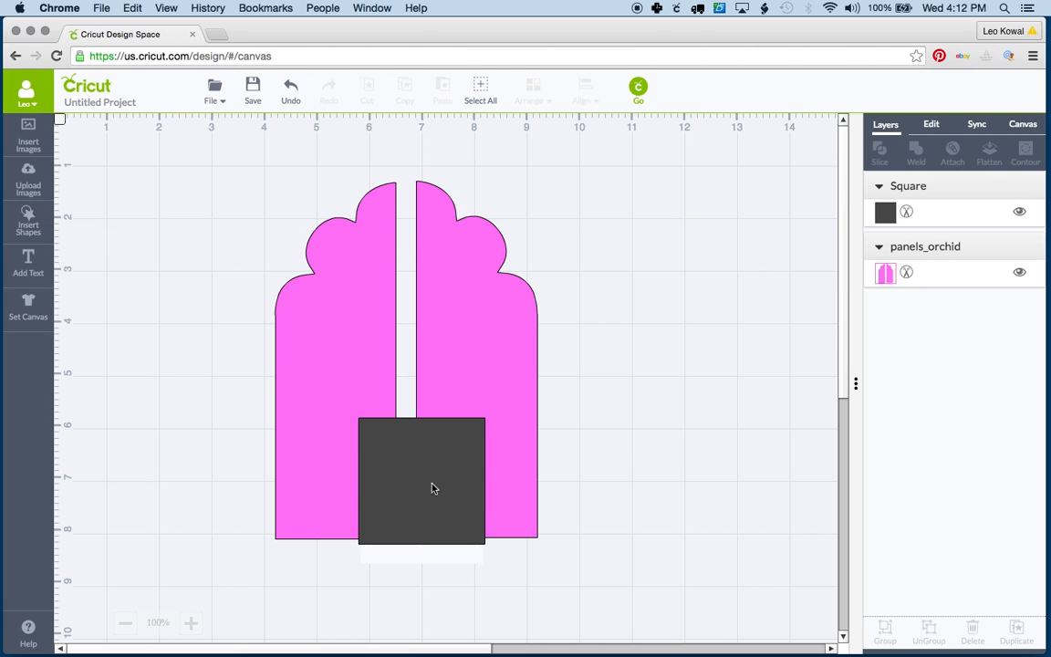
pyautogui.click(422, 488)
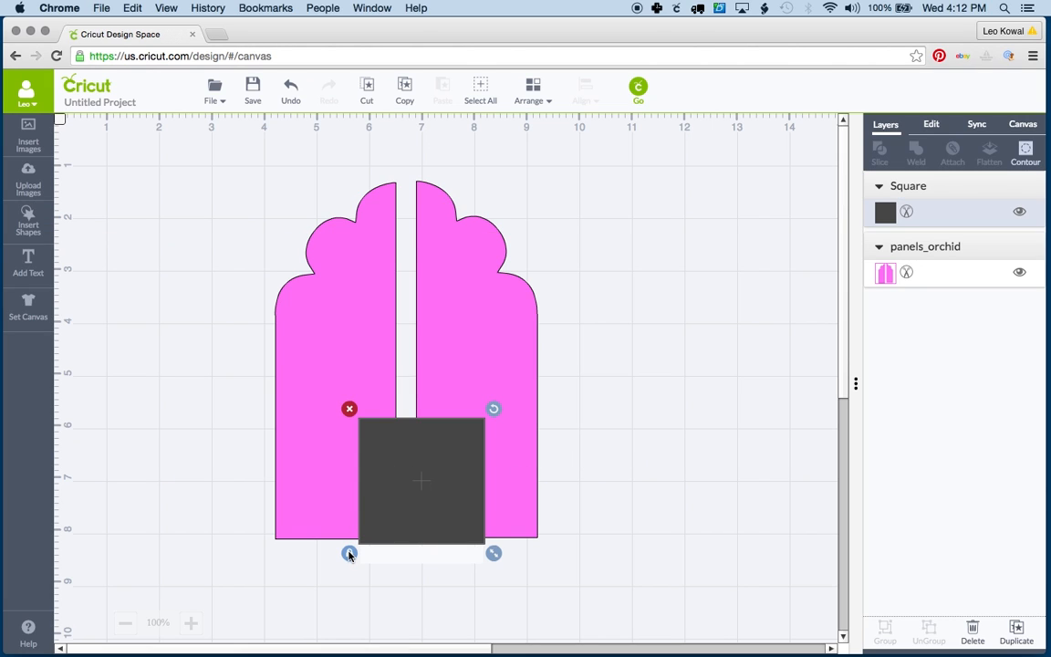
pyautogui.moveTo(350, 555)
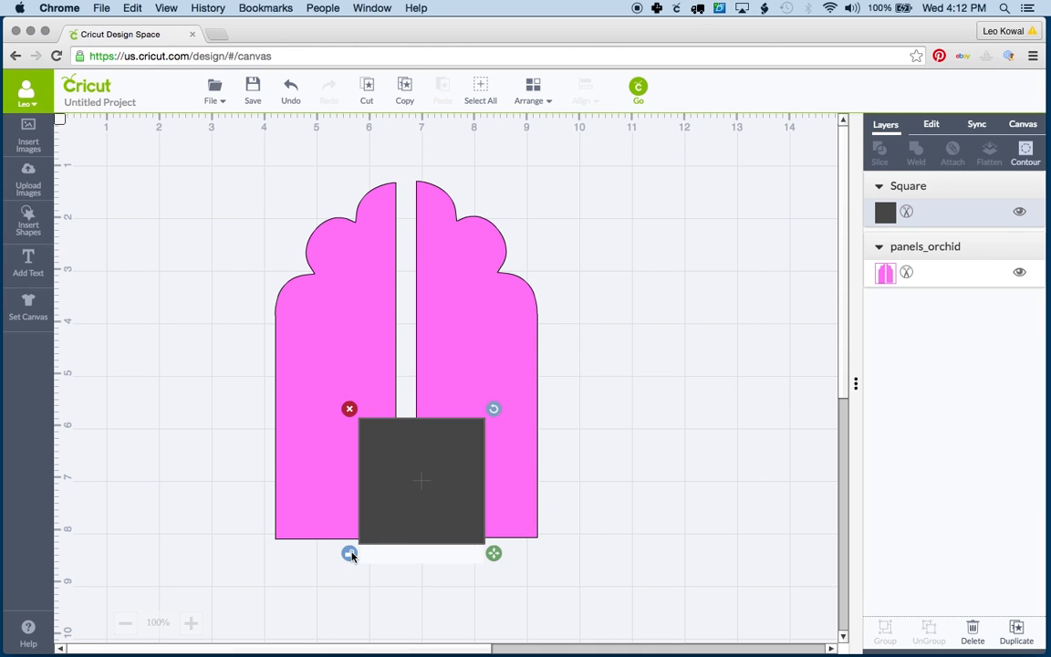
# - Stretch the square into a tall rectangle and move it to the right of the design
pyautogui.moveTo(493, 553); pyautogui.dragTo(606, 584)
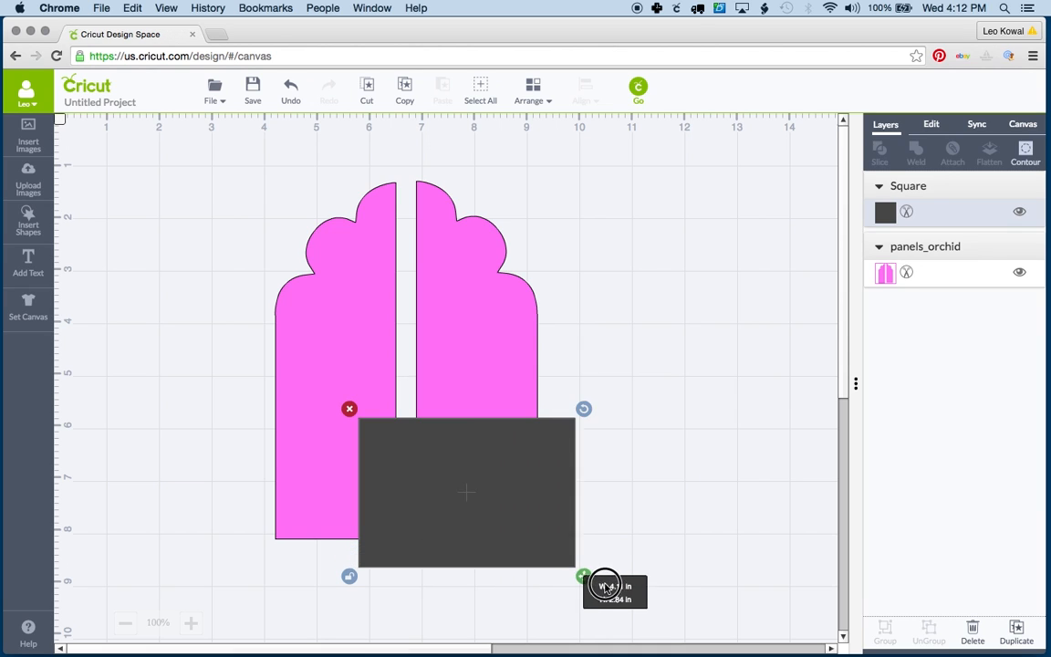
pyautogui.moveTo(583, 576); pyautogui.dragTo(420, 215)
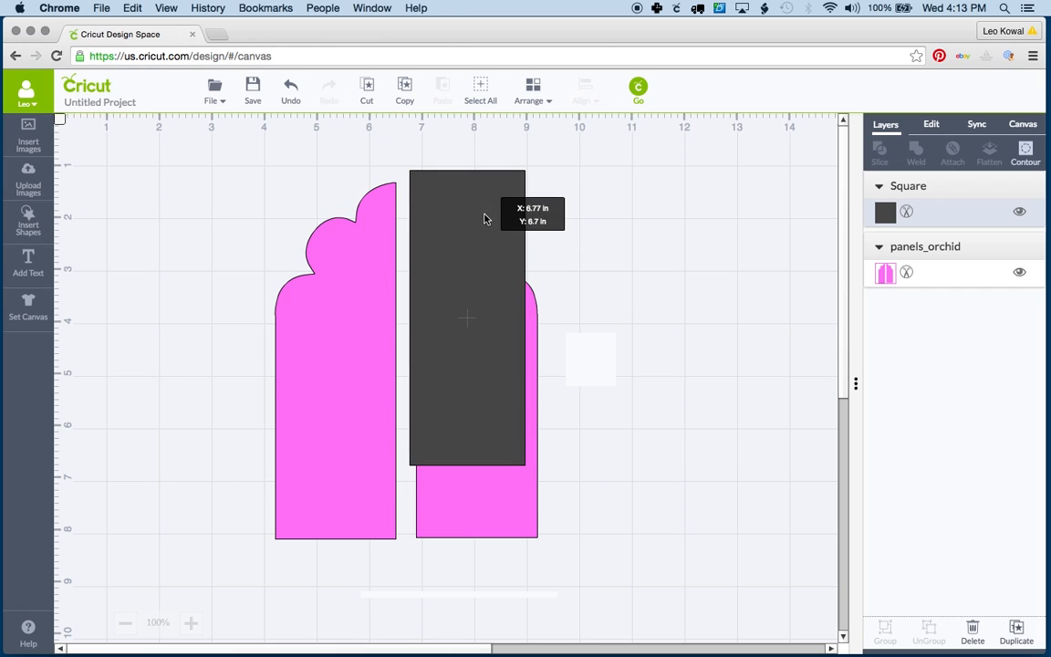
pyautogui.click(467, 319)
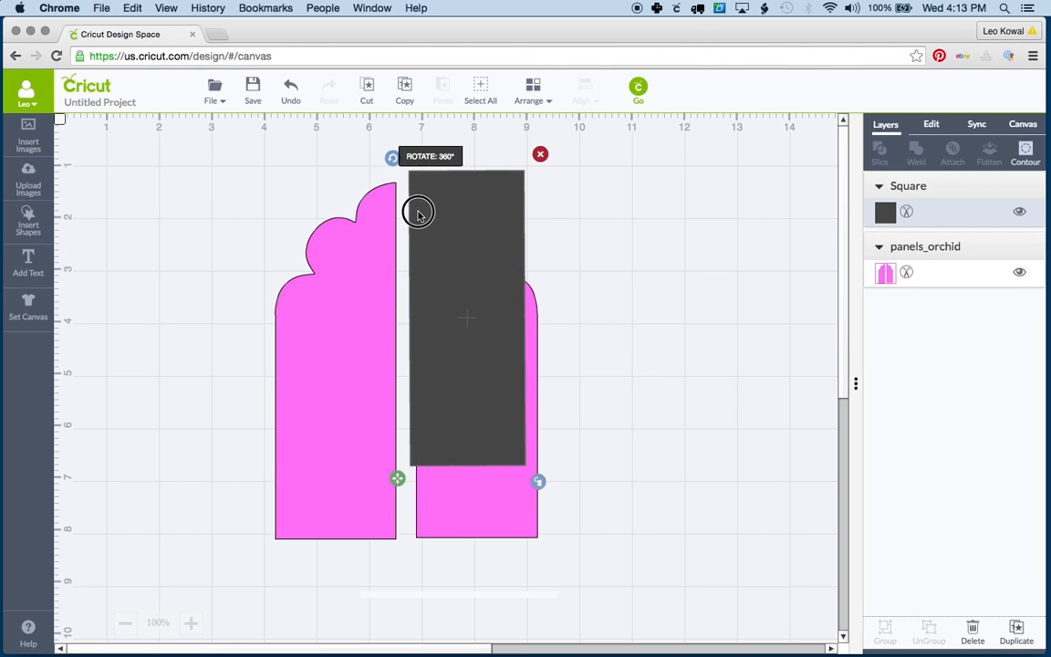
pyautogui.moveTo(524, 456)
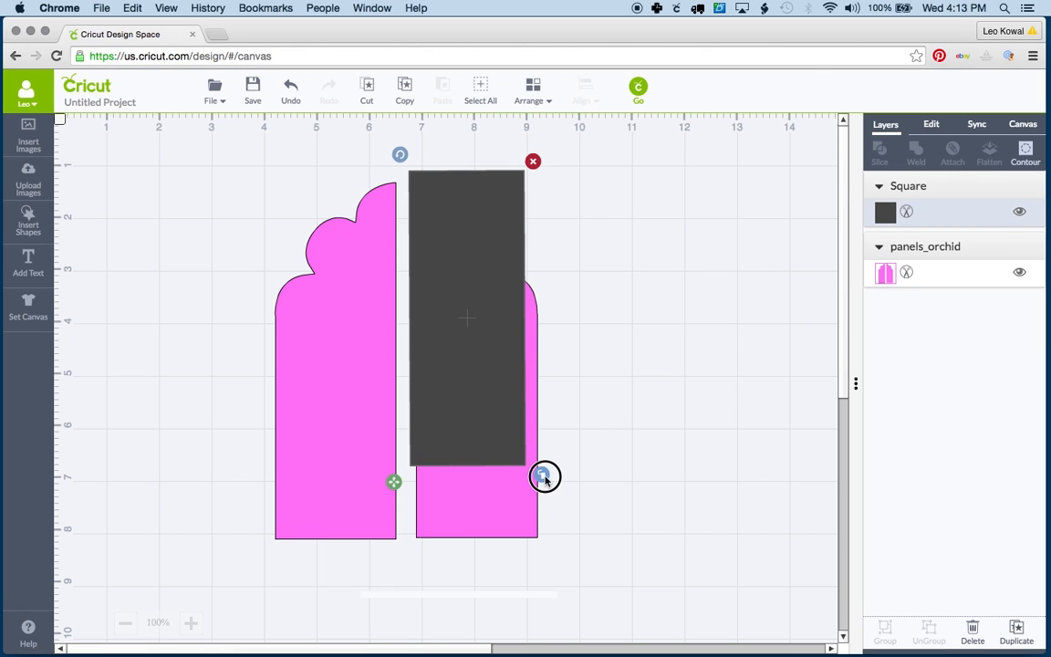
pyautogui.moveTo(578, 146)
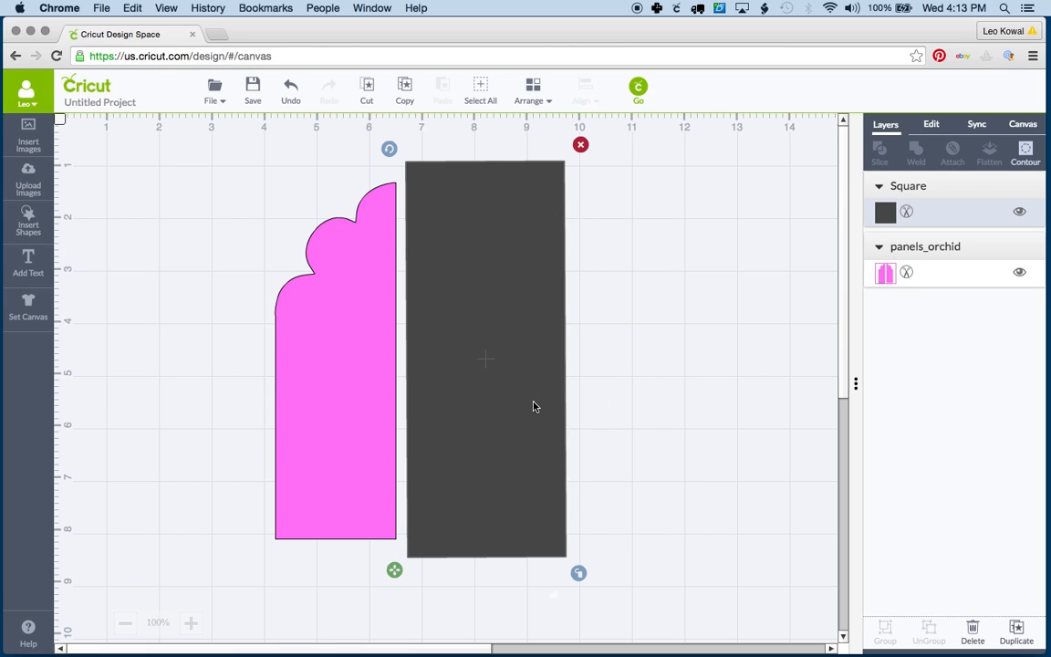
pyautogui.moveTo(485, 357); pyautogui.dragTo(668, 391)
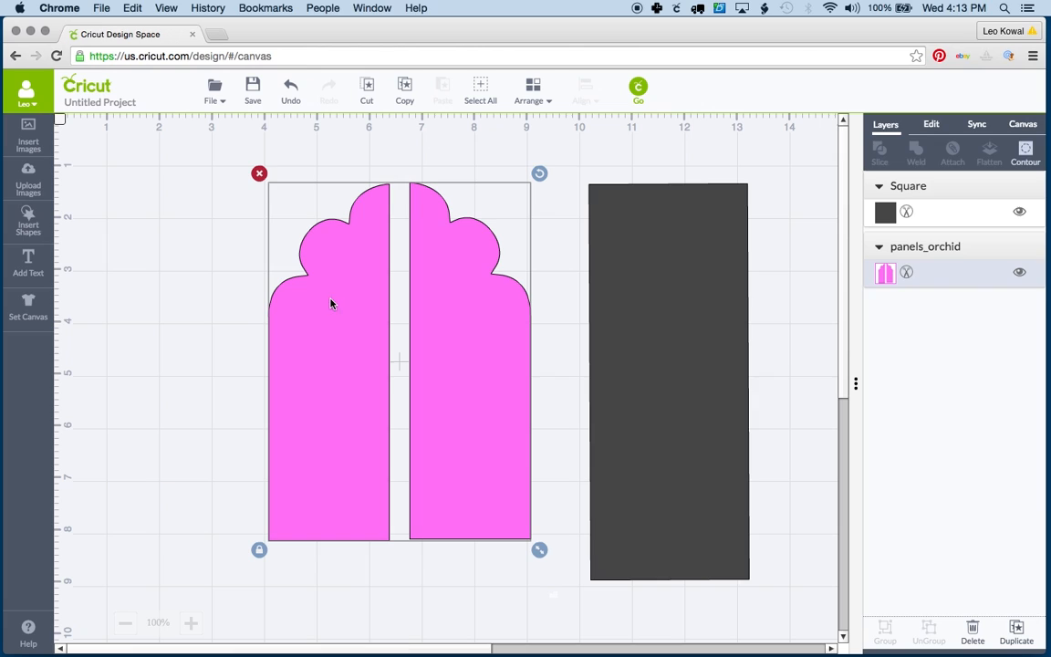
pyautogui.moveTo(424, 197)
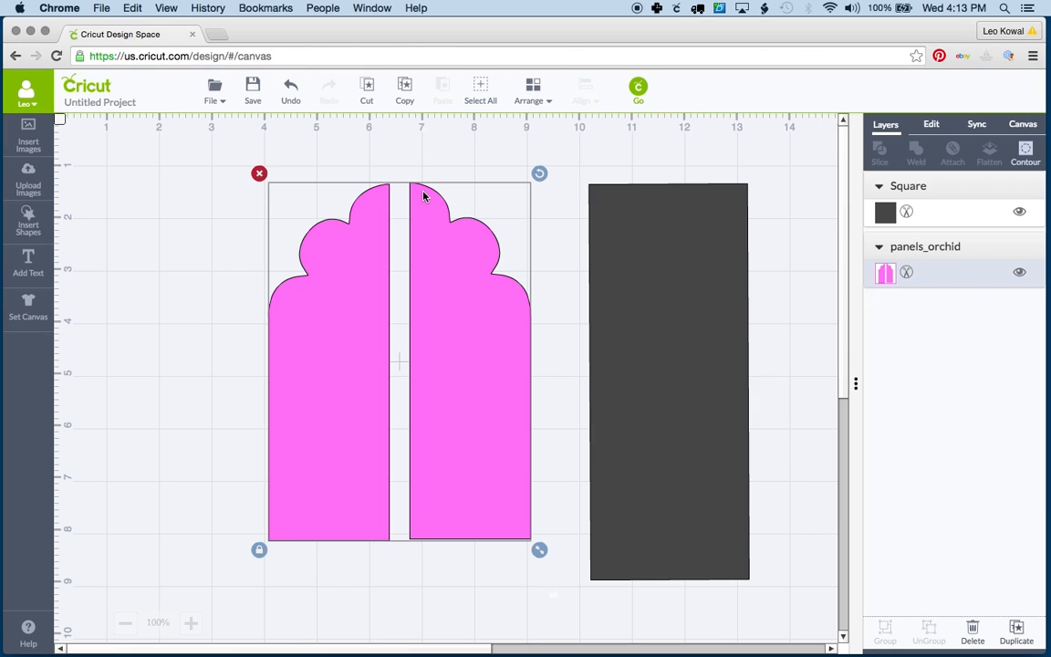
pyautogui.moveTo(416, 188)
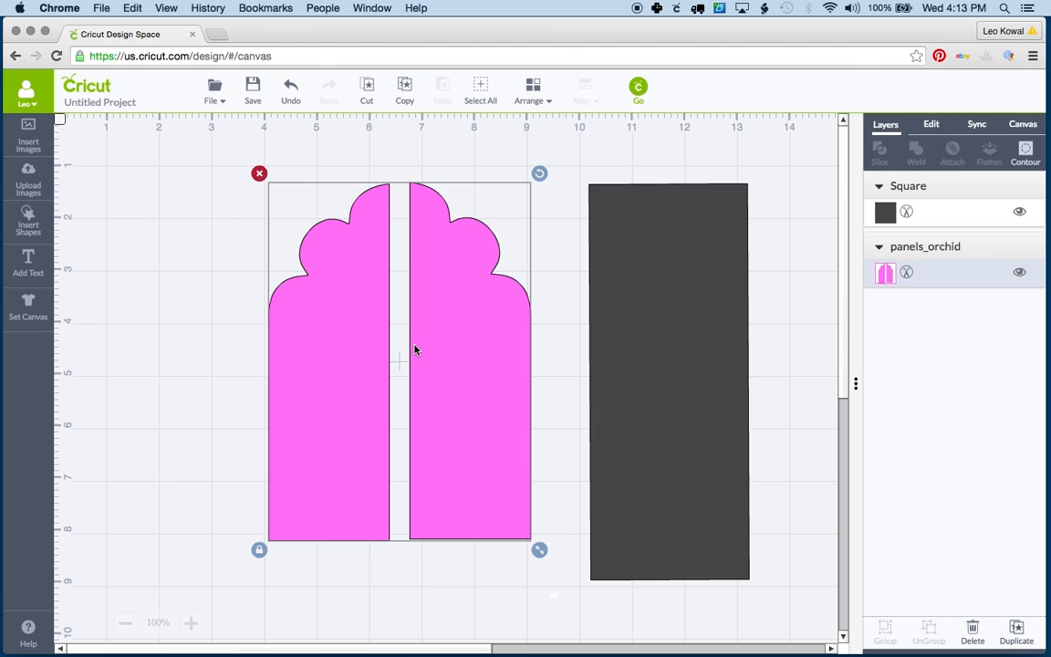
pyautogui.moveTo(507, 259)
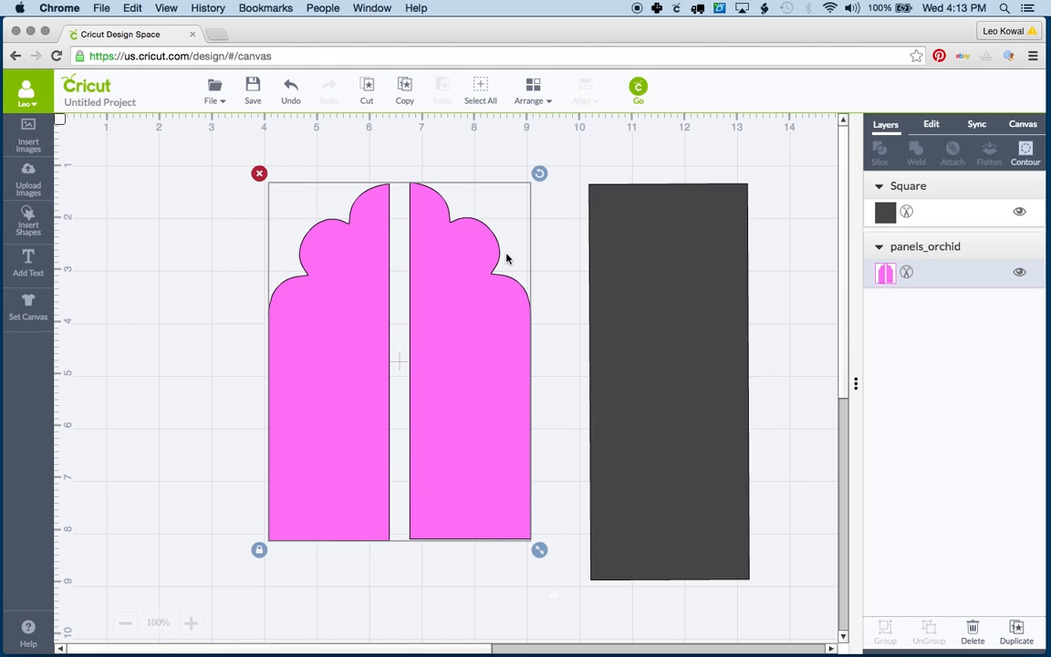
pyautogui.moveTo(417, 188)
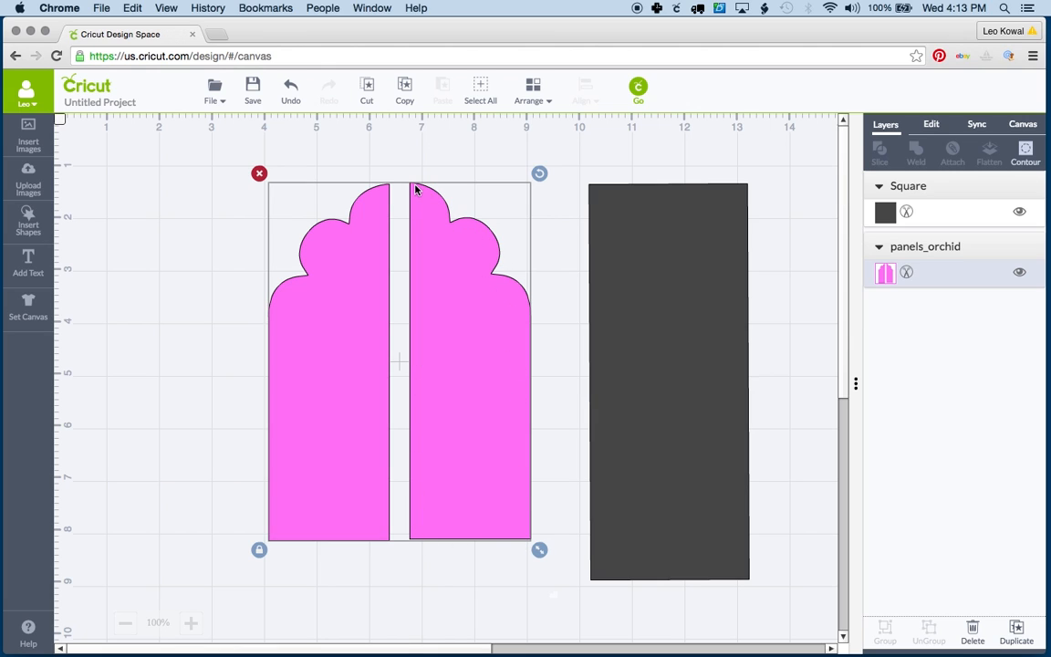
pyautogui.moveTo(412, 245)
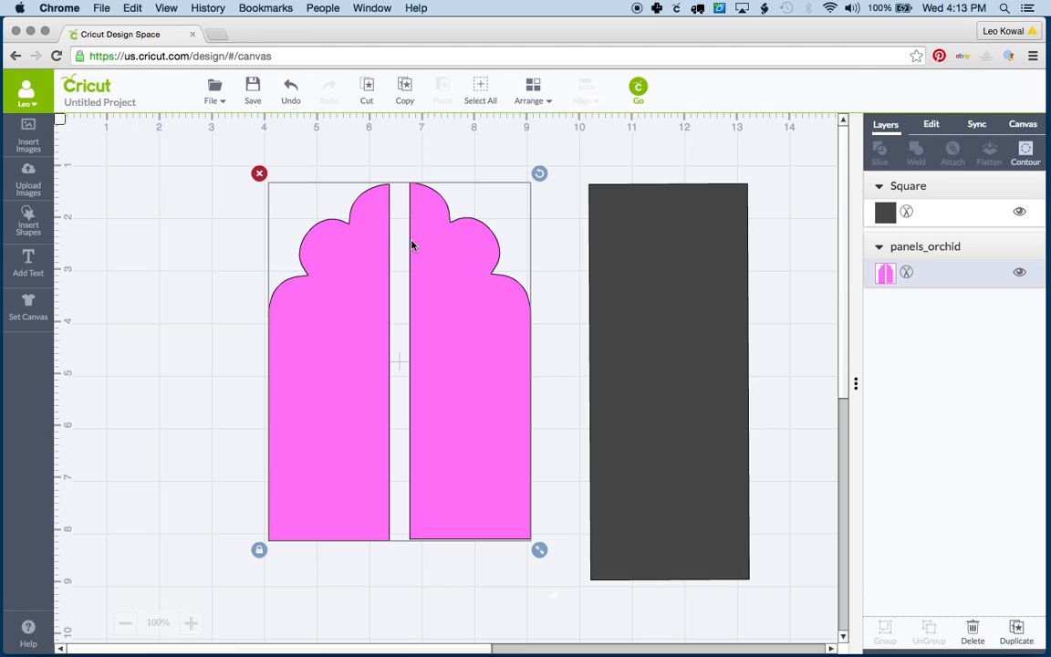
pyautogui.moveTo(719, 303)
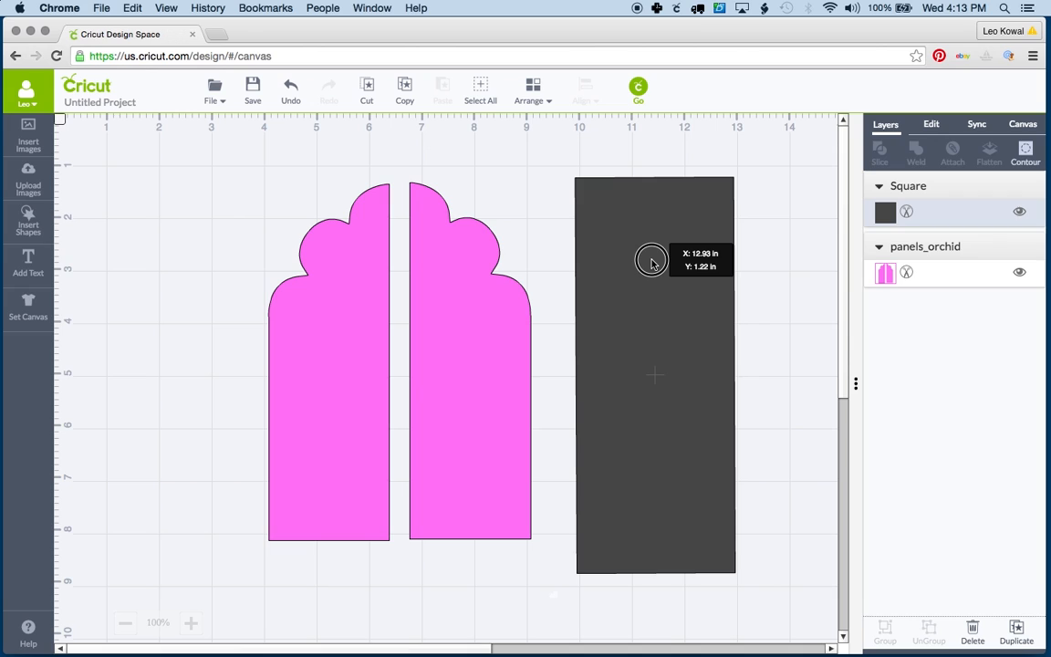
# - Position the rectangle over the right arch panel and slice the two shapes
pyautogui.moveTo(652, 263); pyautogui.dragTo(507, 259)
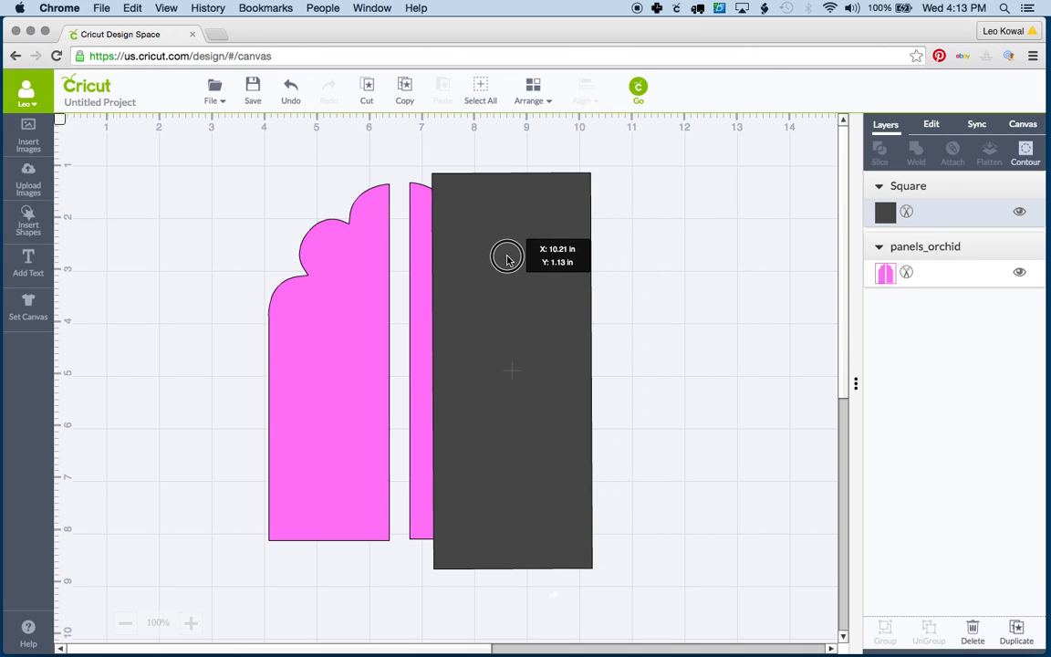
pyautogui.moveTo(507, 255); pyautogui.dragTo(476, 252)
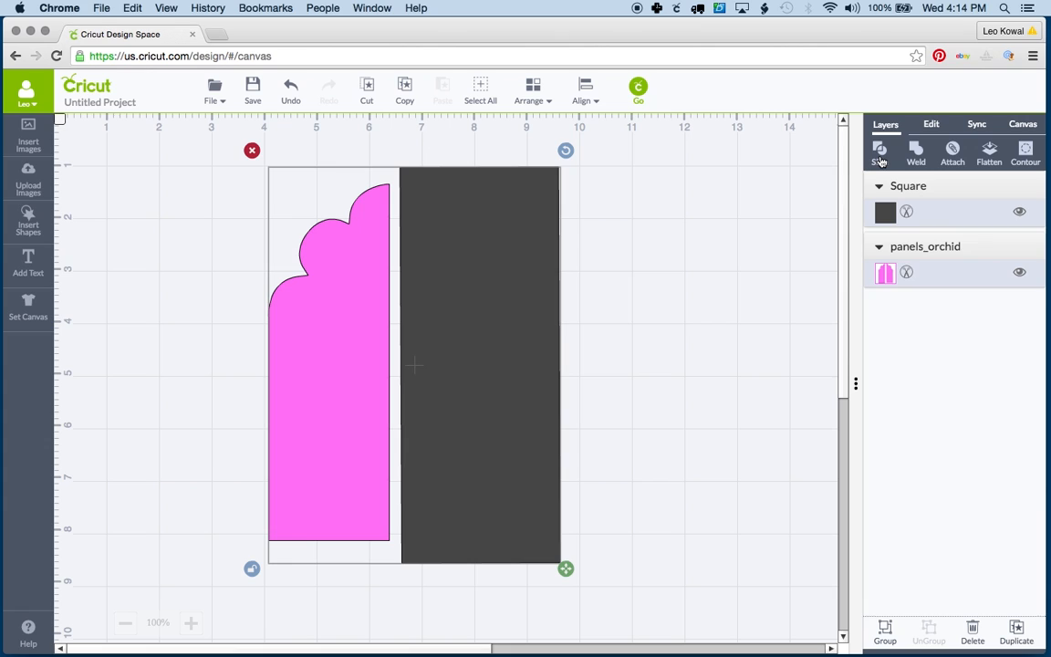
pyautogui.click(880, 149)
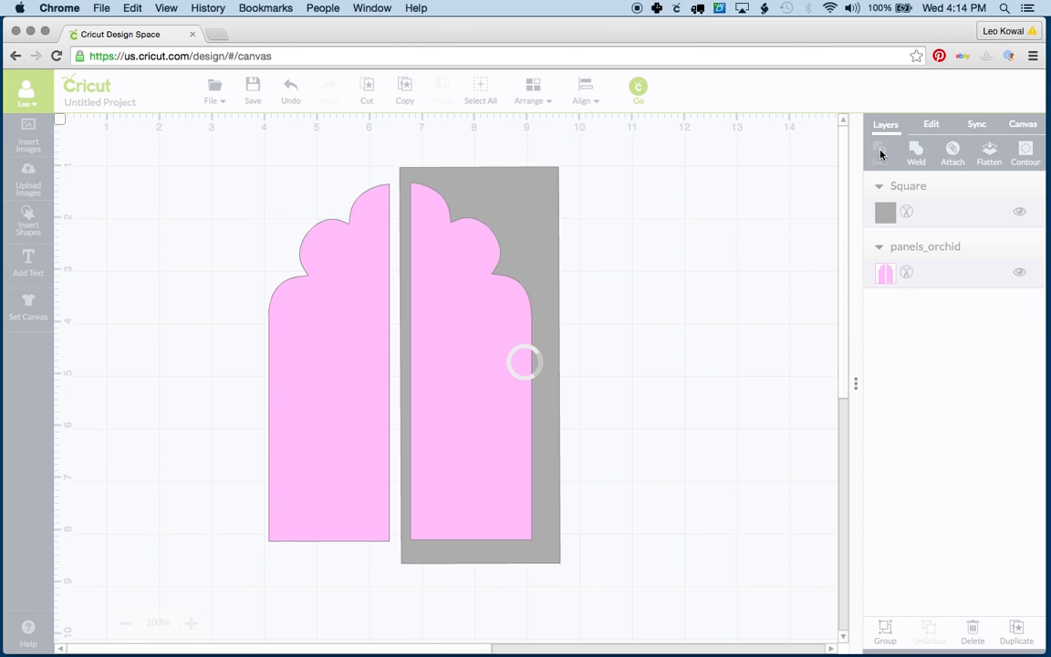
# - Select the sliced pink panel pieces and delete them, leaving the canvas empty
pyautogui.click(880, 149)
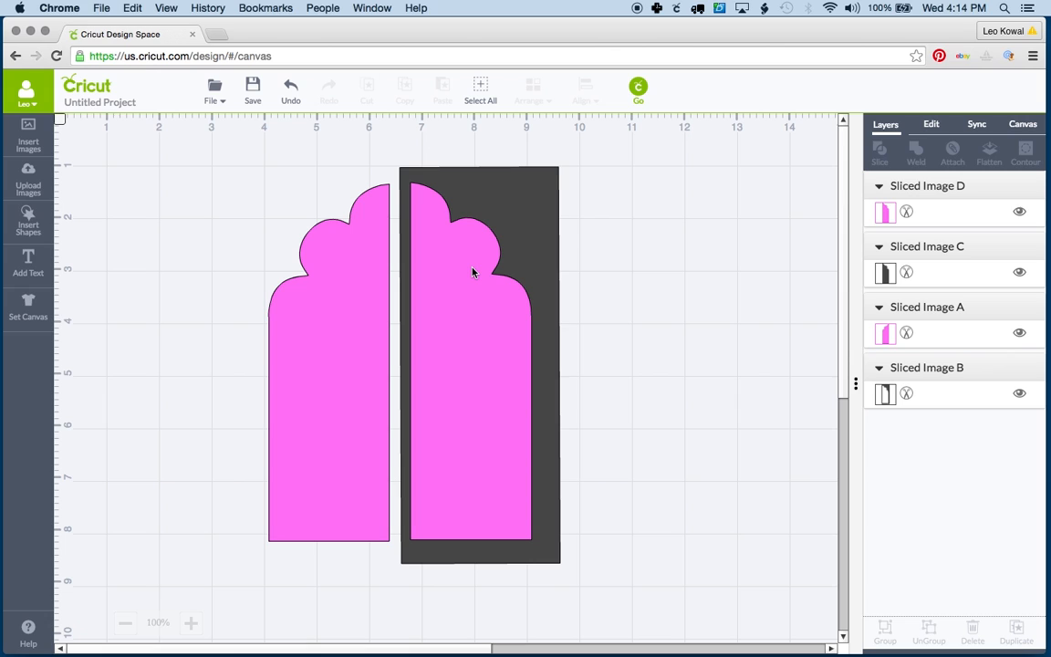
pyautogui.click(474, 271)
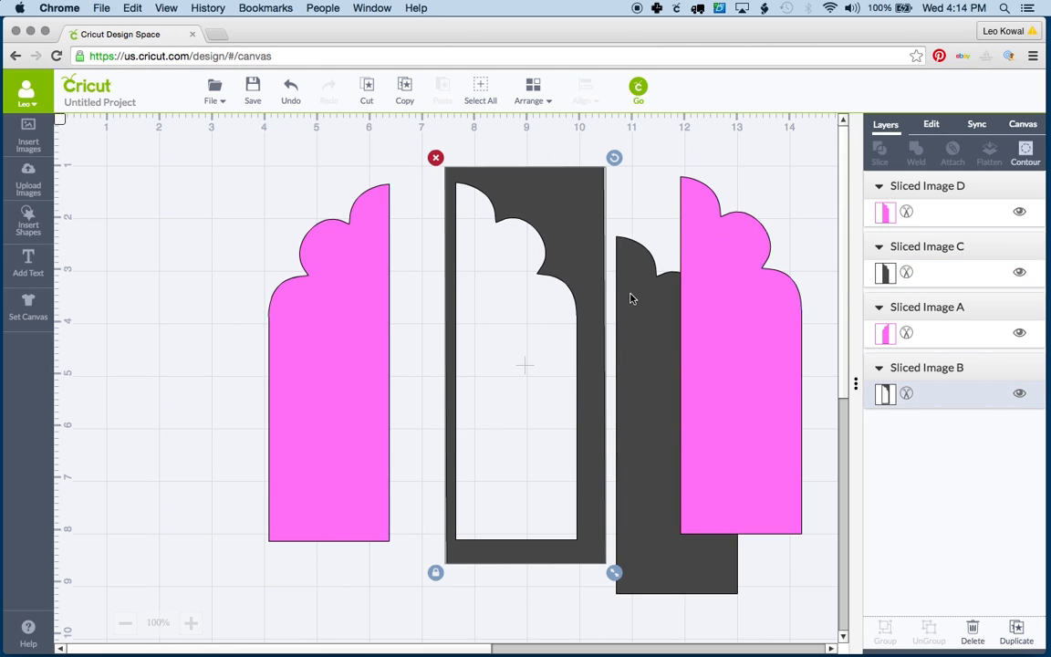
pyautogui.moveTo(674, 296)
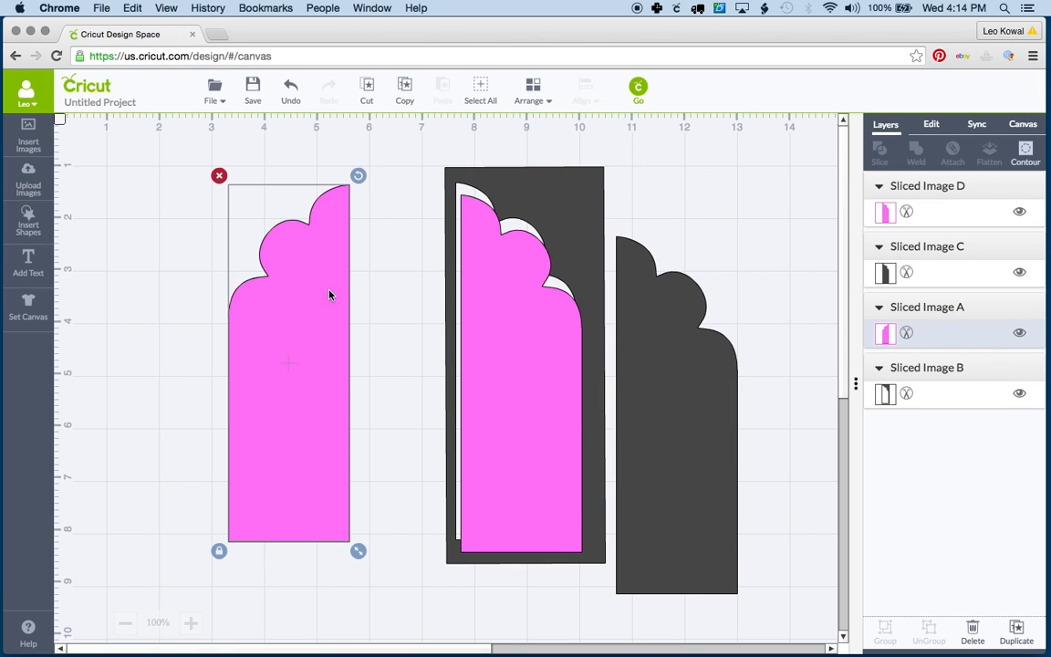
pyautogui.moveTo(498, 279)
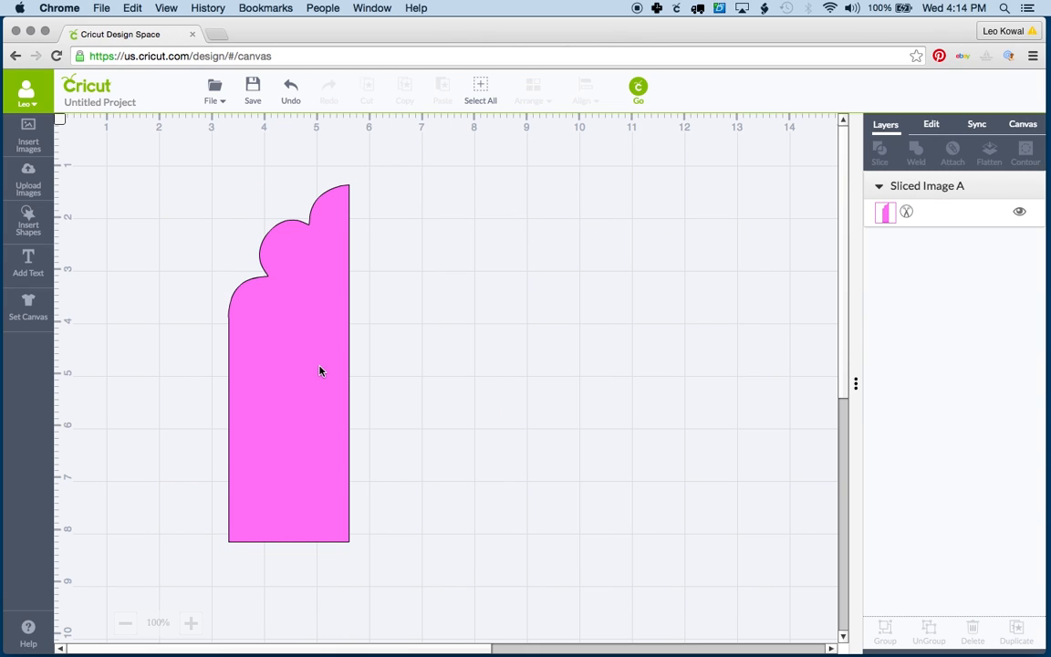
pyautogui.click(321, 372)
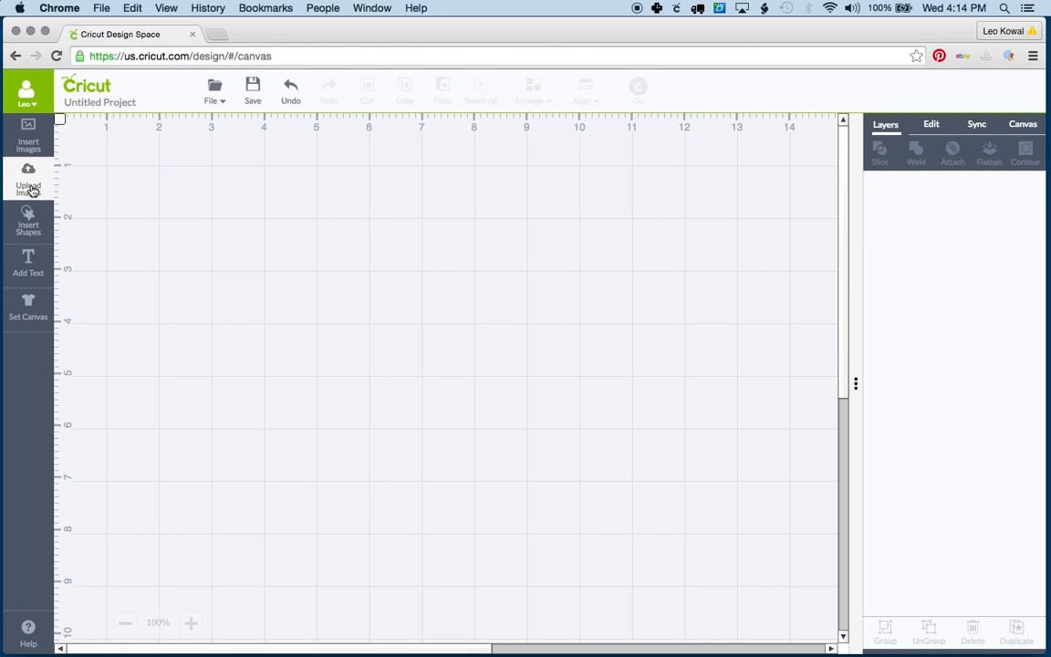
# - Insert the panels_orchid image onto the canvas and add a square shape
pyautogui.click(29, 179)
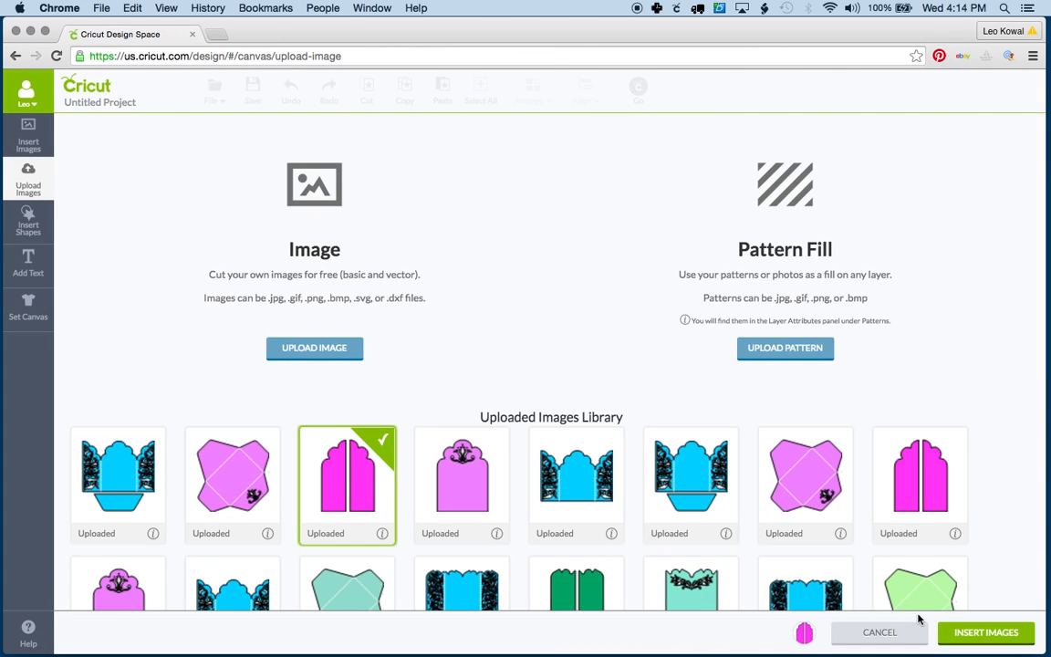
pyautogui.click(986, 631)
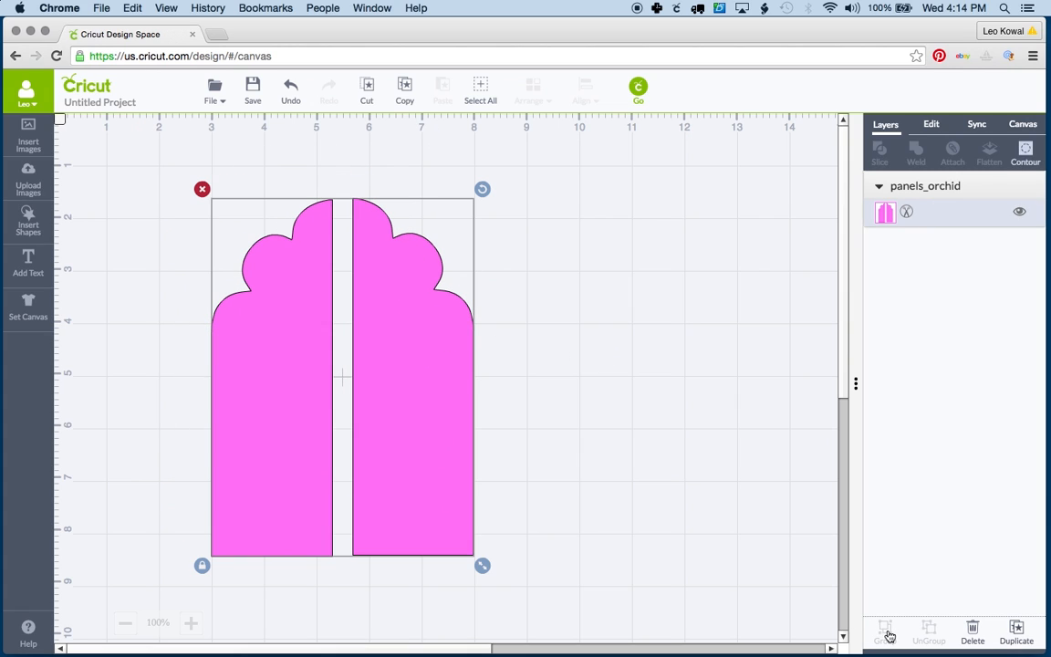
pyautogui.rightClick(460, 376)
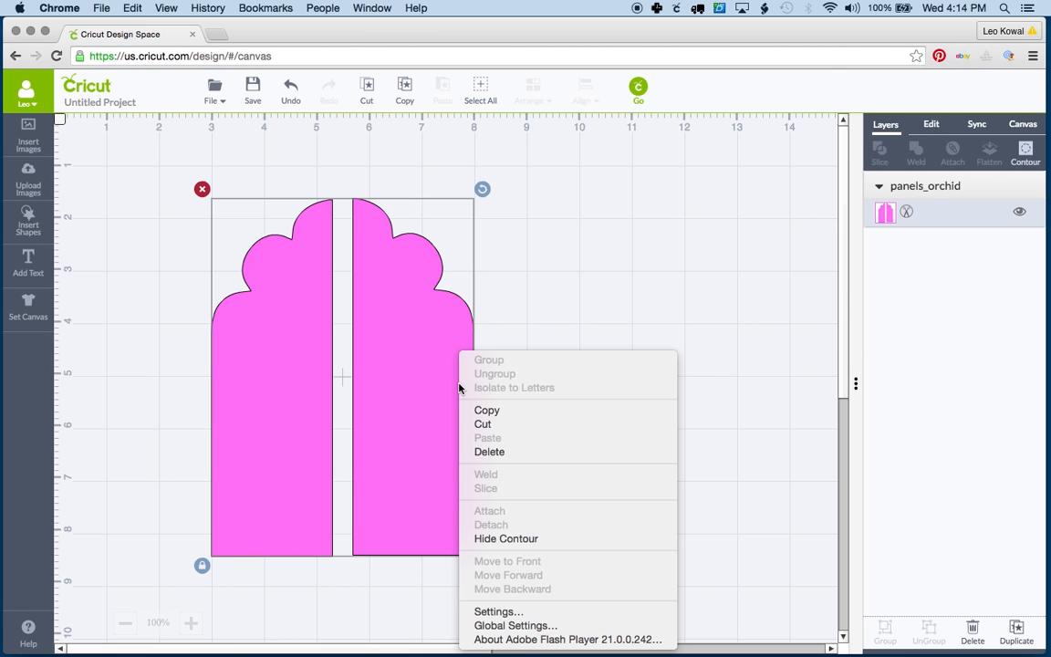
pyautogui.moveTo(632, 275)
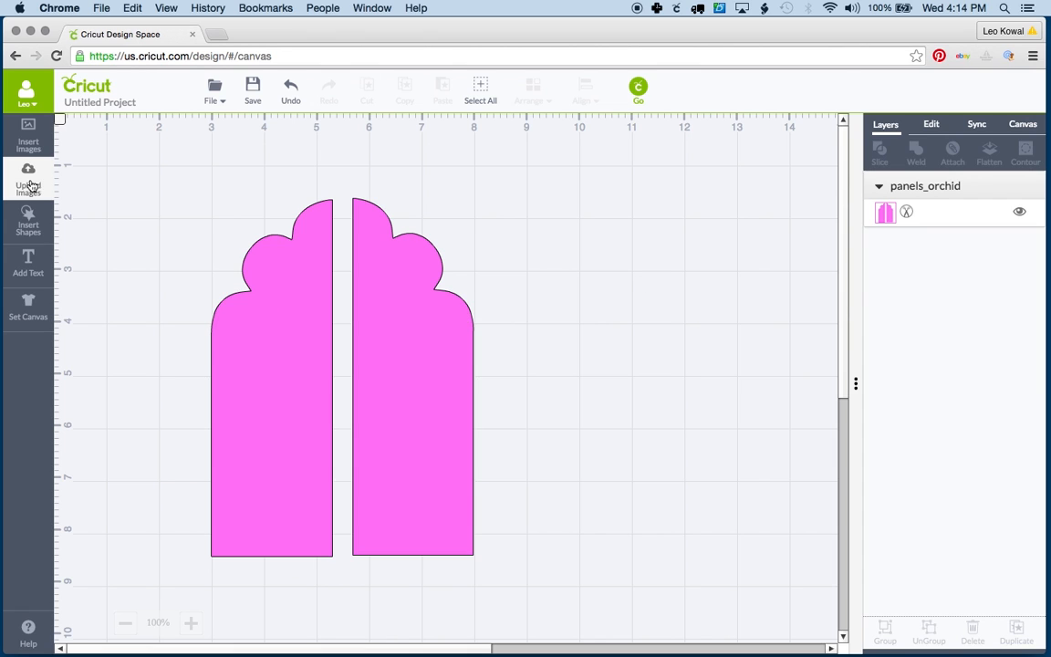
pyautogui.click(29, 219)
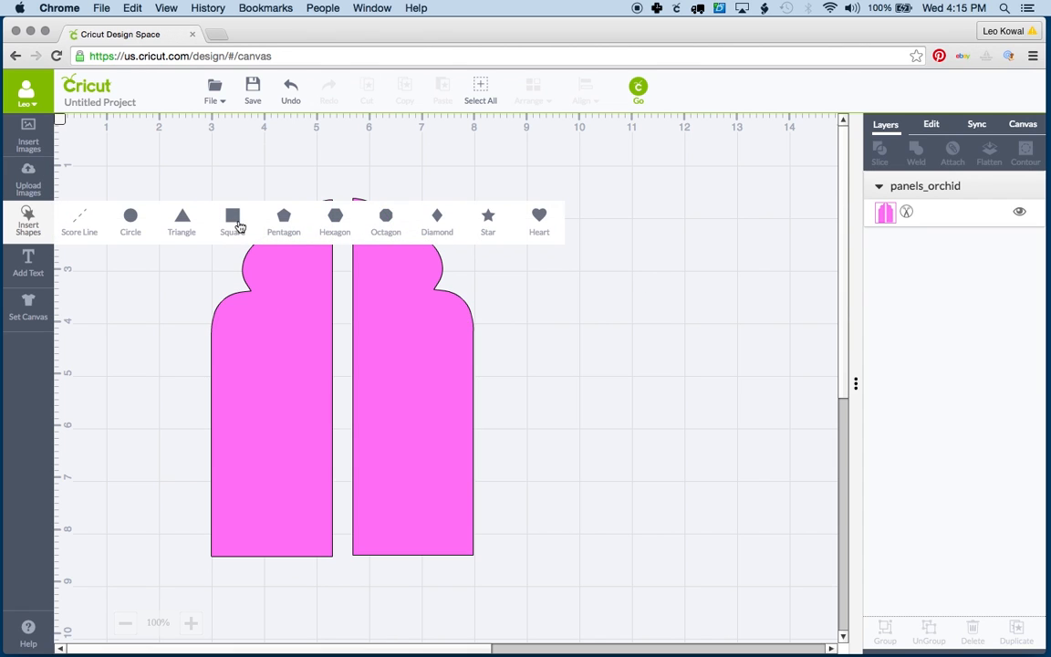
pyautogui.click(234, 216)
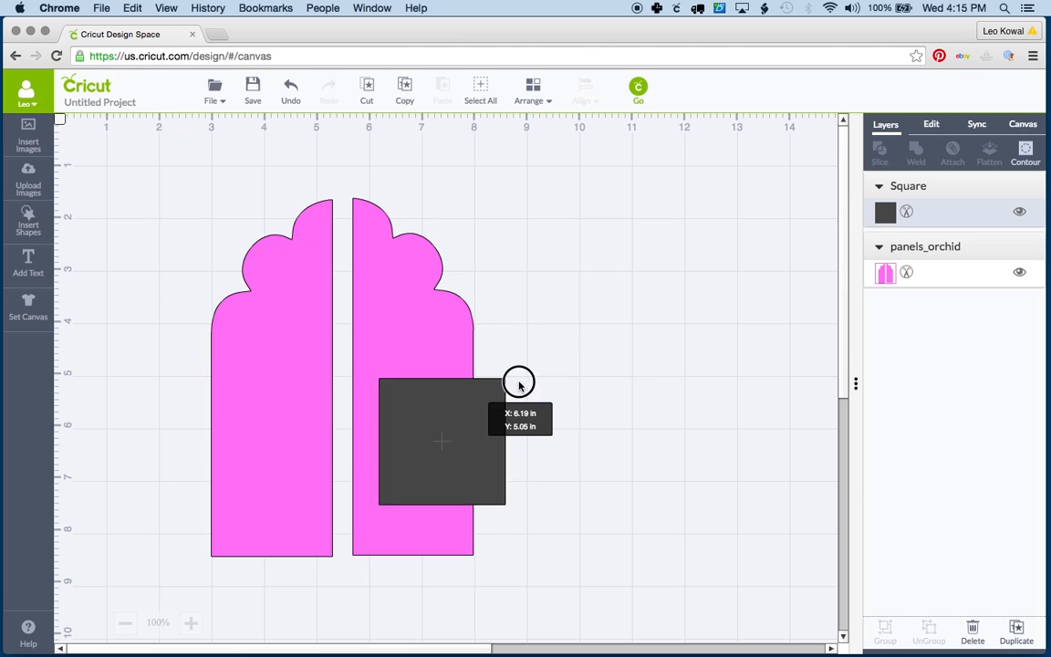
# - Stretch the square into a tall rectangle and drag it over the left orchid panel
pyautogui.moveTo(442, 441); pyautogui.dragTo(560, 245)
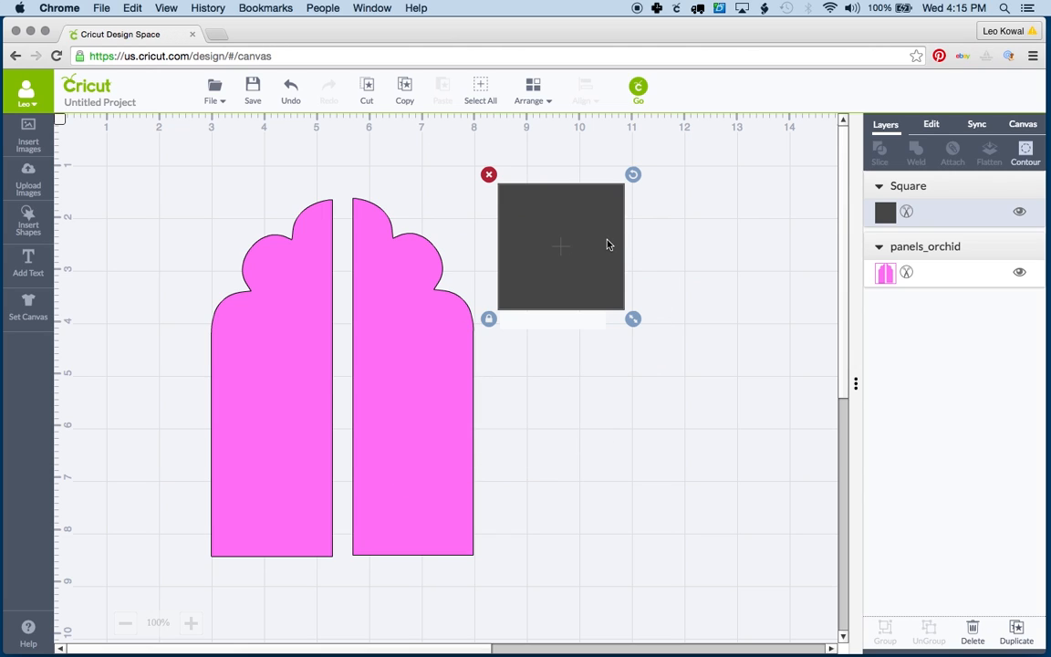
pyautogui.moveTo(631, 319)
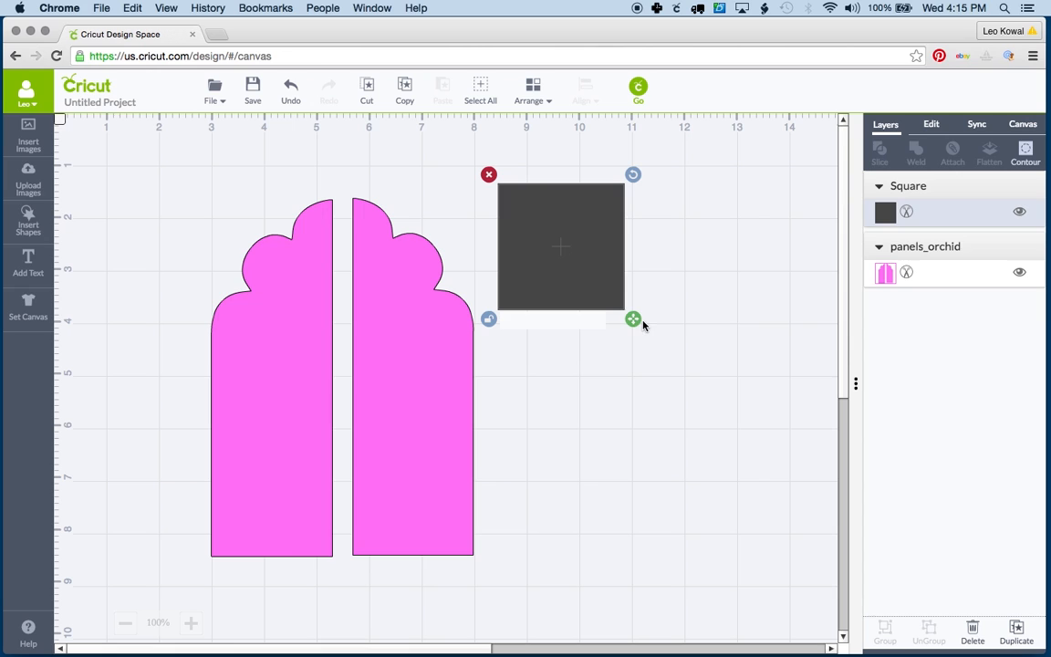
pyautogui.moveTo(633, 317); pyautogui.dragTo(723, 609)
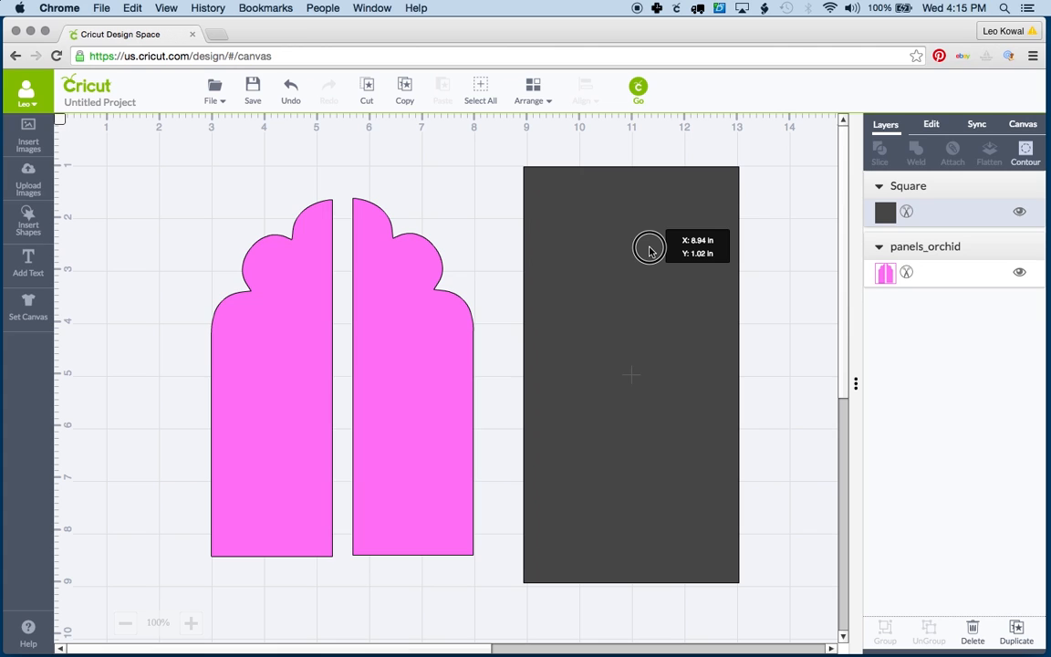
pyautogui.moveTo(650, 249); pyautogui.dragTo(508, 254)
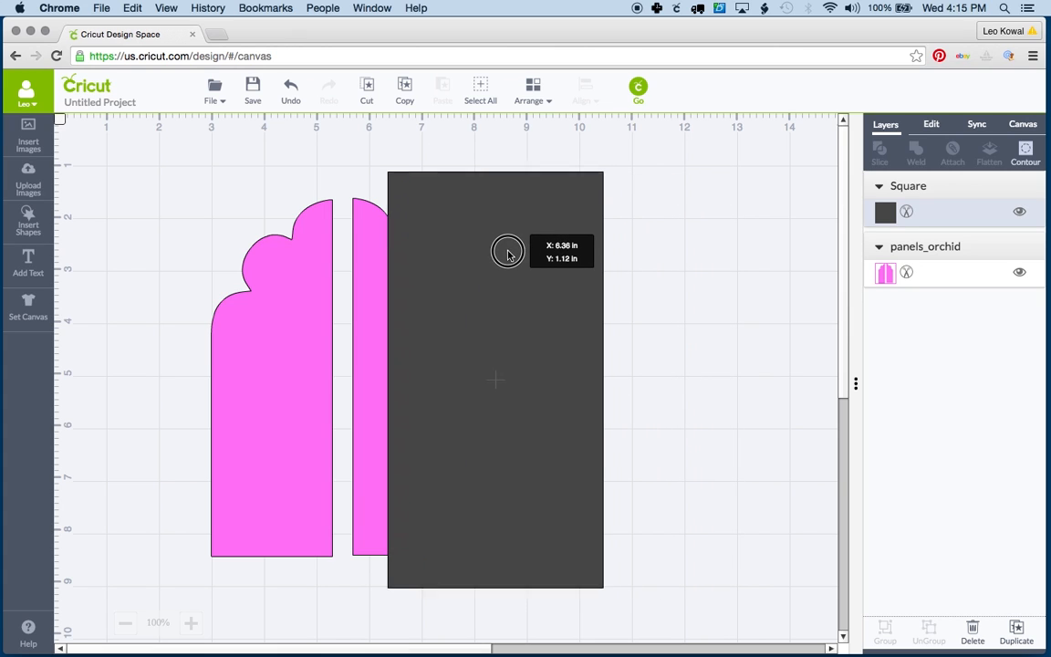
pyautogui.moveTo(508, 252); pyautogui.dragTo(566, 241)
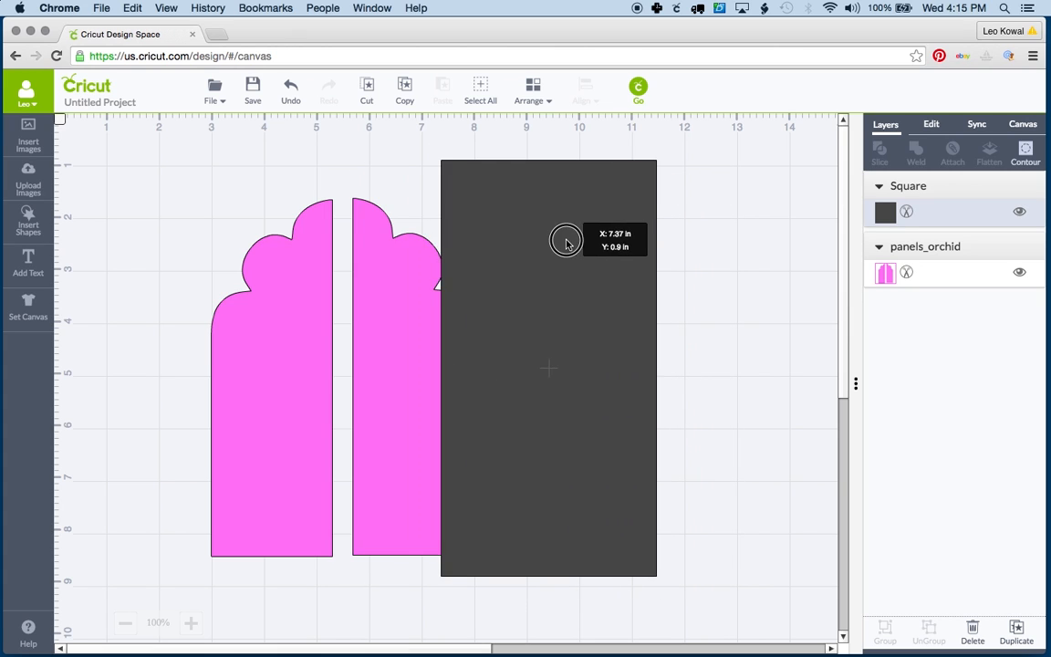
pyautogui.moveTo(566, 241); pyautogui.dragTo(296, 241)
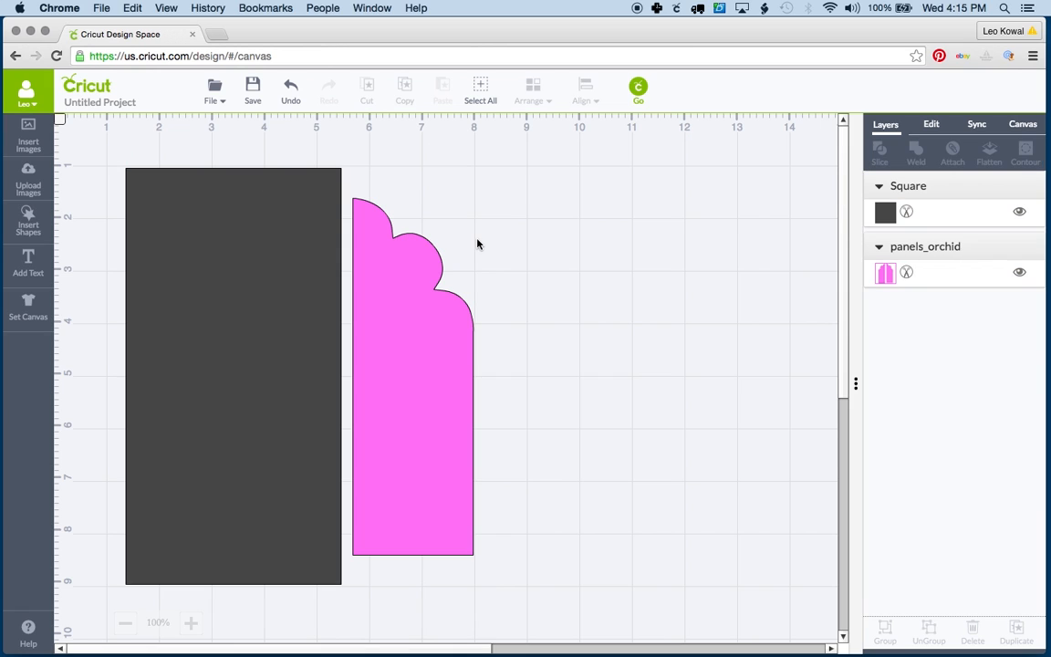
# - Select the rectangle with the orchid panels and slice them apart
pyautogui.click(480, 87)
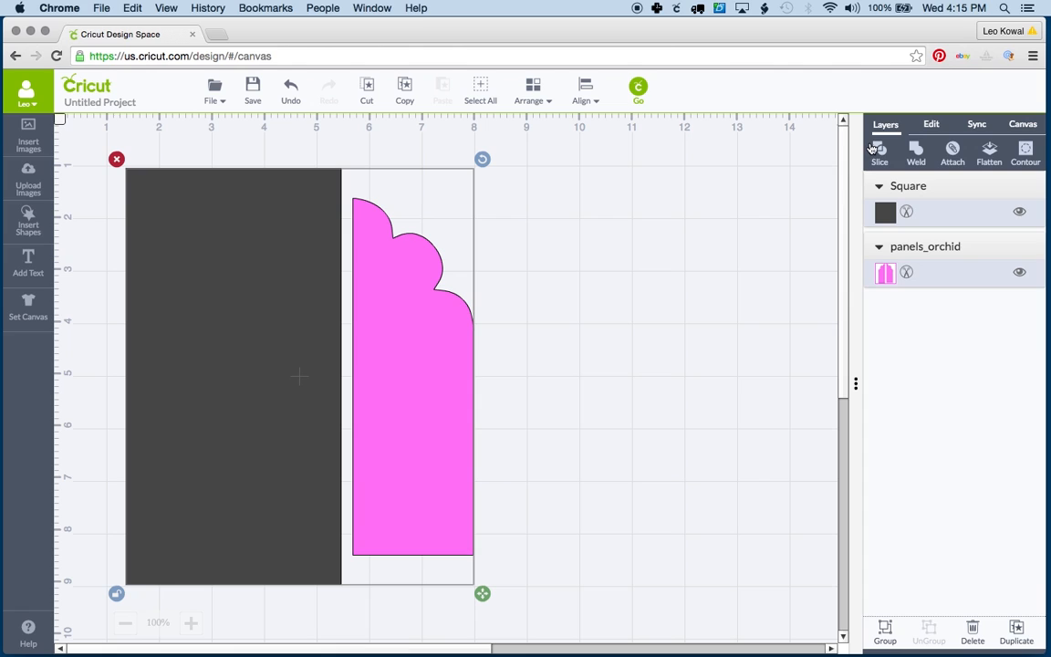
pyautogui.click(879, 153)
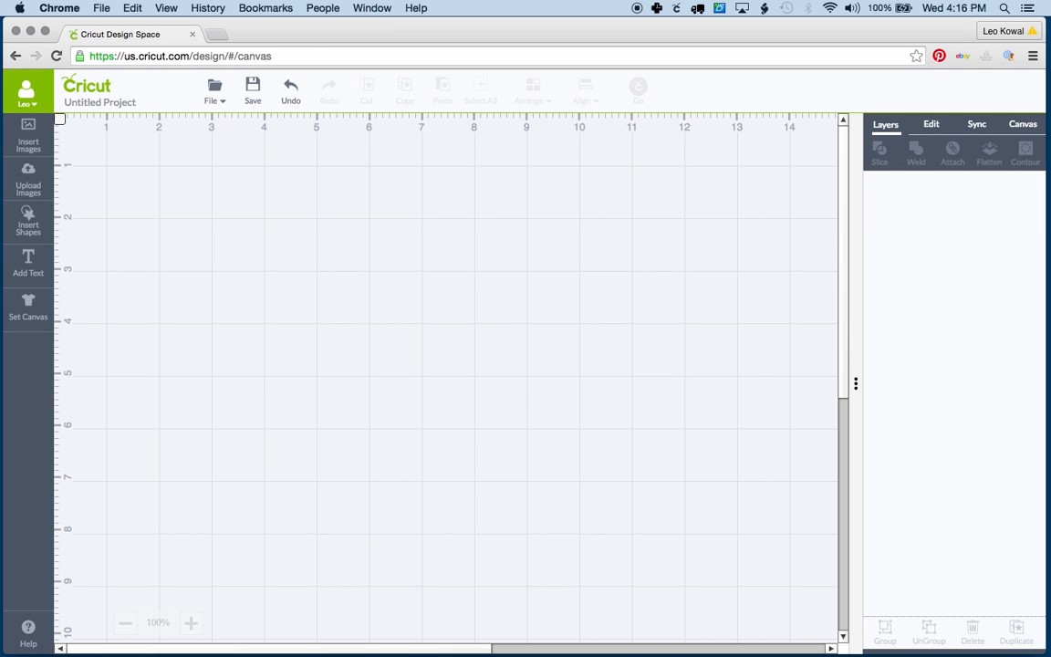
# - Pick the flower and band image from the uploaded library and insert it onto the canvas
pyautogui.click(30, 179)
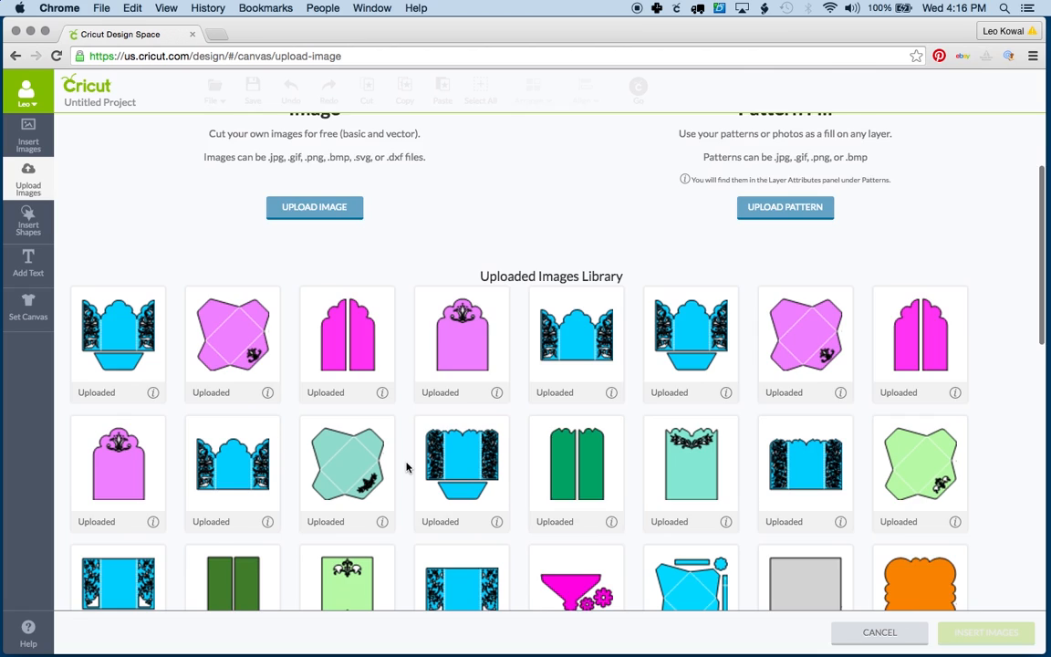
pyautogui.scroll(-3)
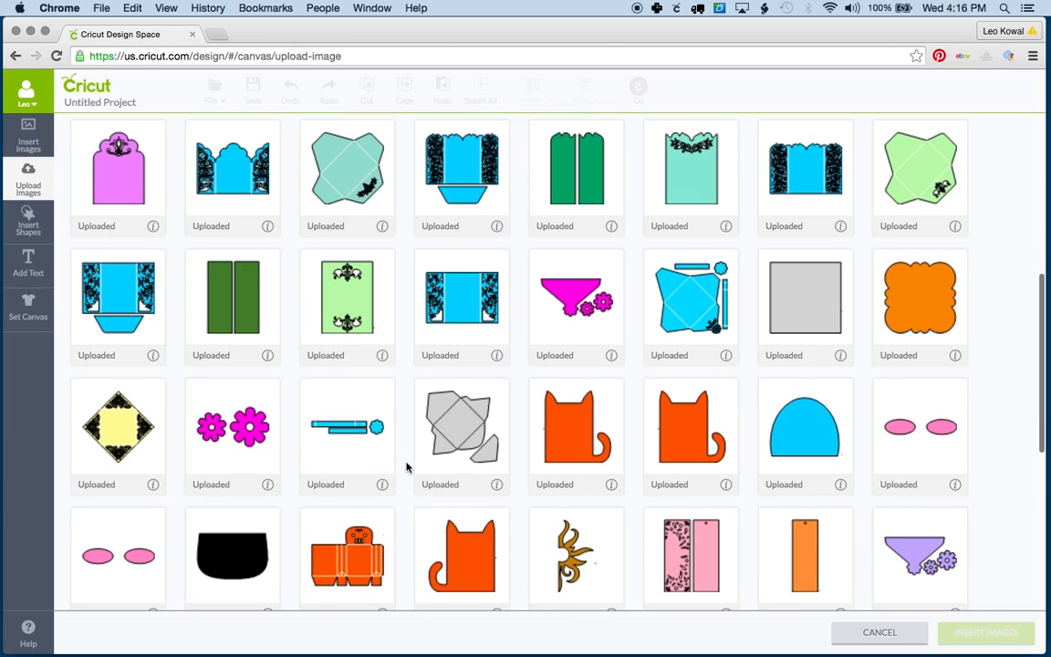
pyautogui.click(346, 427)
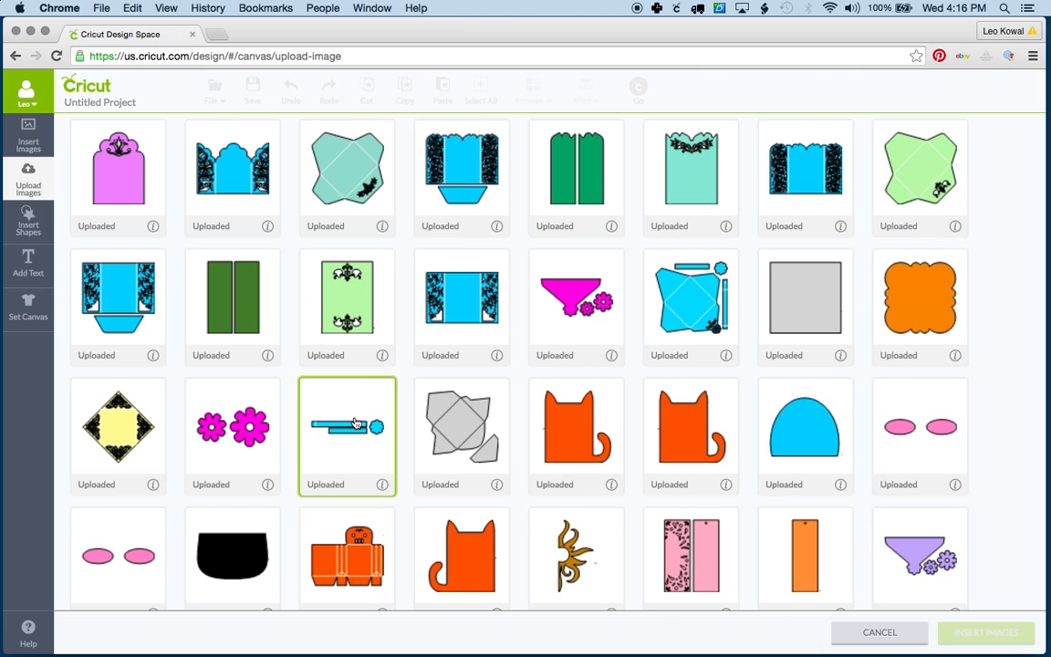
pyautogui.click(346, 434)
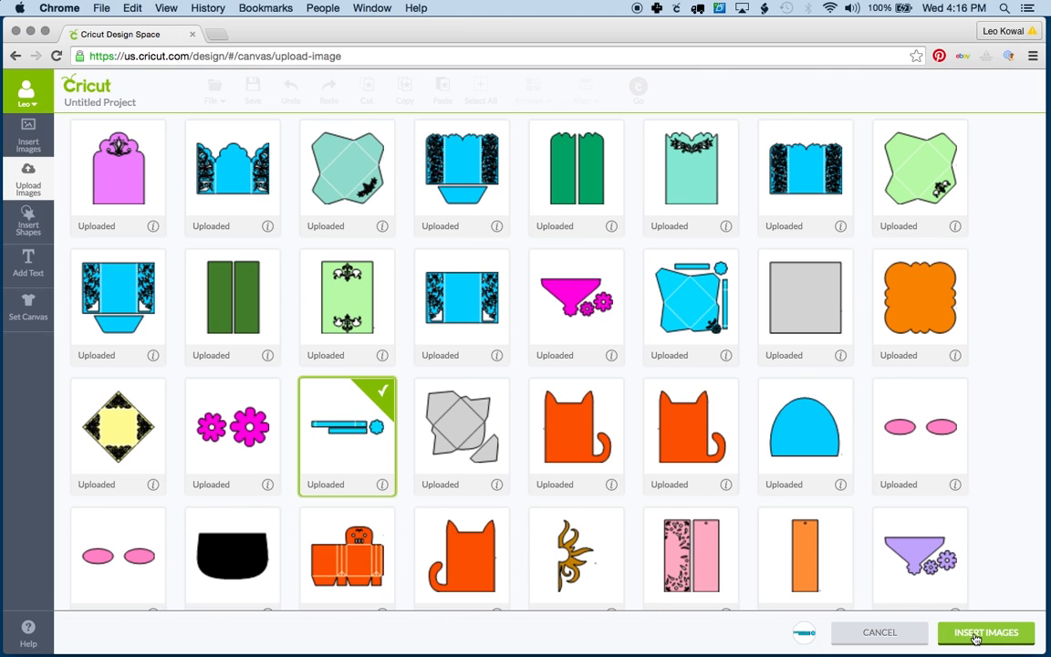
pyautogui.click(985, 632)
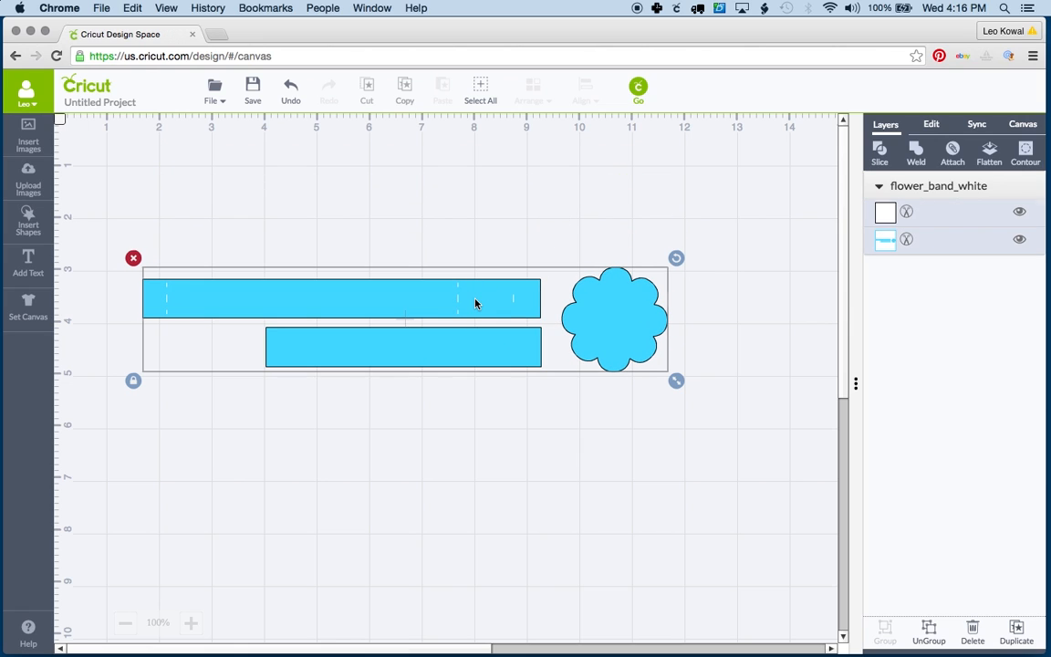
pyautogui.moveTo(595, 344)
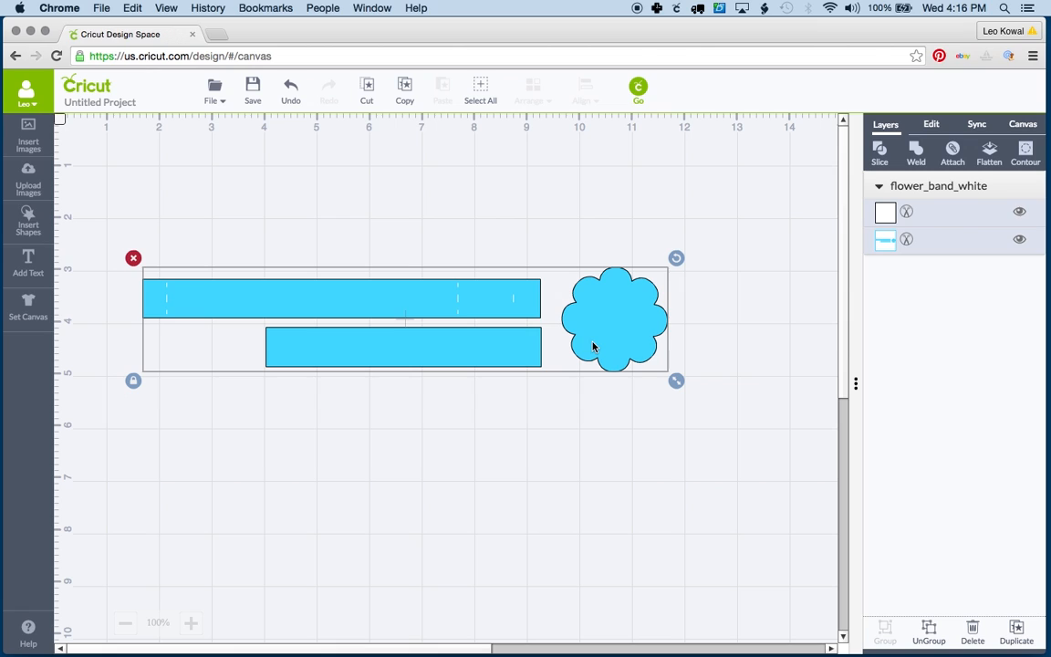
pyautogui.click(349, 157)
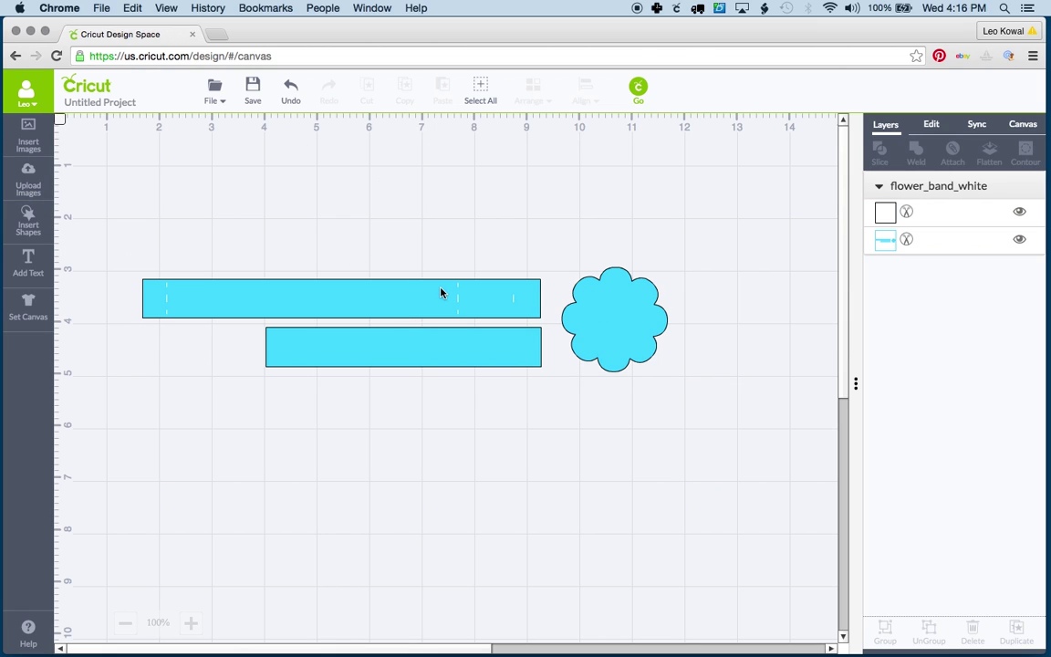
pyautogui.click(484, 87)
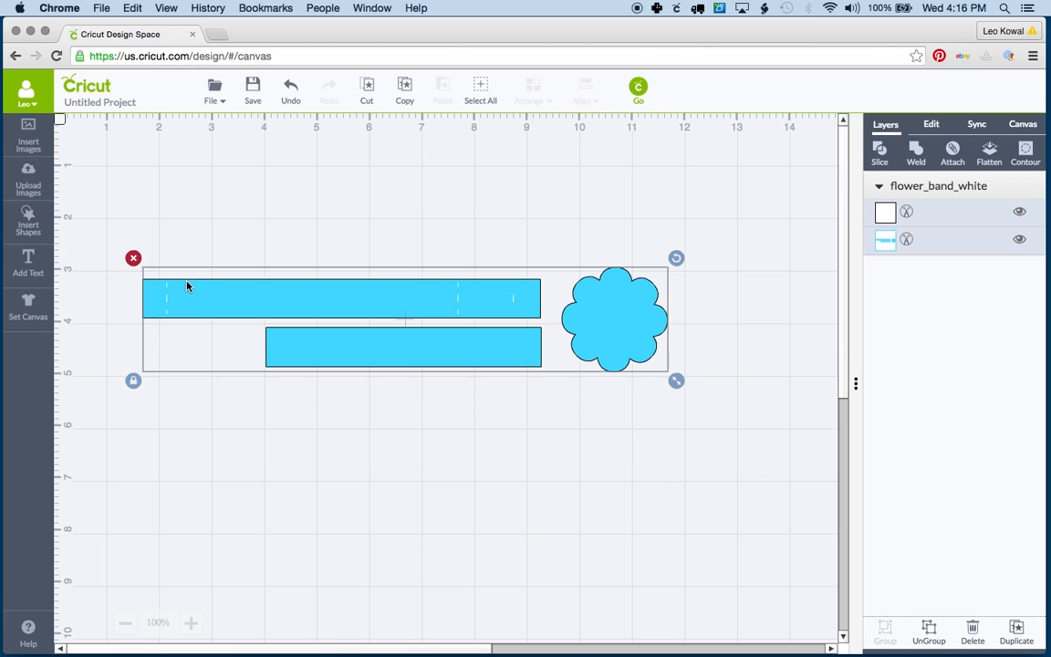
pyautogui.moveTo(562, 409)
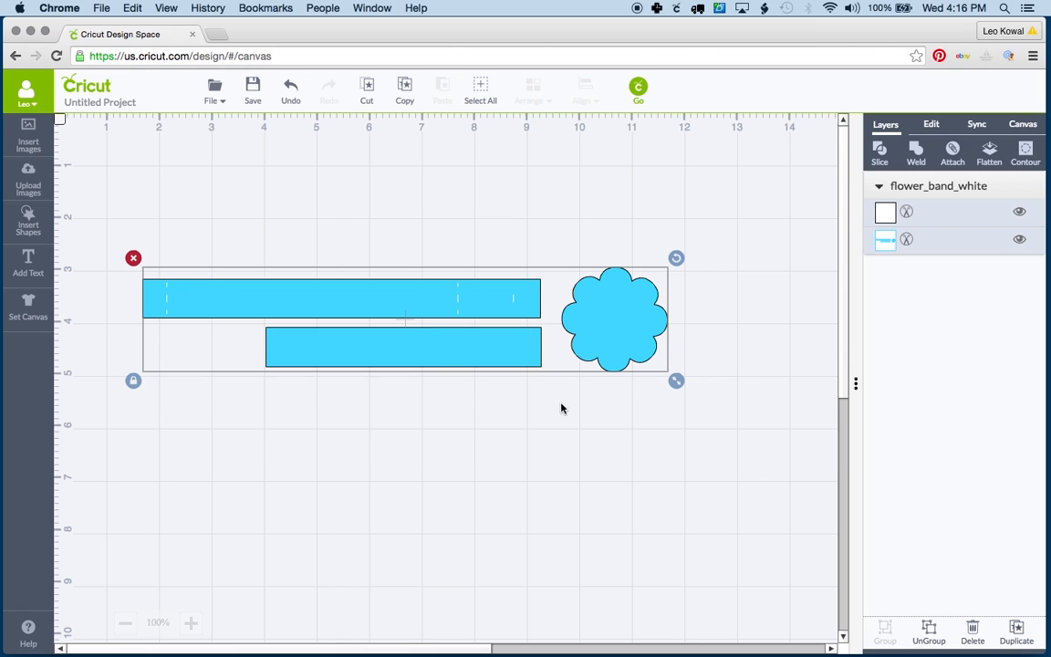
pyautogui.moveTo(426, 301)
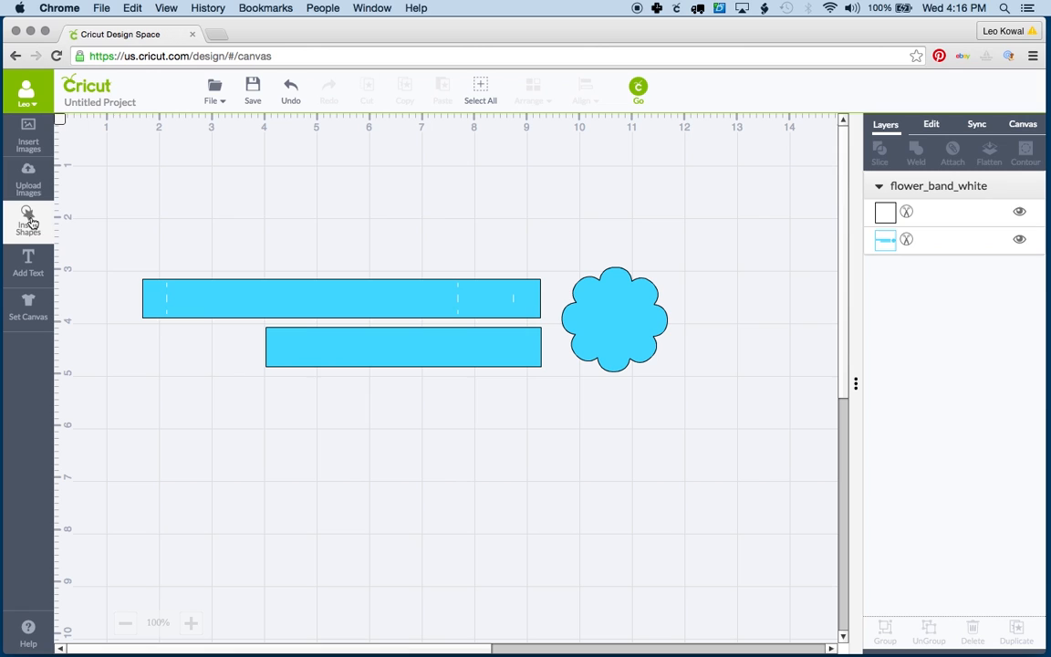
# - Add a square, stretch it into a rectangle across the upper blue band, and select it with the artwork
pyautogui.click(29, 222)
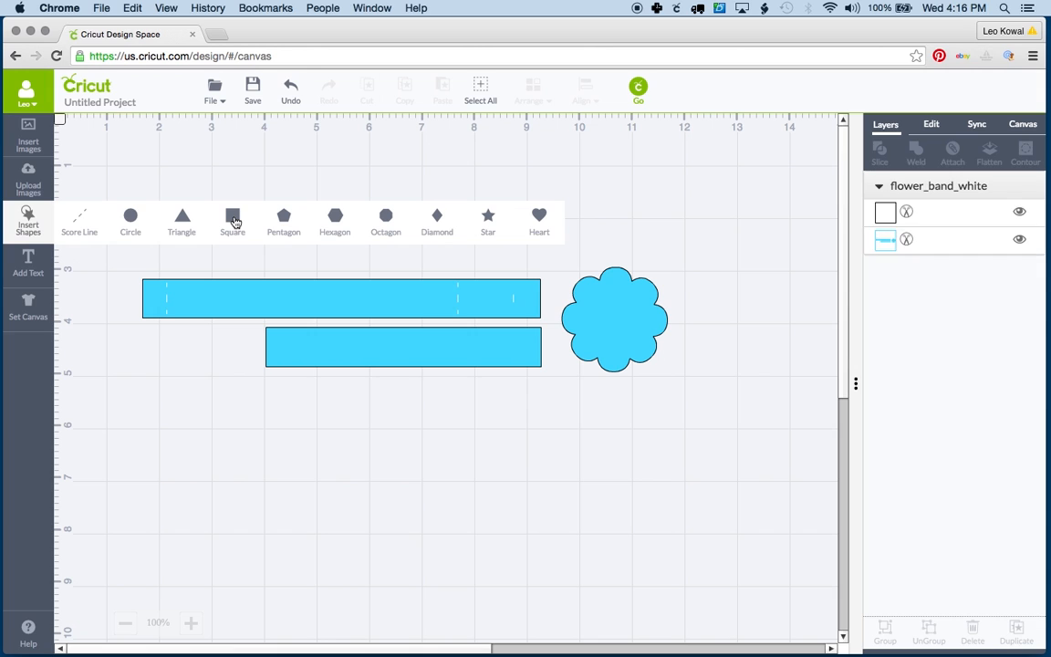
pyautogui.click(234, 219)
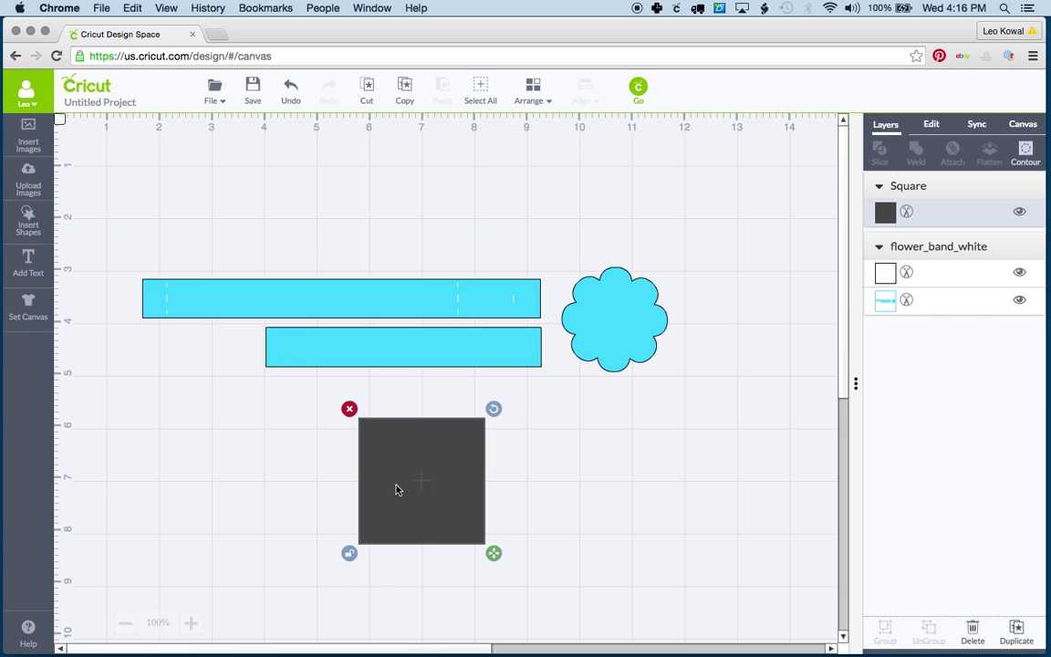
pyautogui.moveTo(420, 481); pyautogui.dragTo(167, 259)
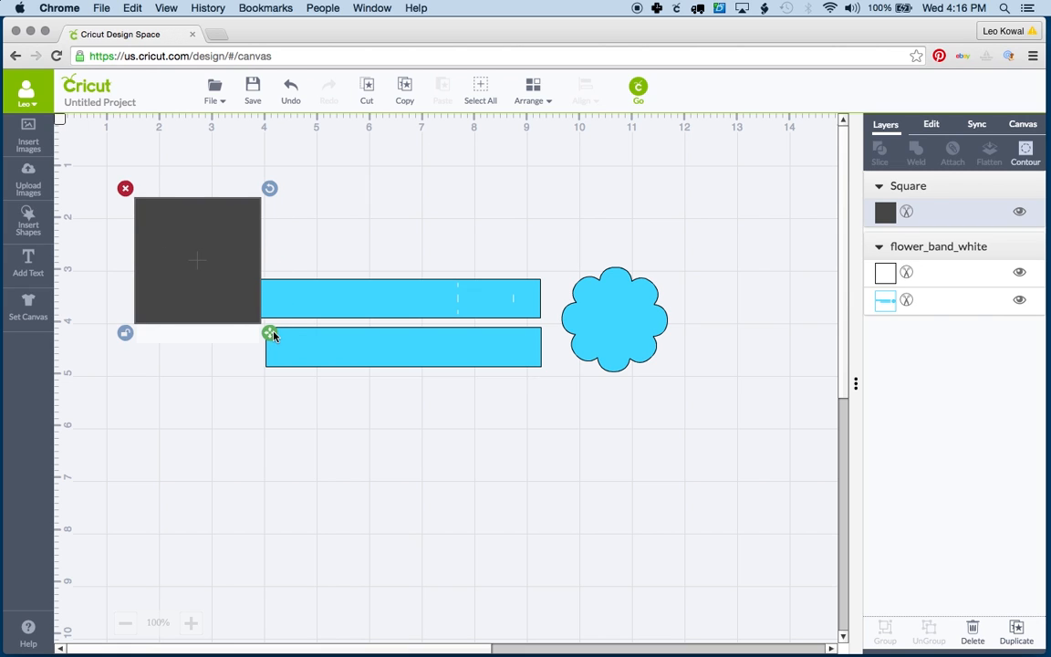
pyautogui.moveTo(270, 332); pyautogui.dragTo(553, 332)
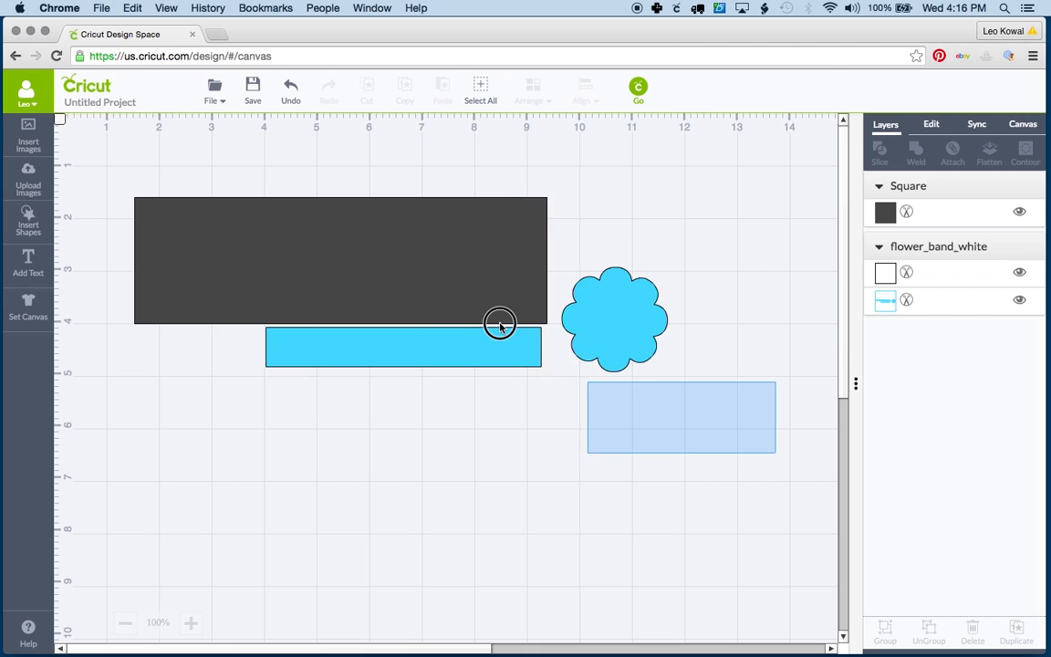
pyautogui.click(485, 91)
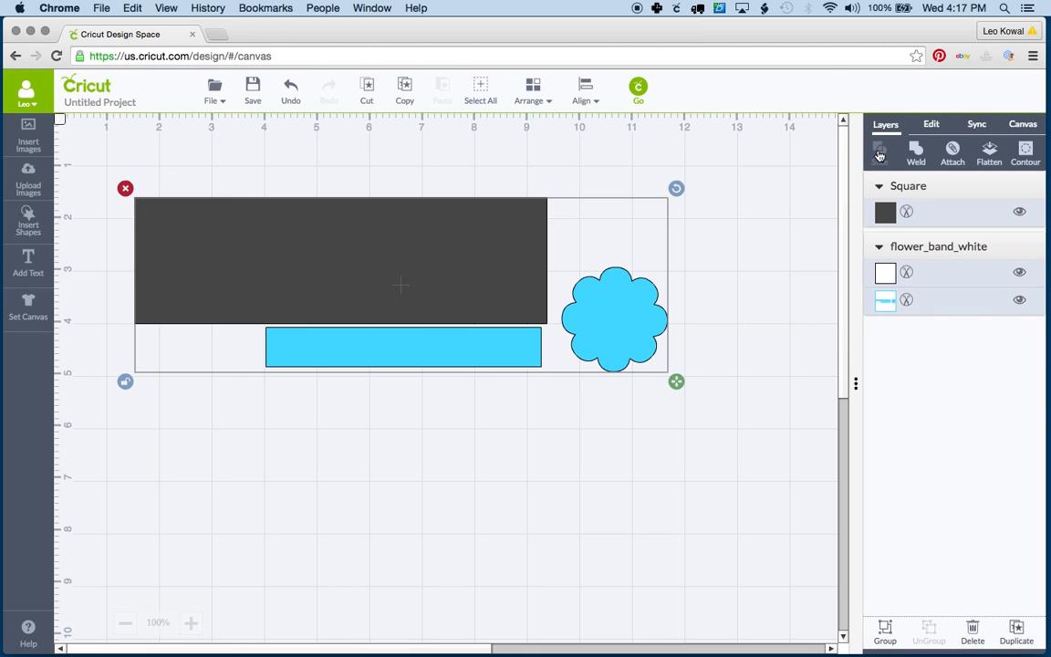
pyautogui.moveTo(724, 375)
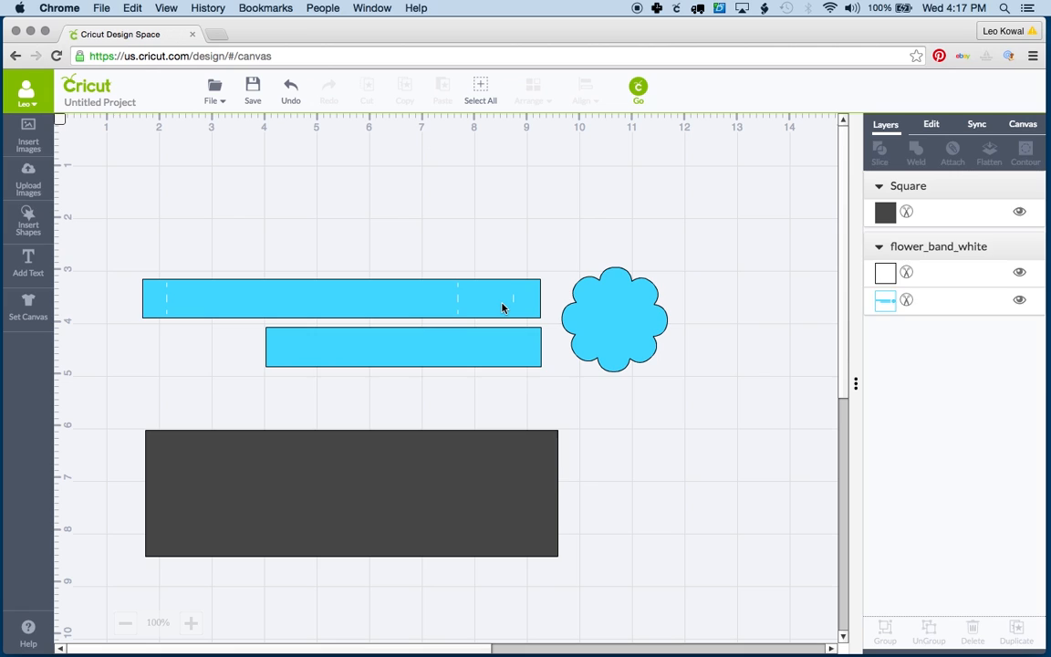
# - Ungroup the band artwork and move the dark rectangle up to cover the lower blue band
pyautogui.rightClick(504, 306)
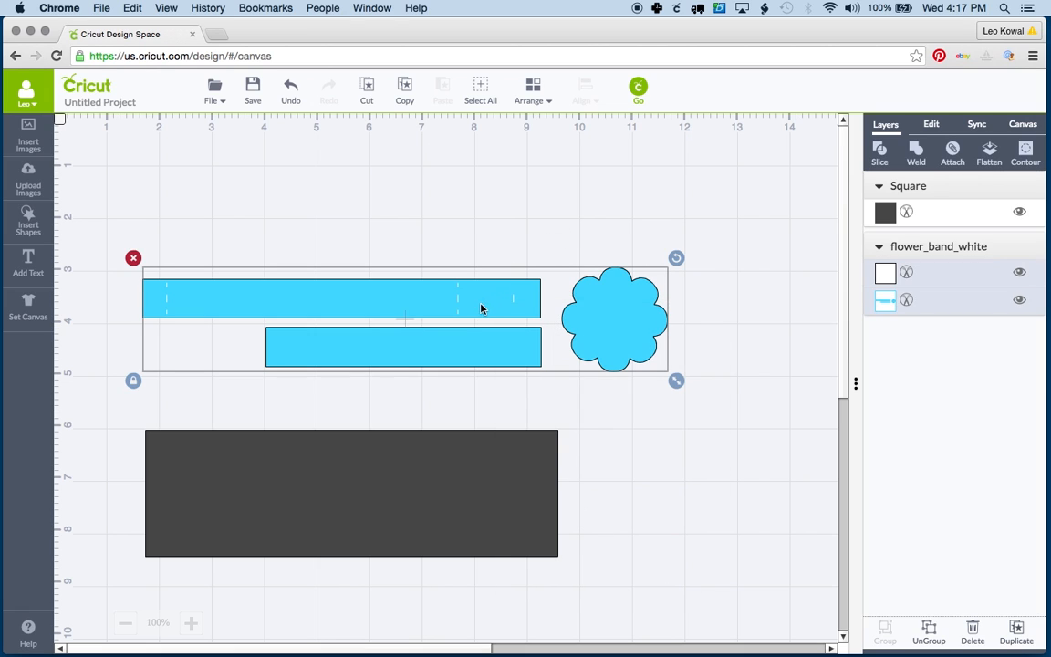
pyautogui.moveTo(904, 595)
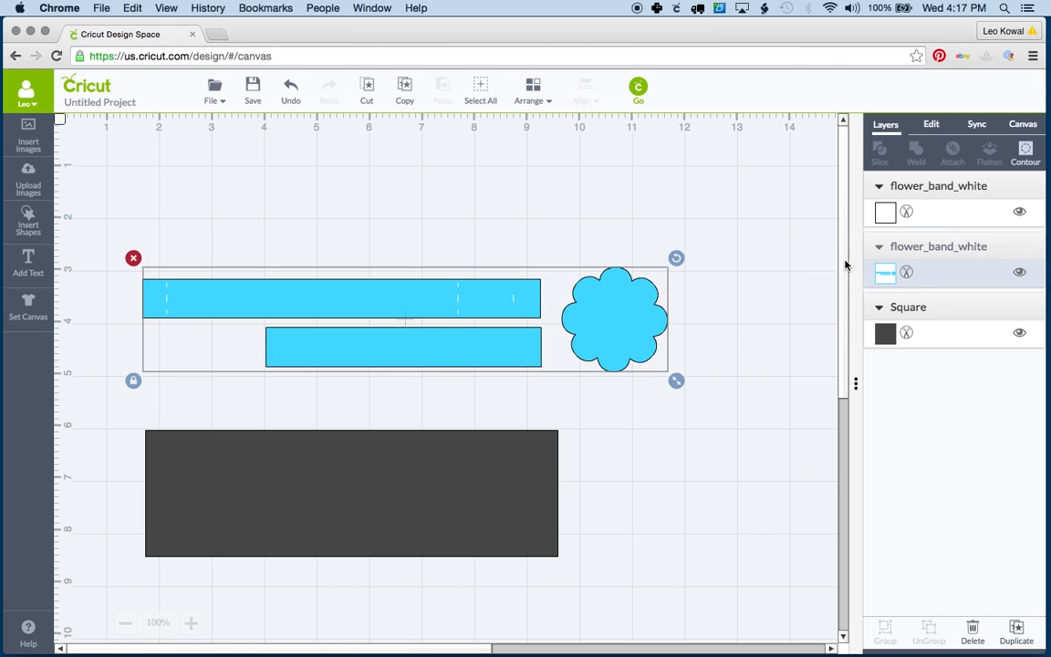
pyautogui.click(493, 493)
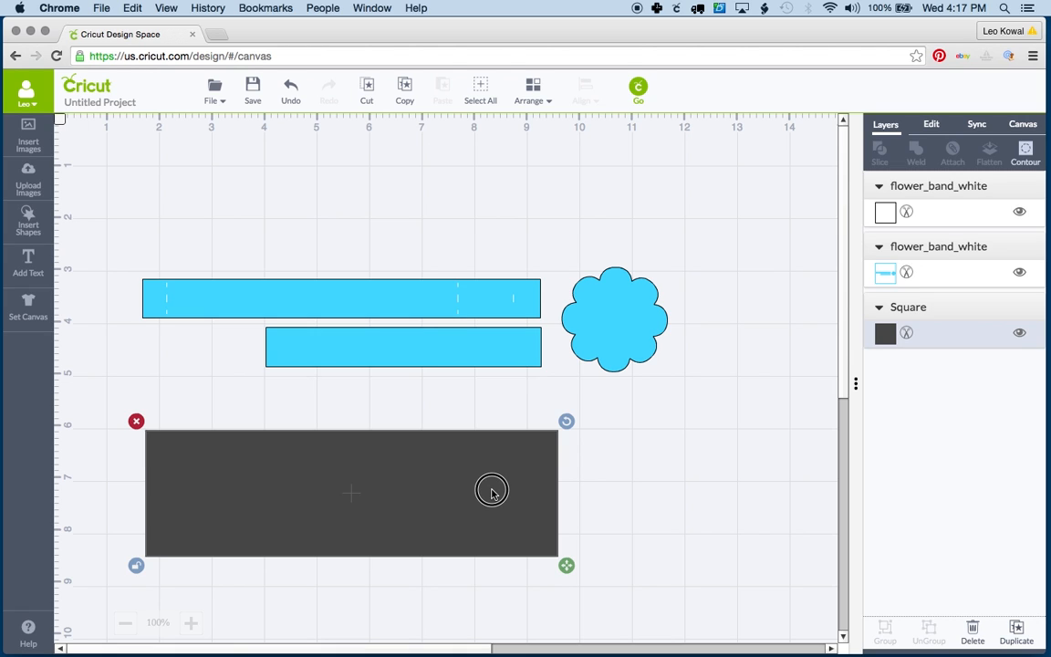
pyautogui.moveTo(492, 489); pyautogui.dragTo(493, 460)
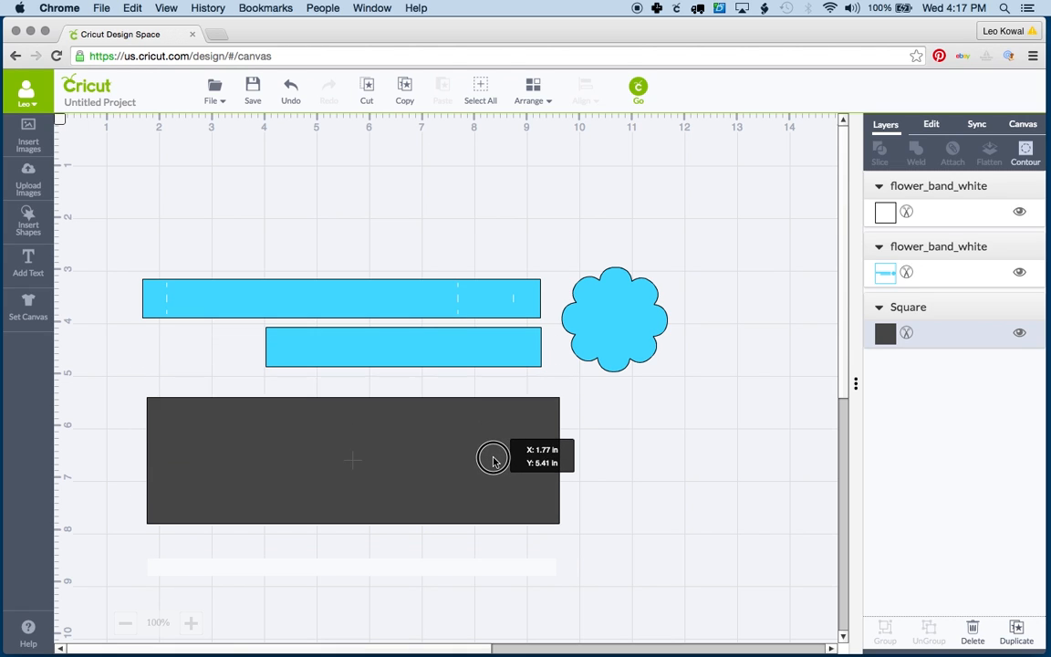
pyautogui.moveTo(493, 456); pyautogui.dragTo(452, 403)
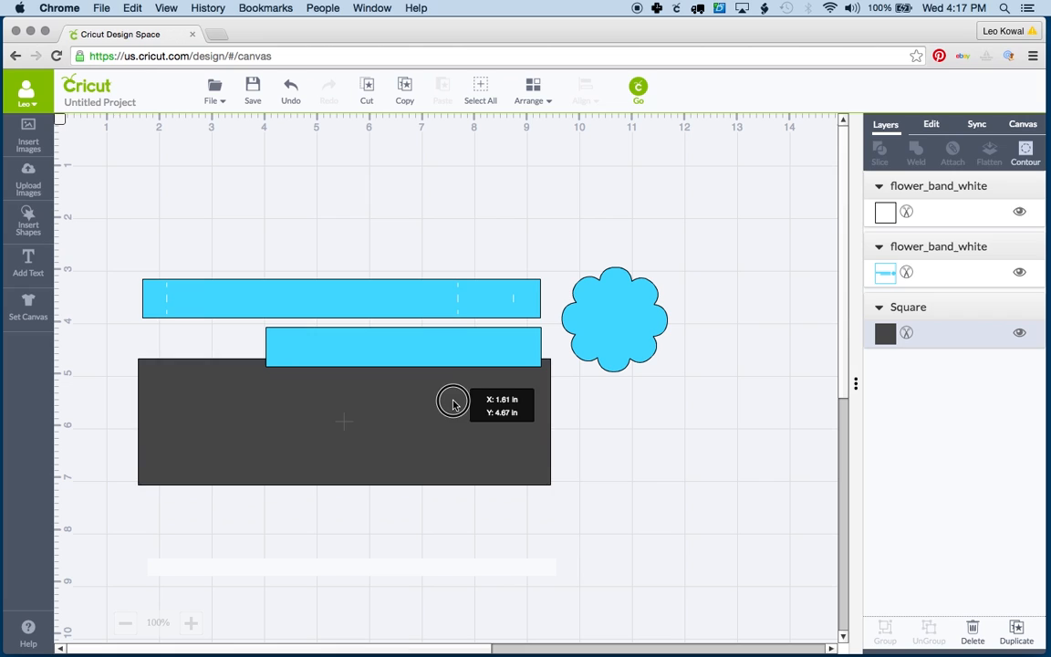
pyautogui.moveTo(453, 403); pyautogui.dragTo(452, 376)
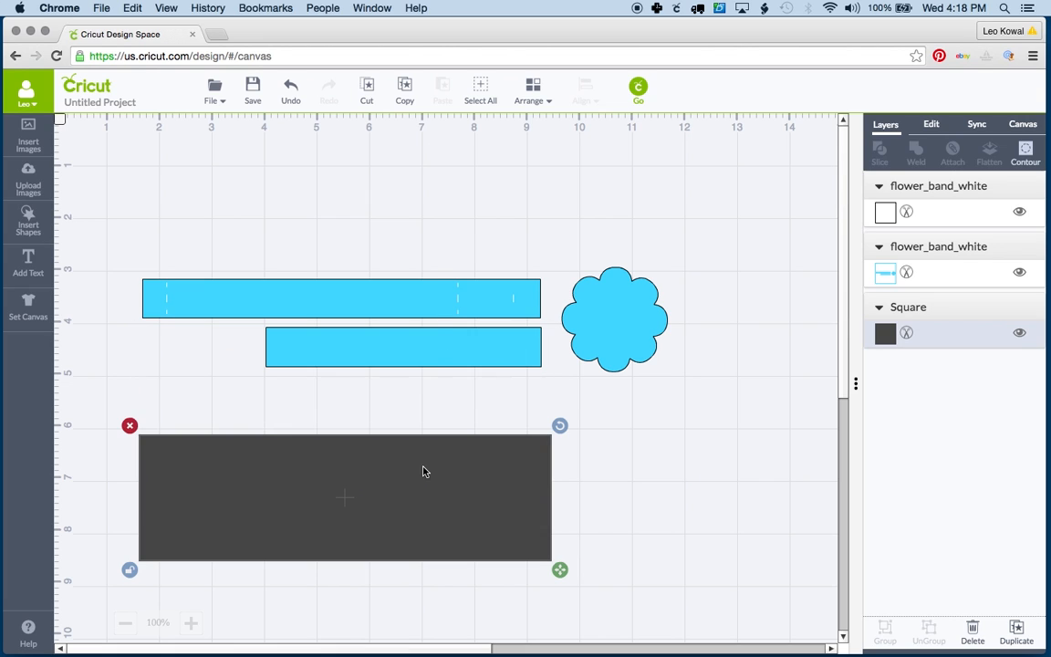
pyautogui.click(540, 84)
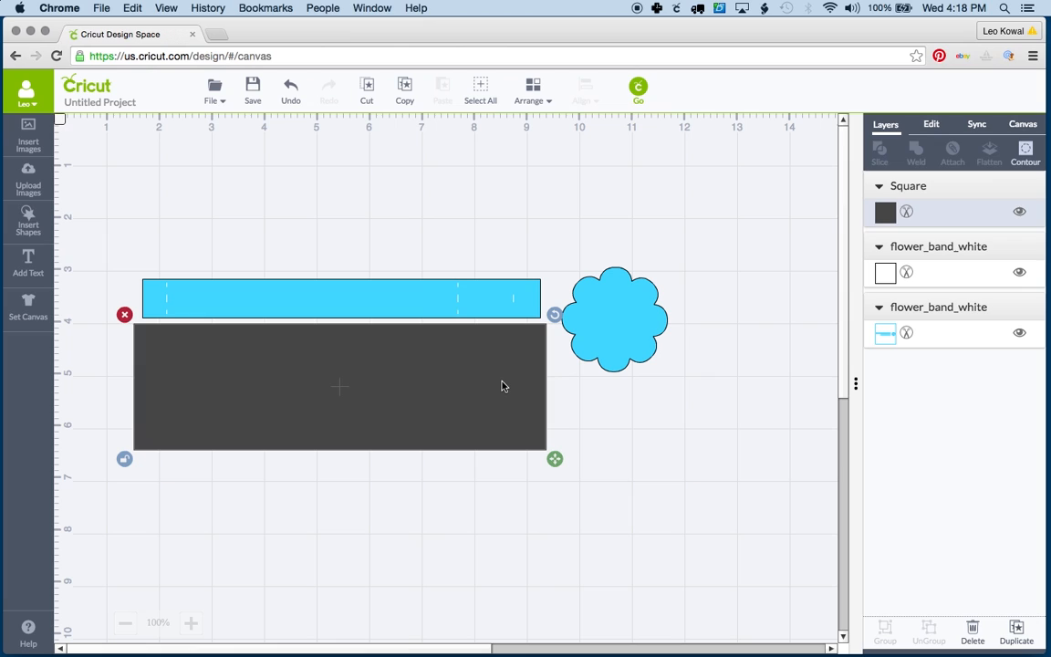
# - Select the band artwork with the rectangle and slice the lower band away
pyautogui.click(739, 522)
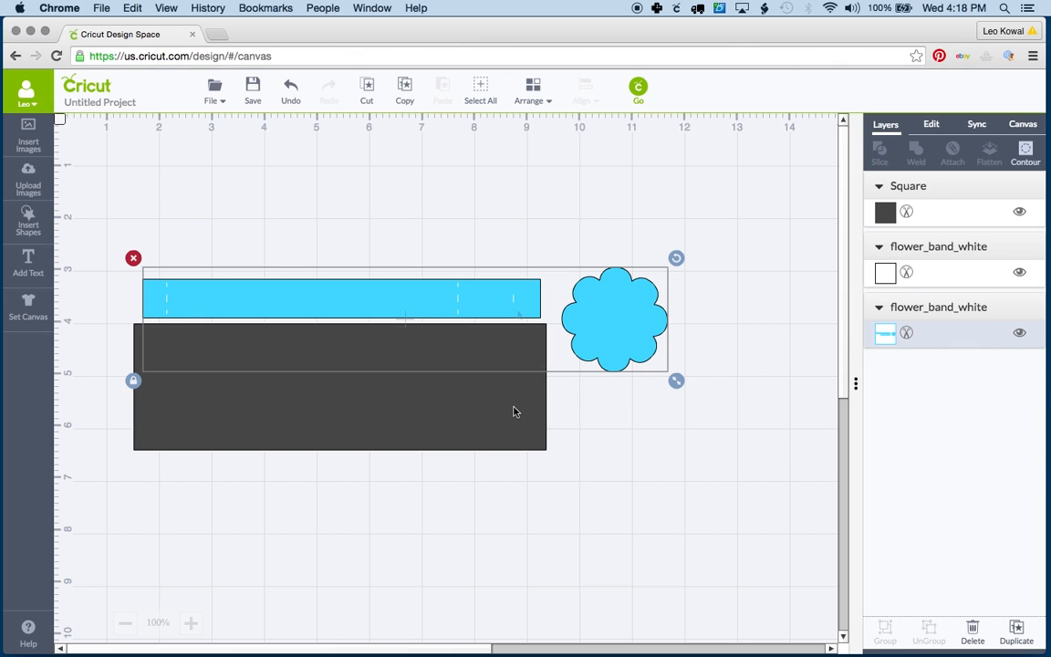
pyautogui.moveTo(518, 312)
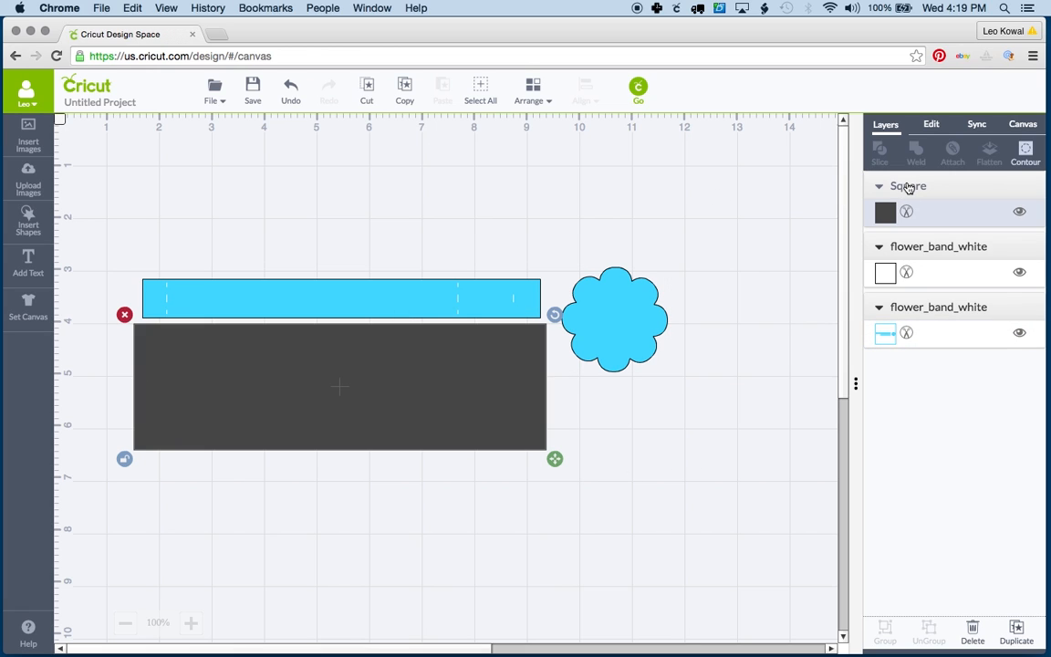
pyautogui.moveTo(916, 314)
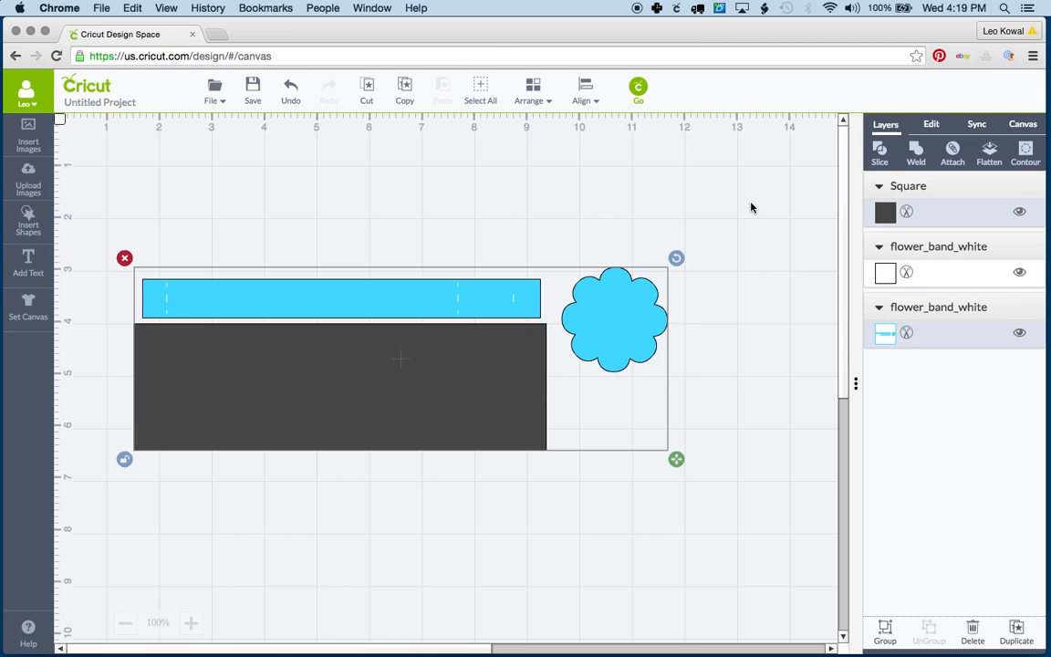
pyautogui.click(880, 149)
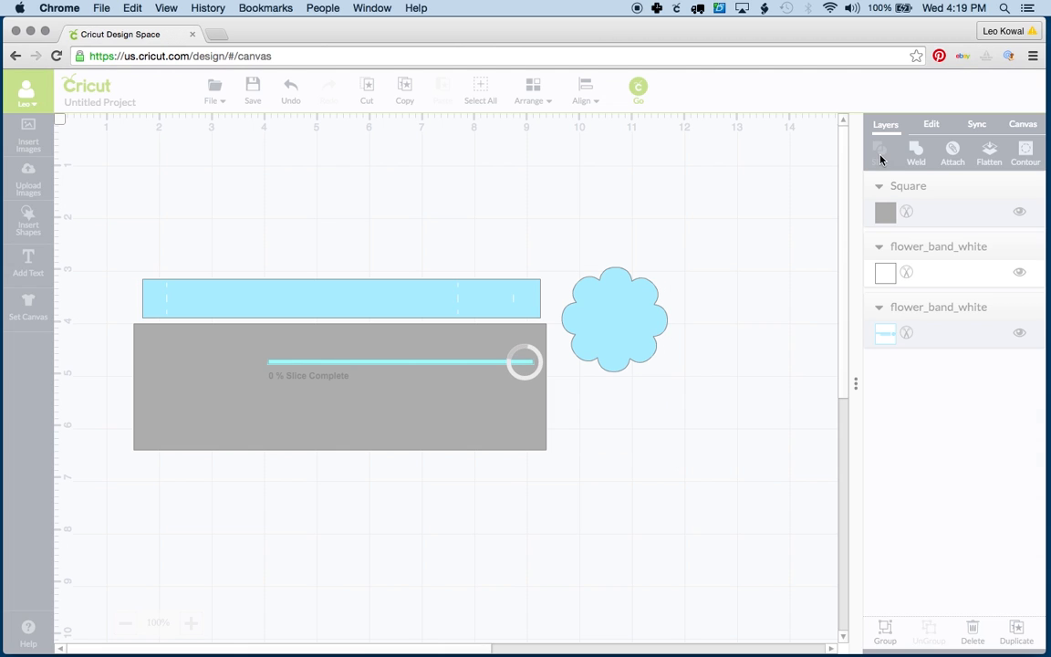
# - Delete the sliced-off dark rectangle and lower band, keeping the upper band and flower
pyautogui.click(880, 154)
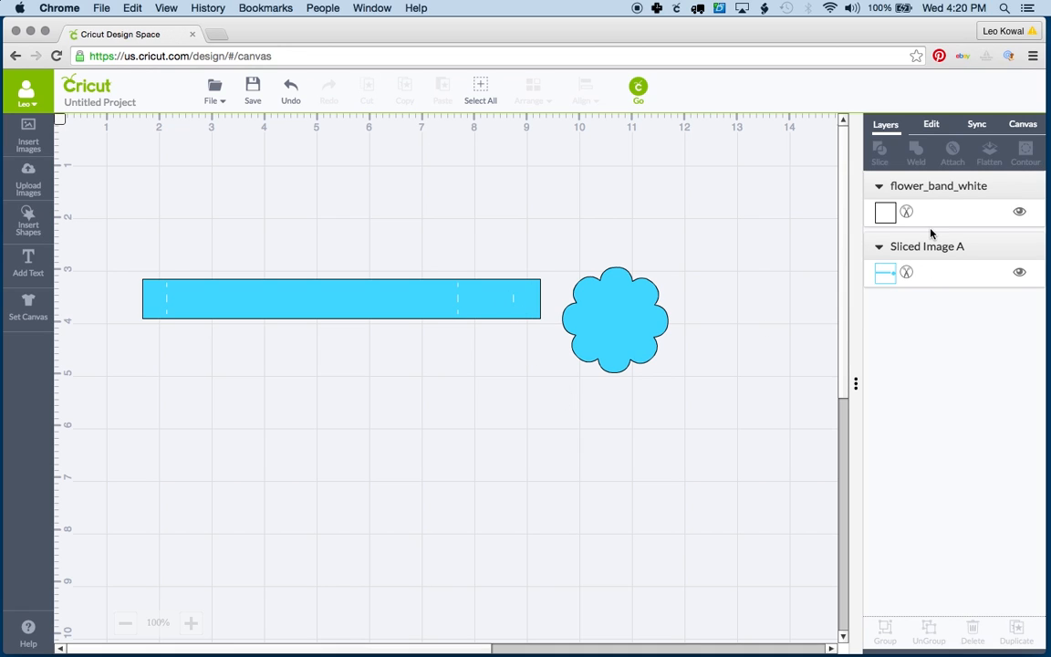
pyautogui.moveTo(653, 259)
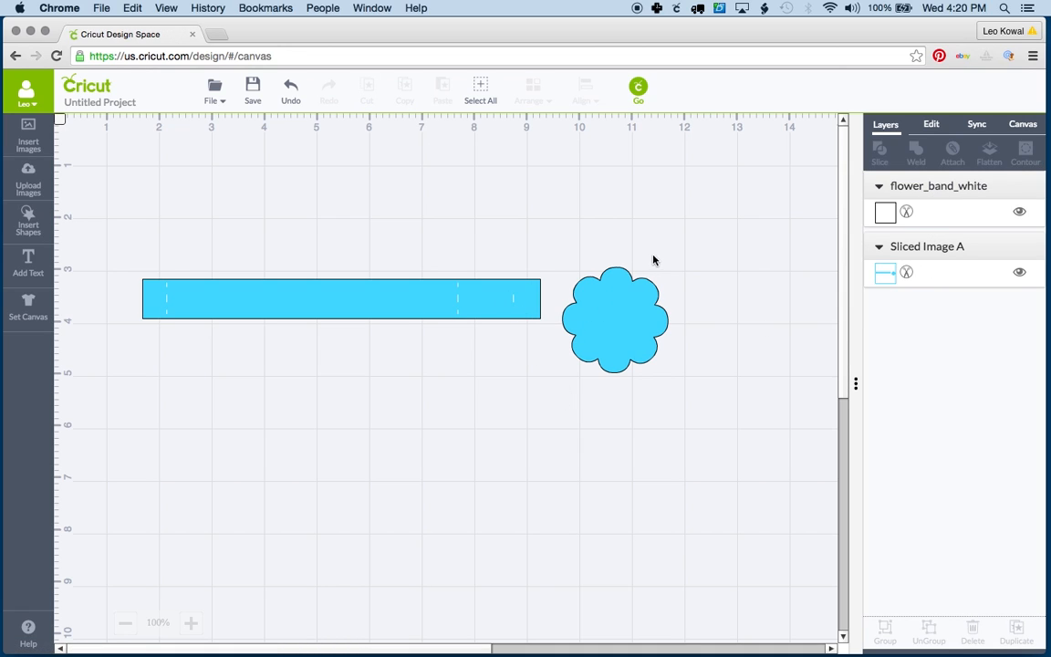
pyautogui.moveTo(624, 345)
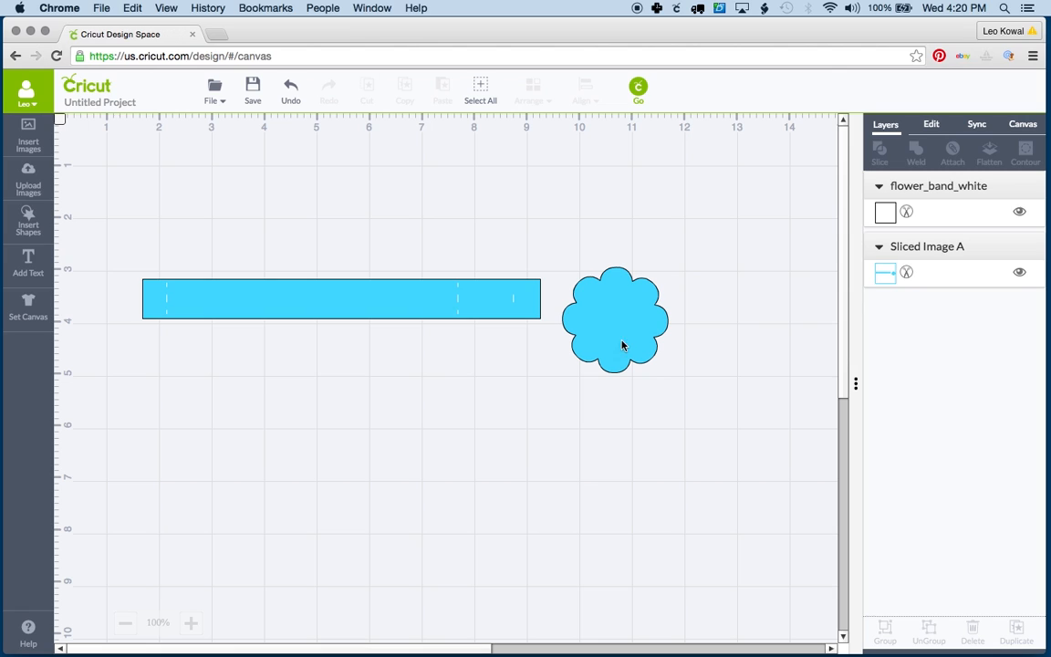
pyautogui.moveTo(29, 222)
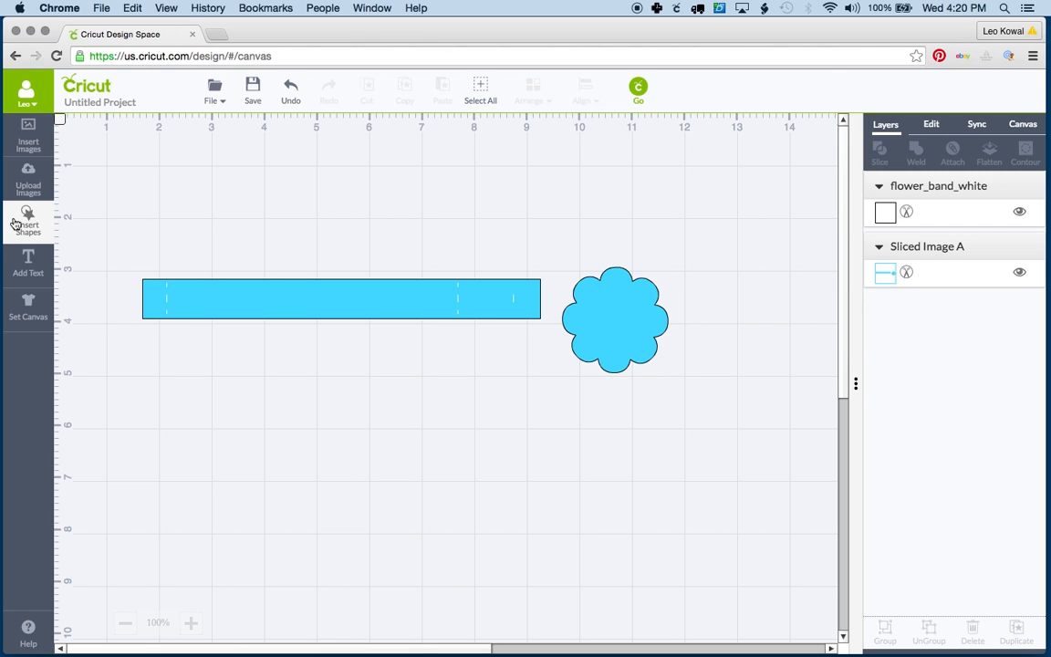
# - Add a square over the flower and select it together with Sliced Image A
pyautogui.click(29, 222)
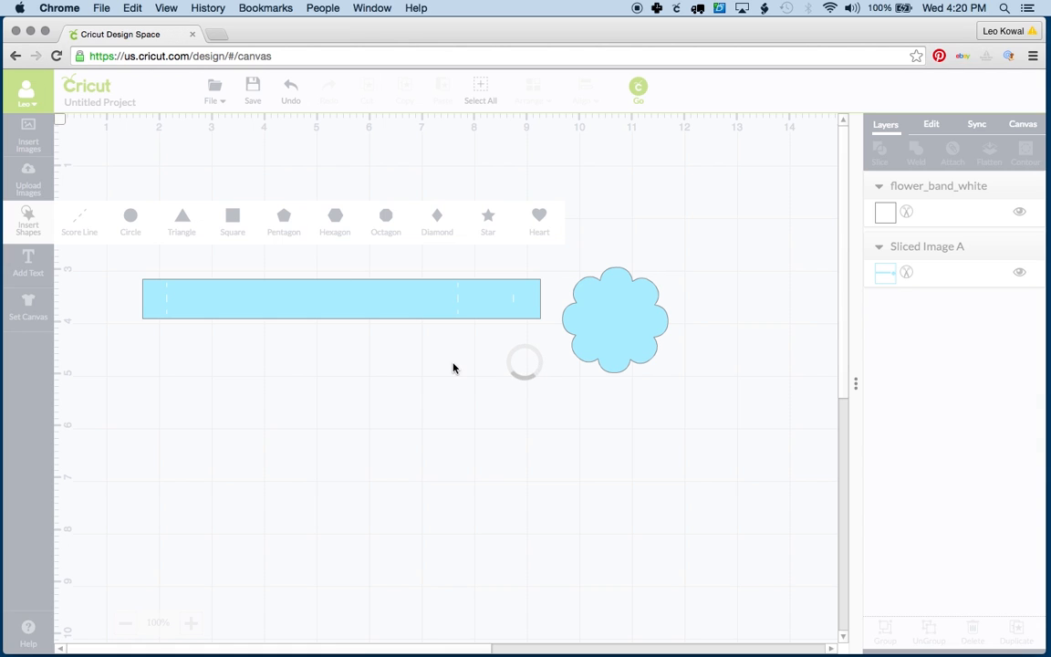
pyautogui.click(231, 222)
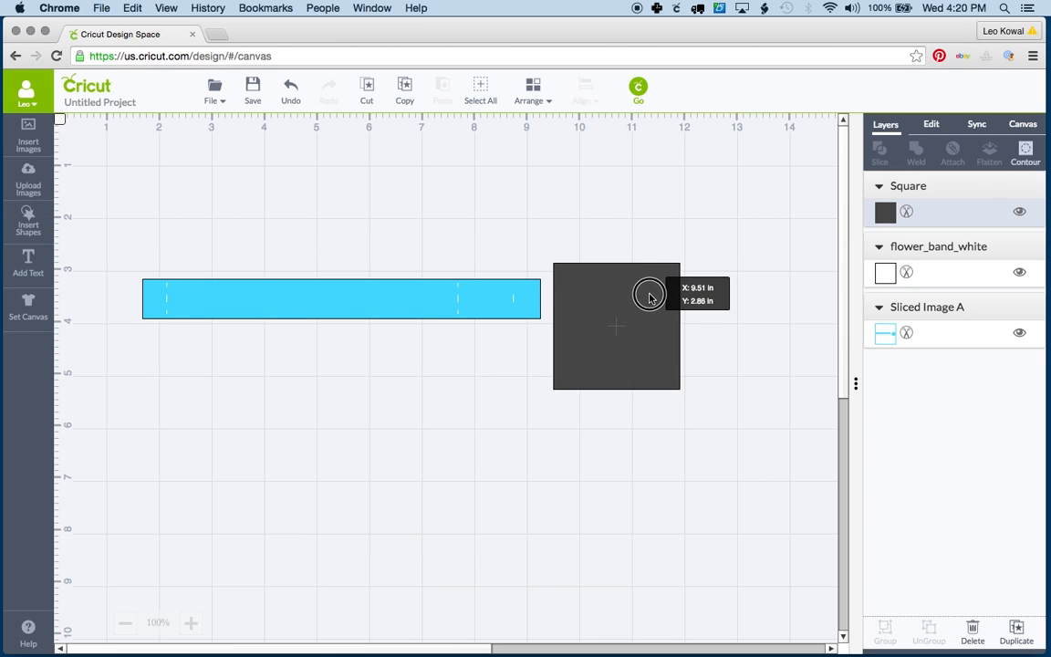
pyautogui.click(617, 325)
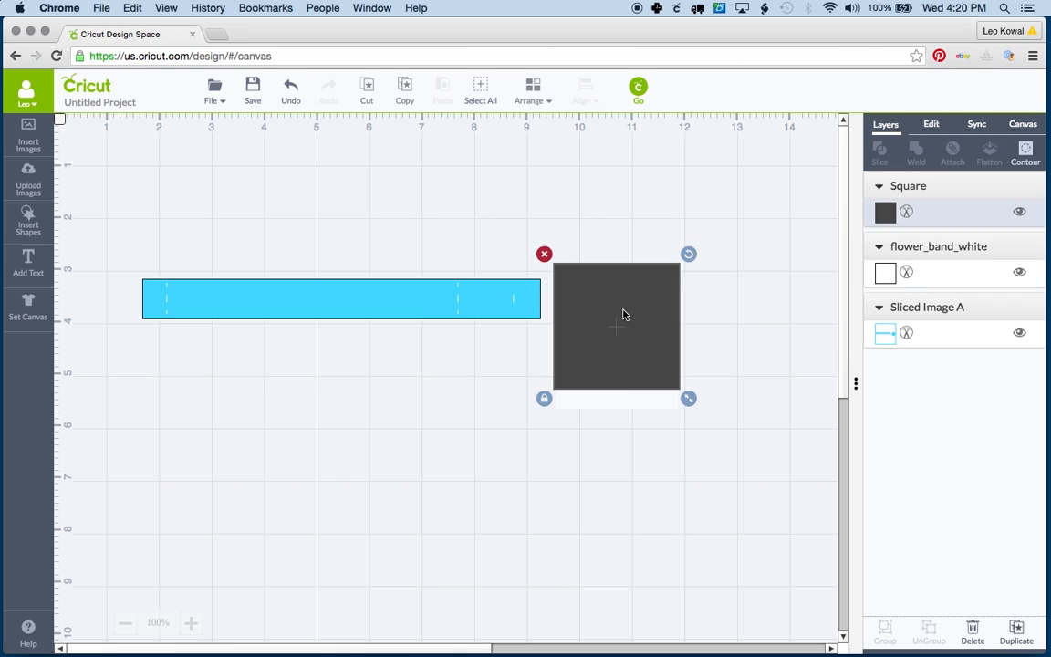
pyautogui.click(1018, 273)
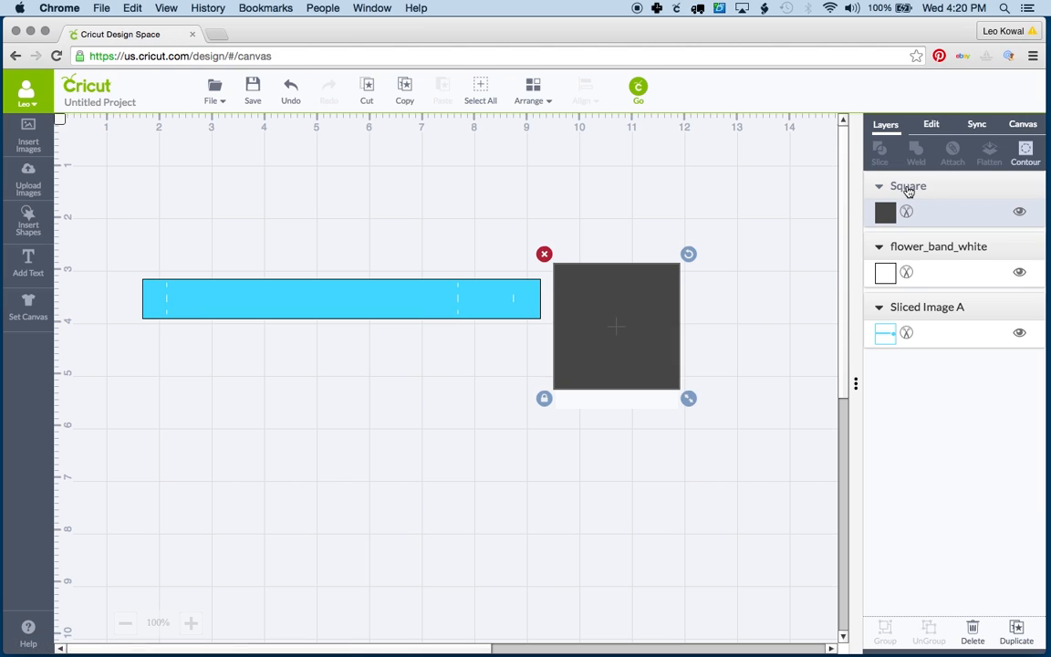
pyautogui.moveTo(920, 313)
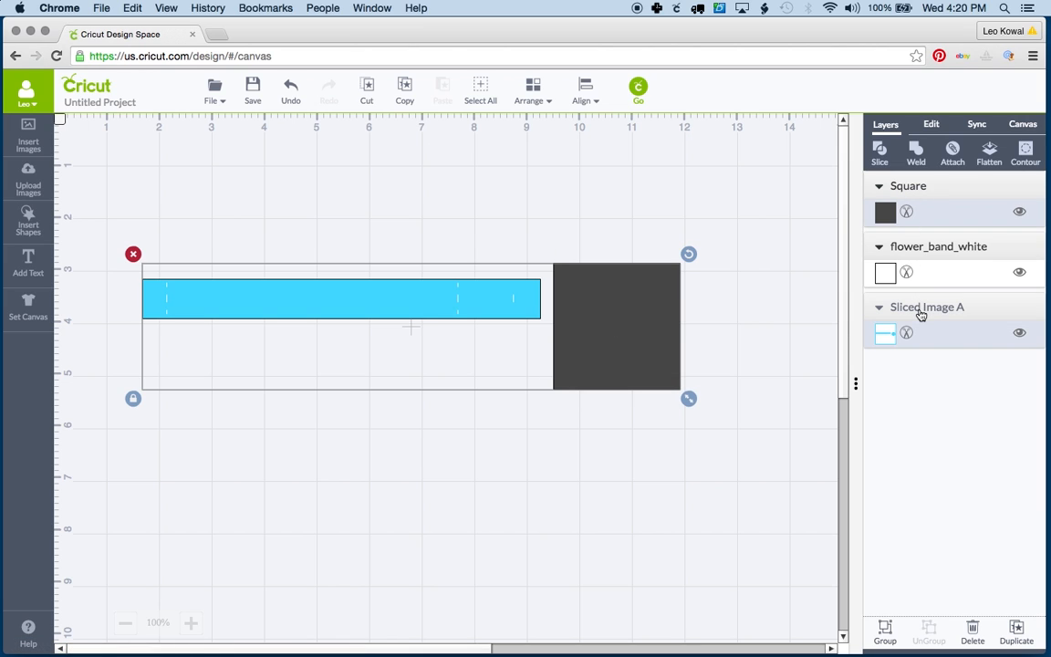
# - Slice the square from the flower so only the upper band with score lines remains
pyautogui.click(879, 153)
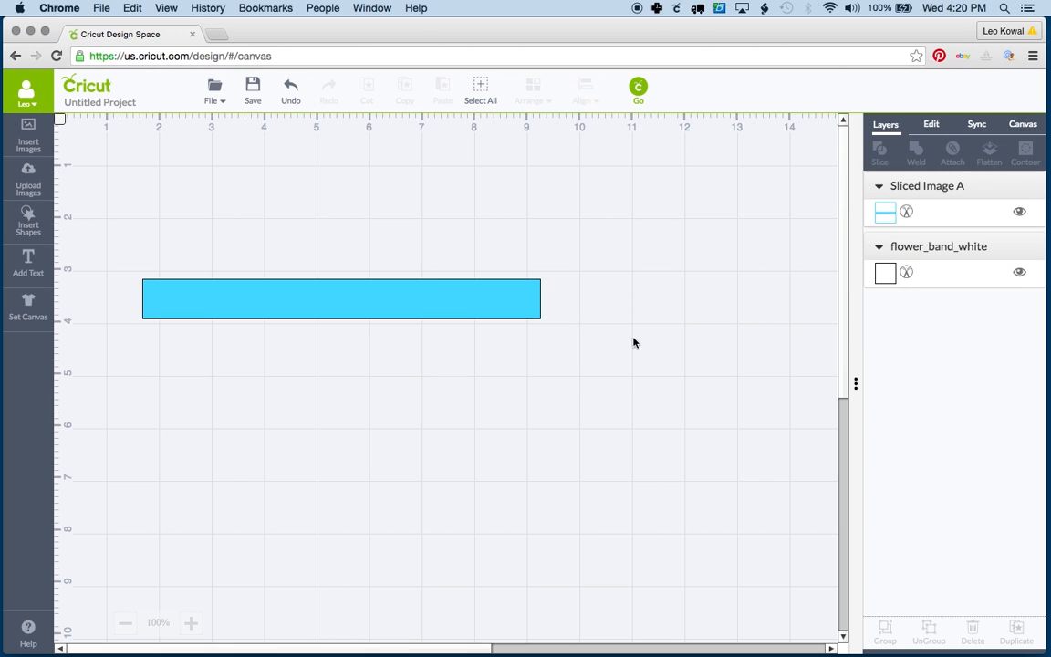
pyautogui.moveTo(675, 290)
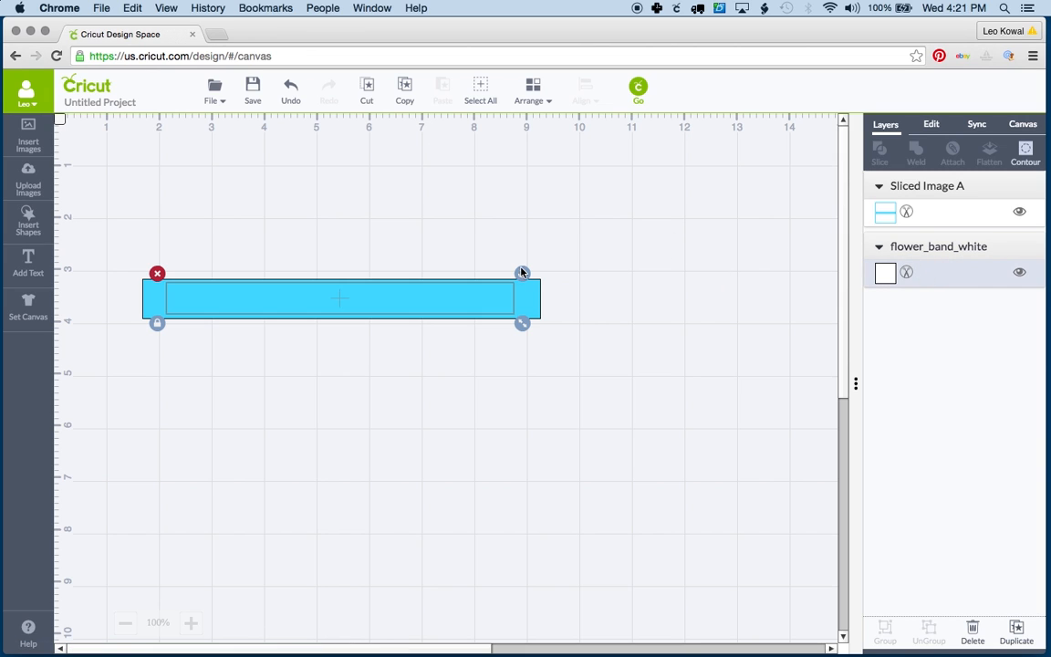
# - Bring the score-line layer to front and attach it to the cut band as one set
pyautogui.click(529, 88)
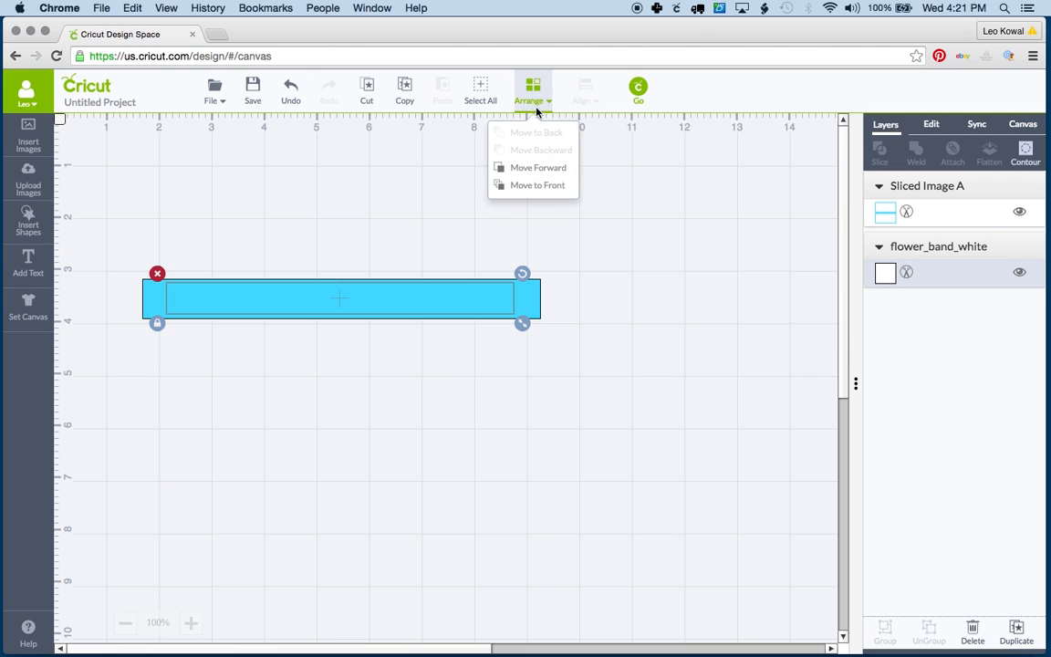
pyautogui.click(540, 168)
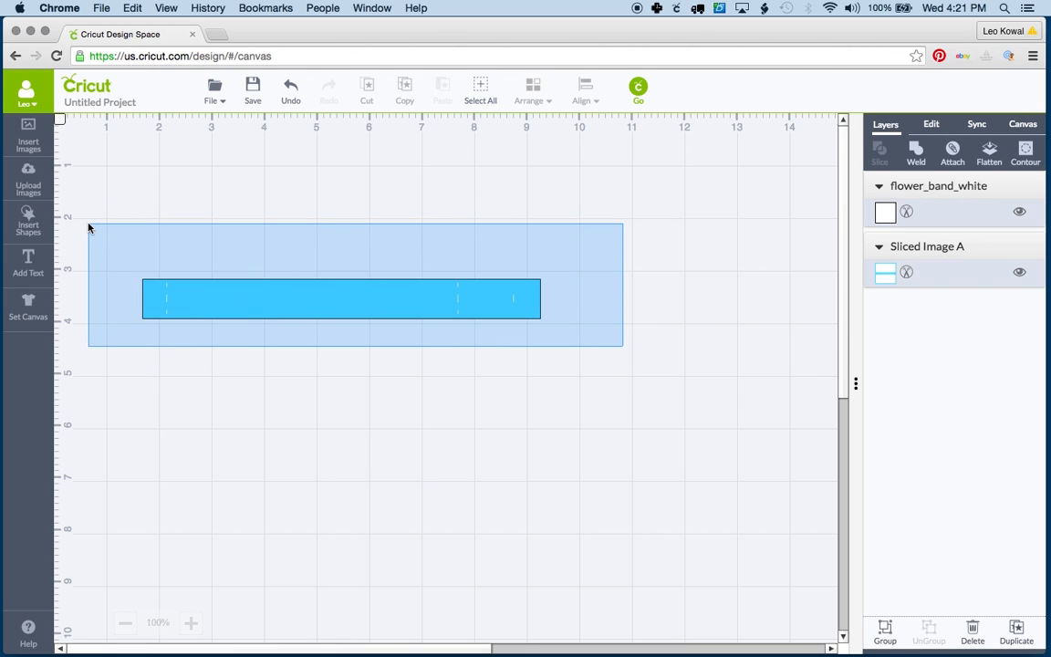
pyautogui.click(341, 300)
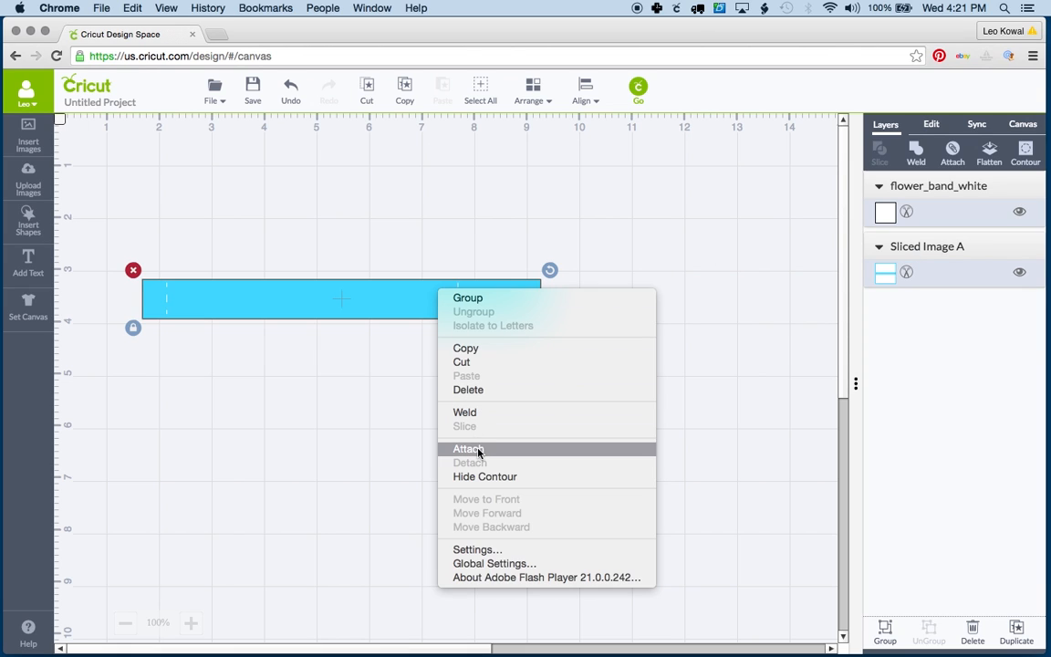
pyautogui.click(471, 449)
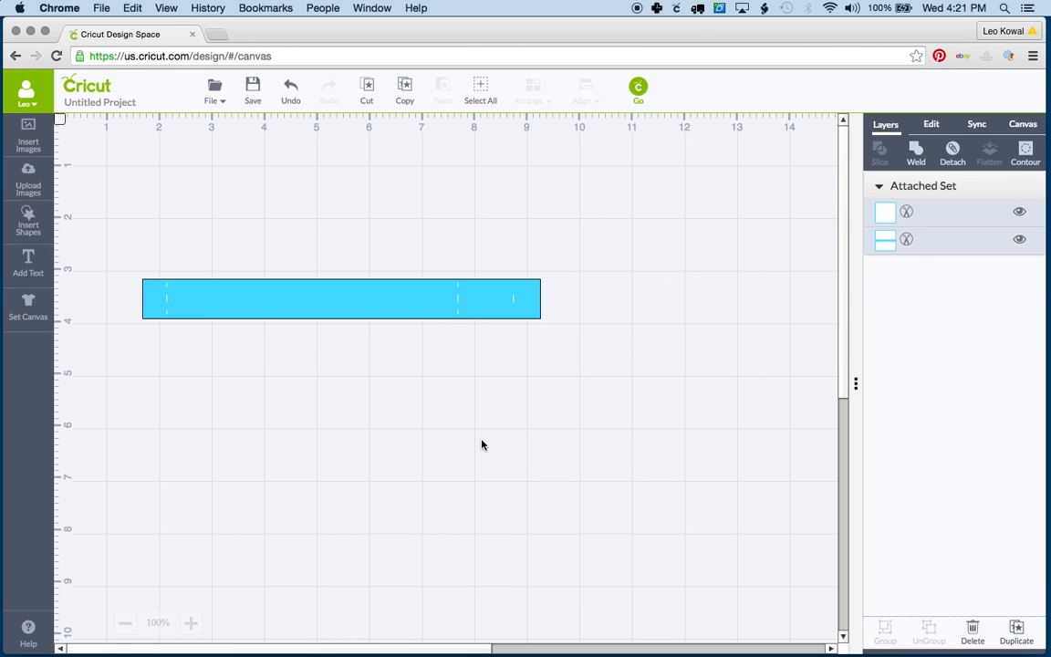
pyautogui.click(343, 299)
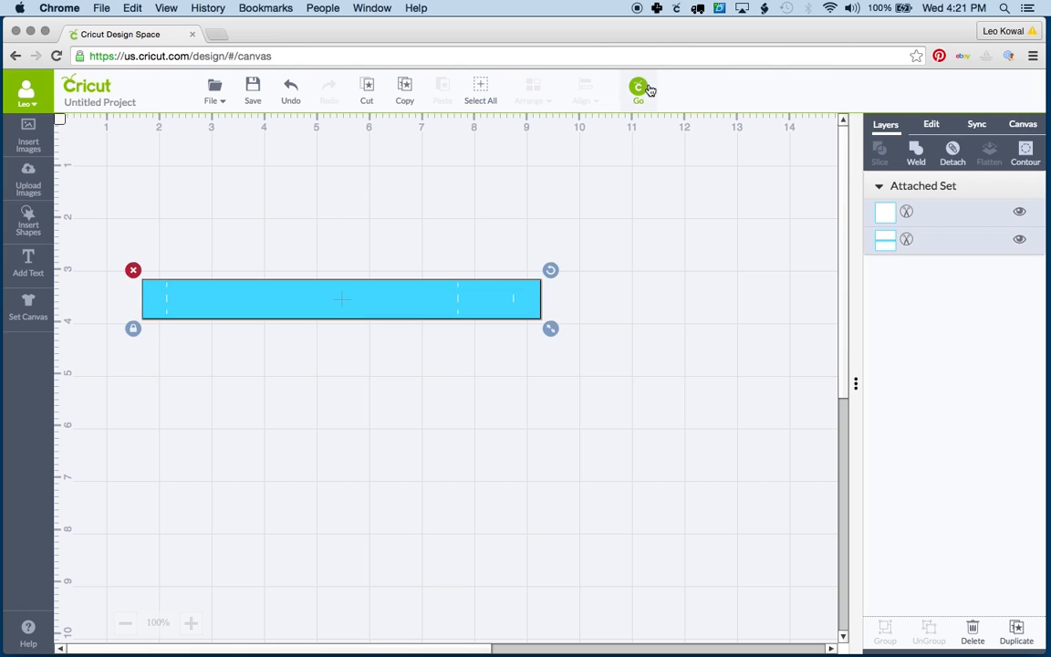
# - Preview the attached band on the cutting mat twice, returning to the design canvas
pyautogui.click(635, 87)
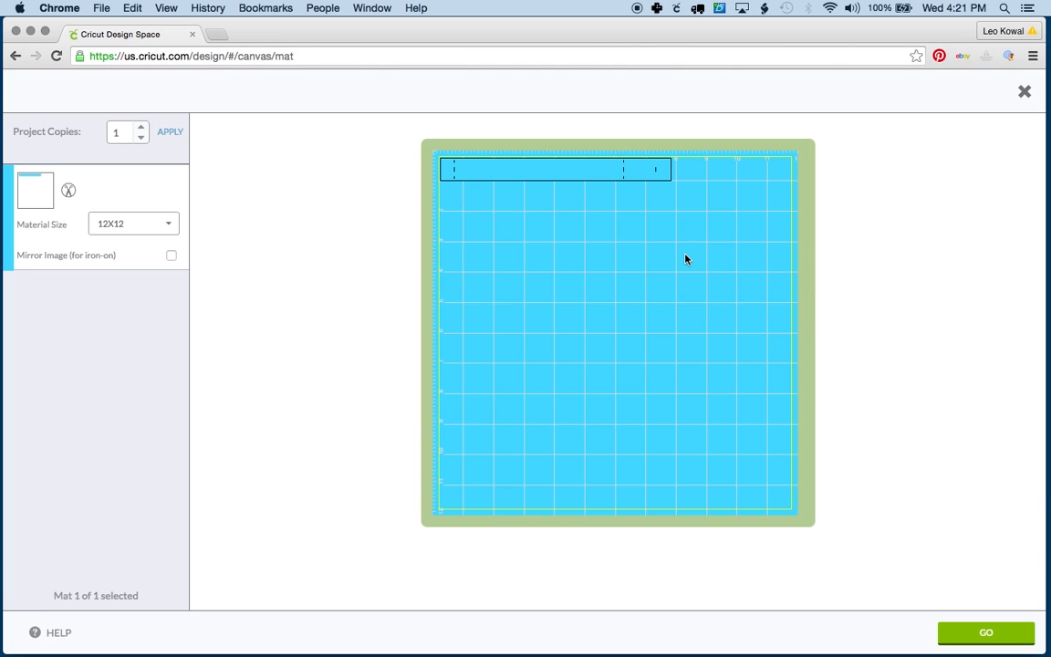
pyautogui.moveTo(650, 168)
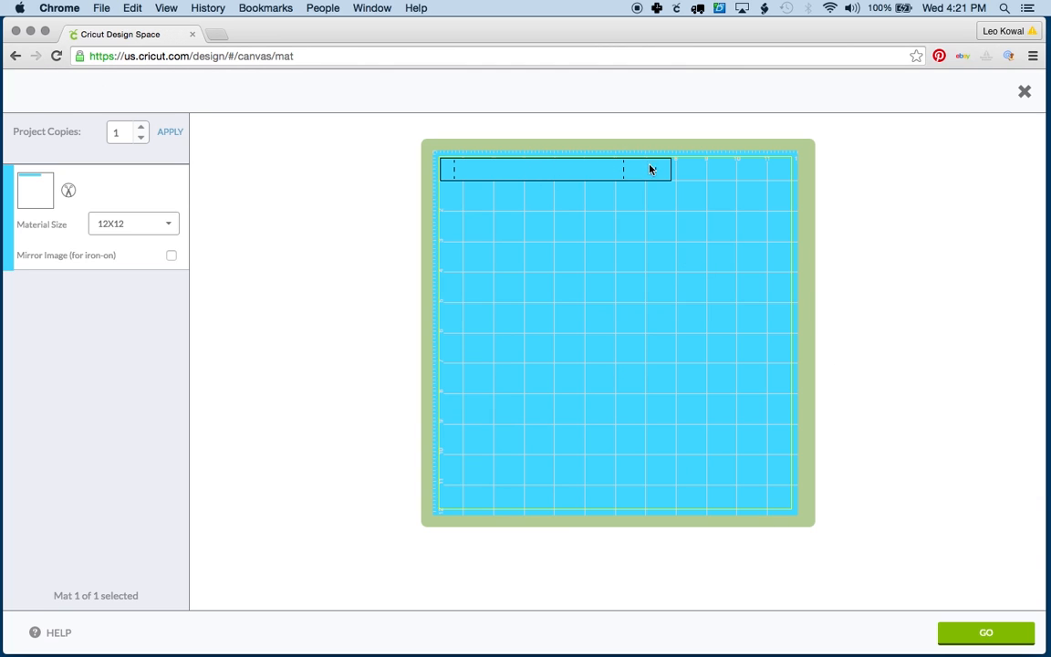
pyautogui.moveTo(1023, 95)
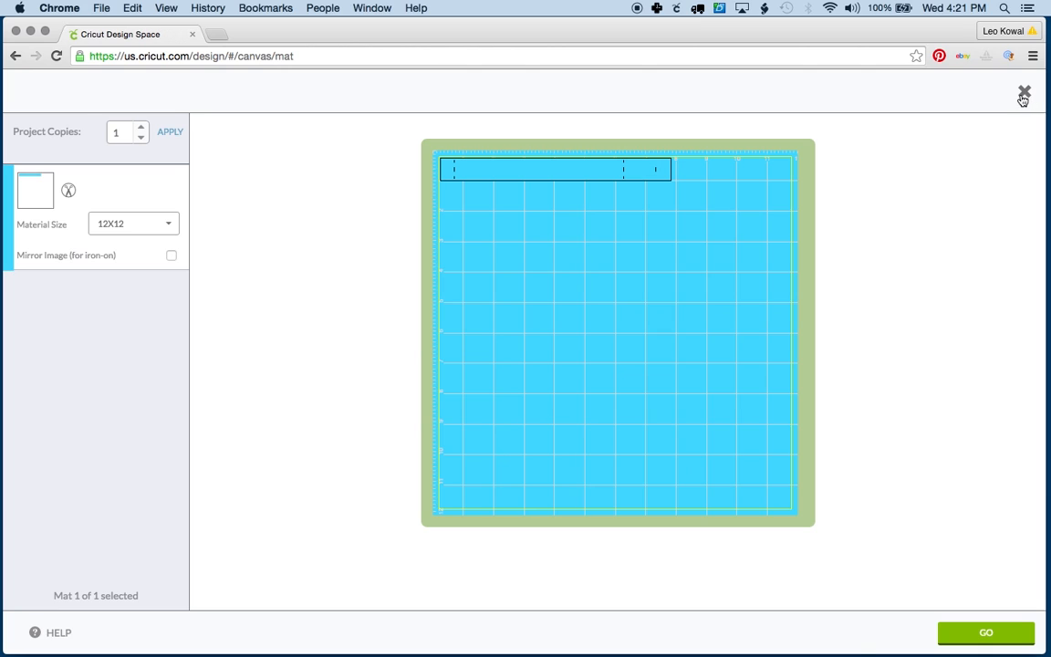
pyautogui.click(1023, 91)
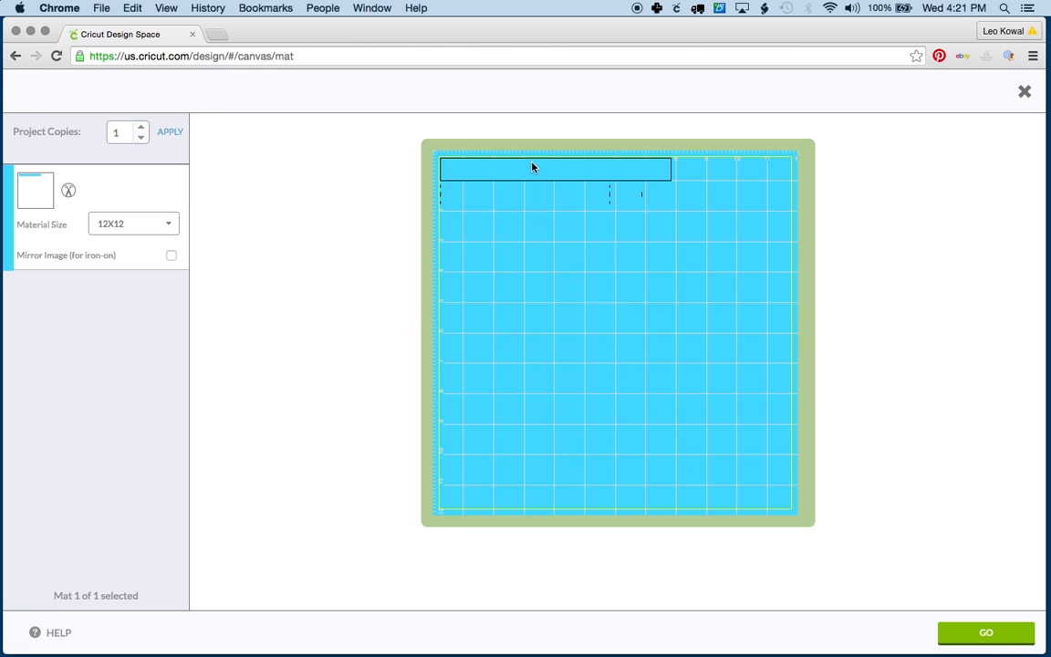
pyautogui.moveTo(553, 263)
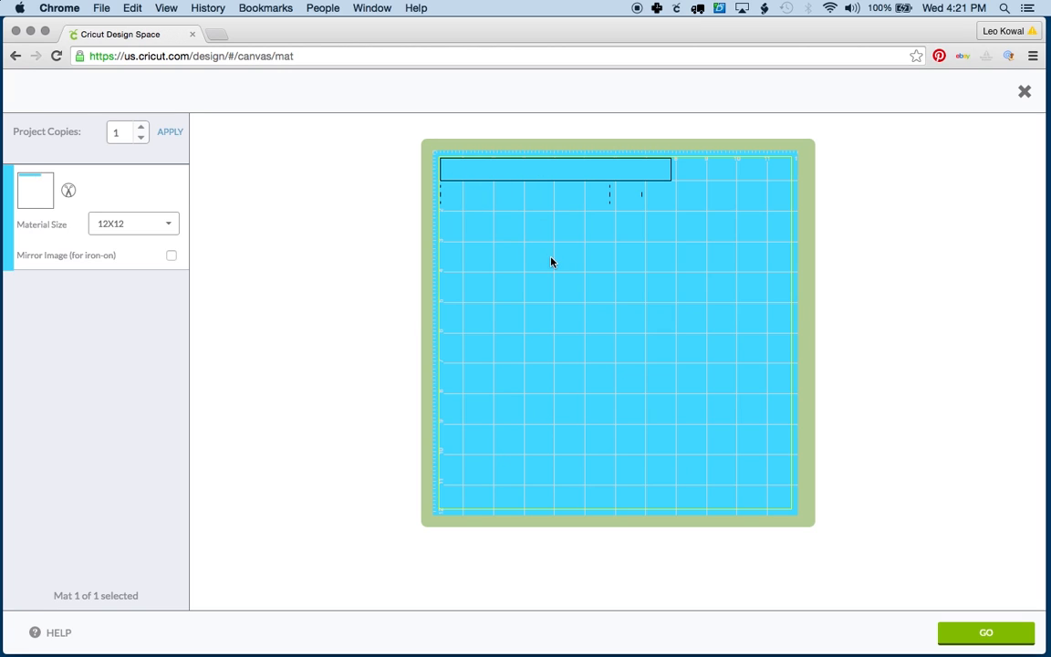
pyautogui.click(1023, 91)
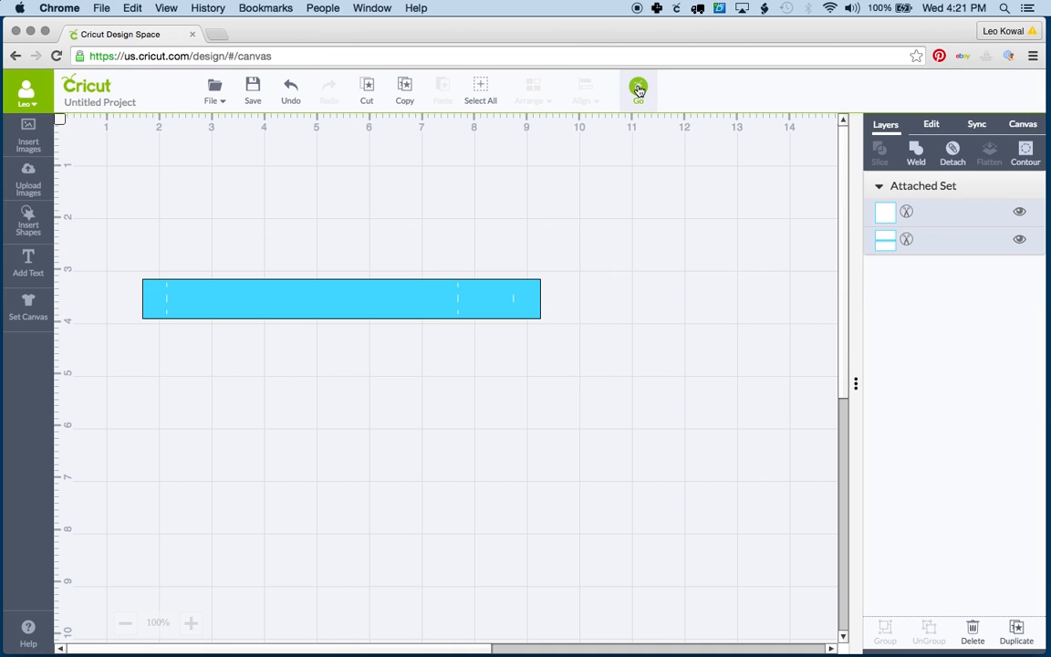
pyautogui.click(638, 87)
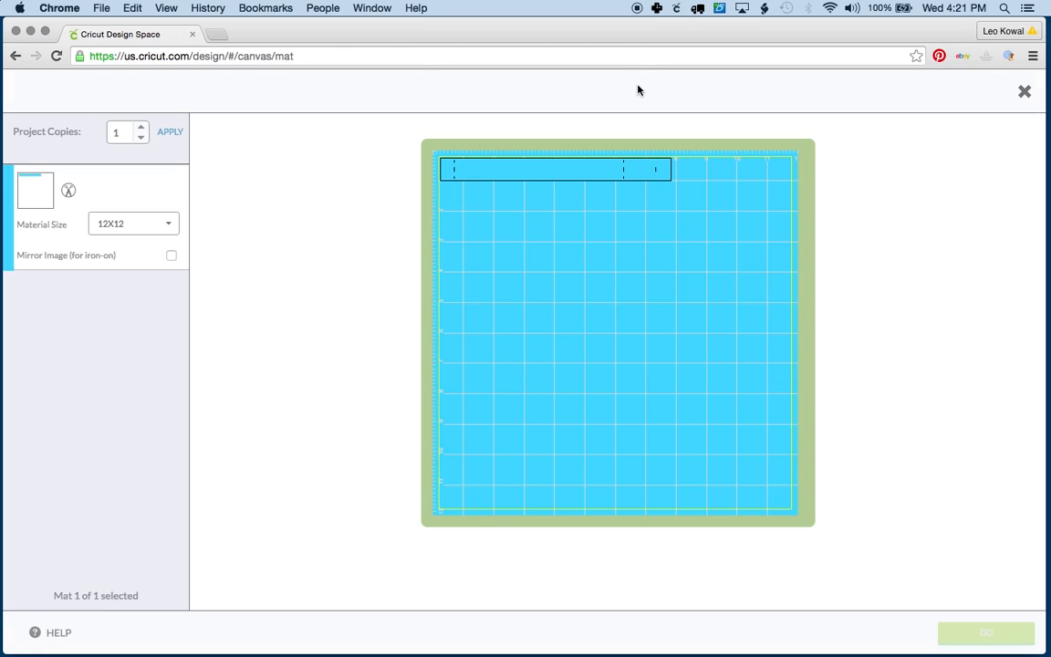
pyautogui.click(1022, 91)
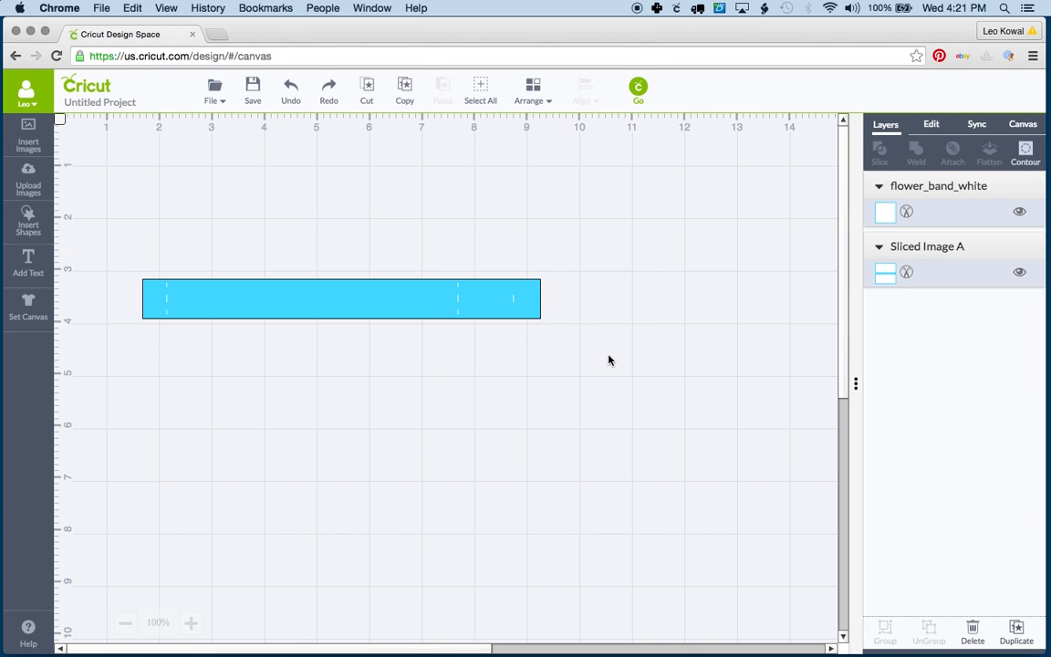
# - Insert the blue lace envelope from the Uploaded Images Library onto the canvas
pyautogui.click(29, 179)
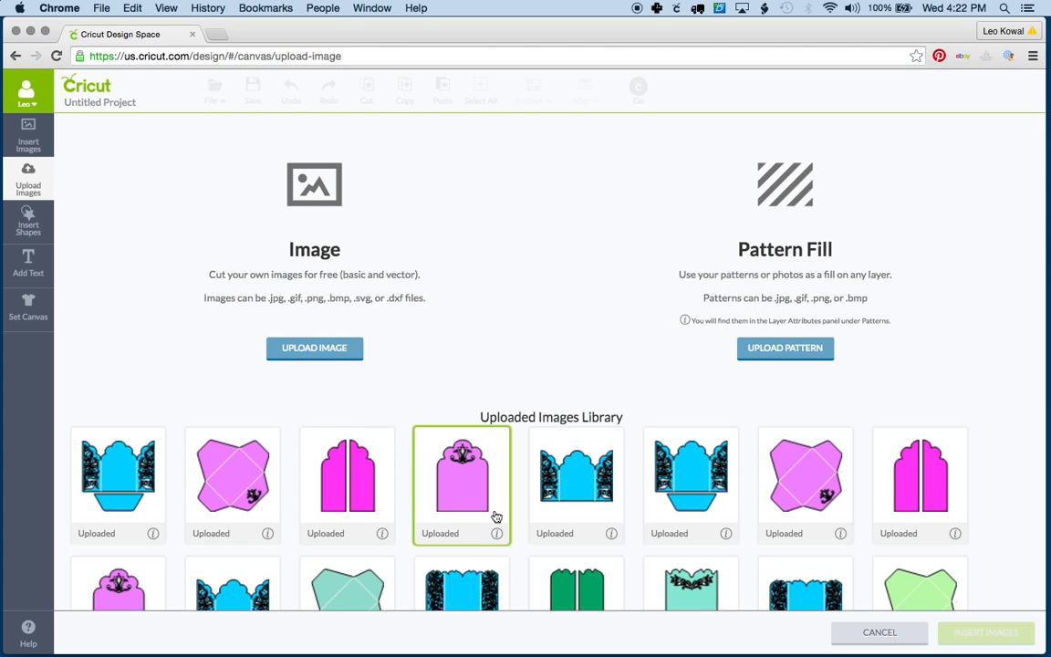
pyautogui.scroll(-3)
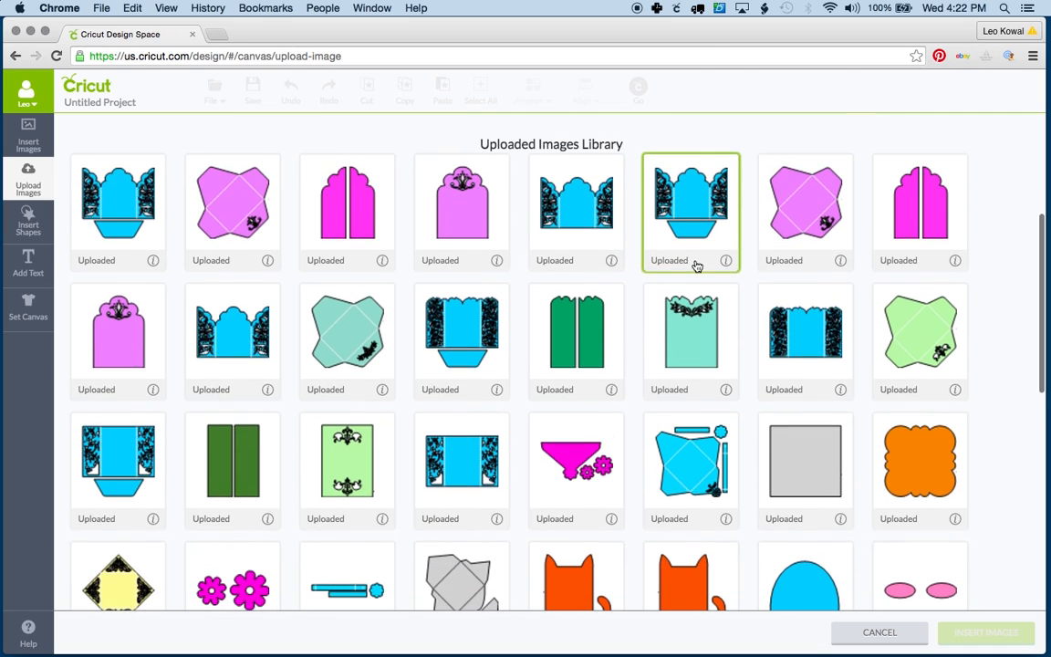
pyautogui.scroll(-3)
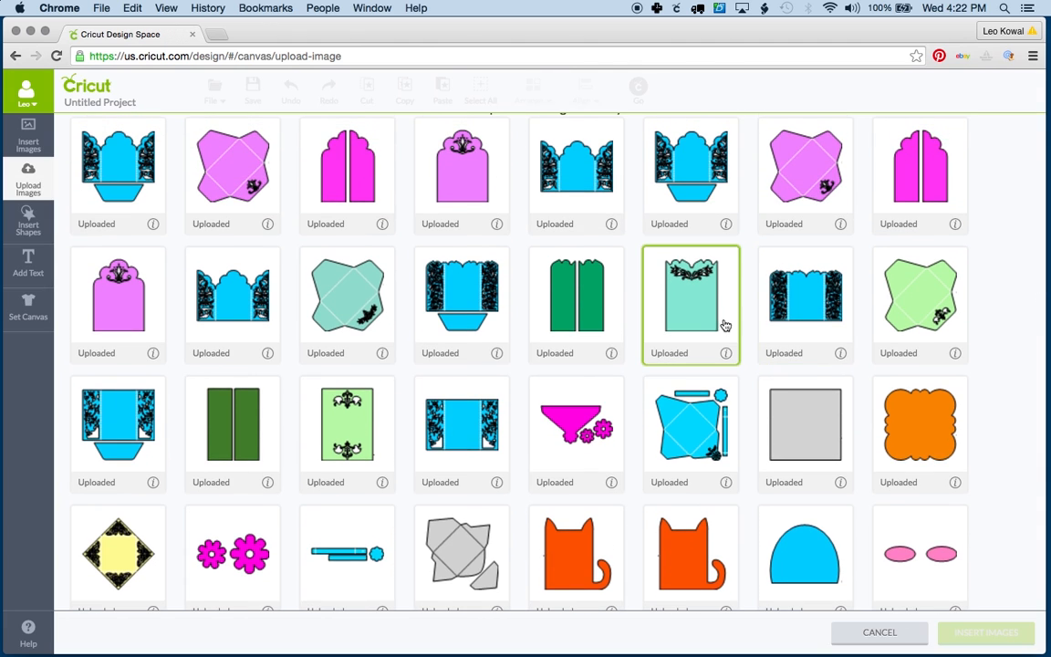
pyautogui.click(689, 174)
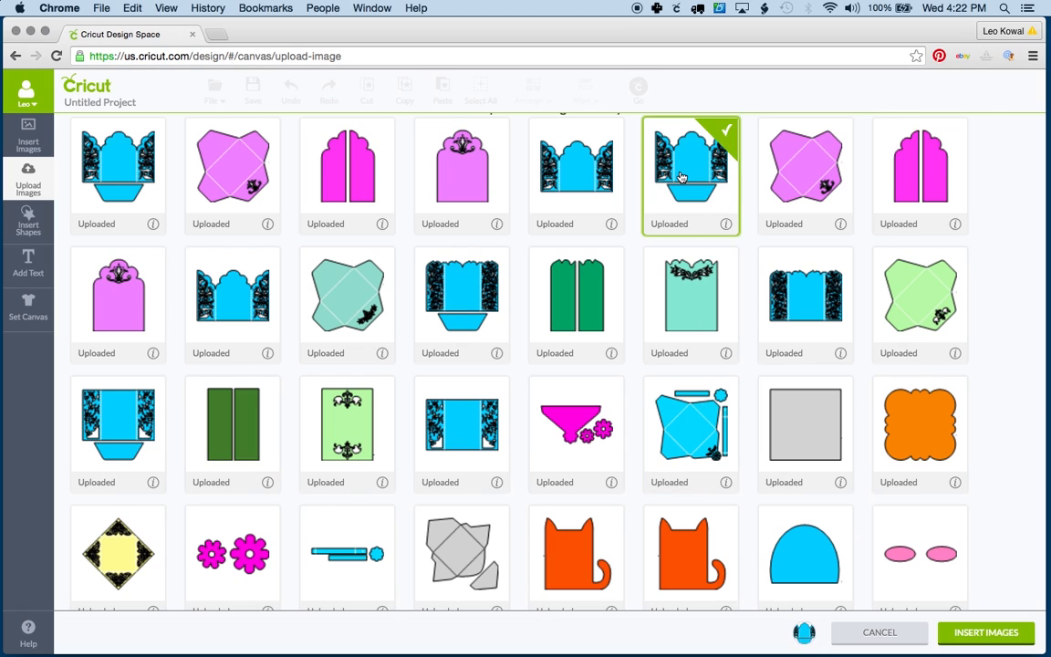
pyautogui.click(985, 631)
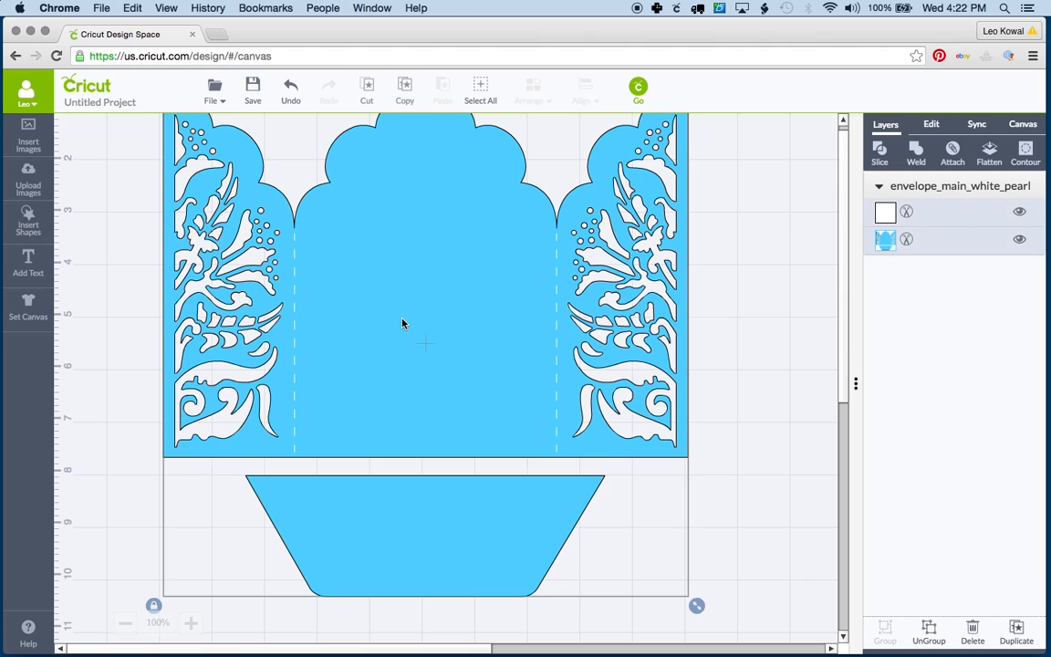
pyautogui.moveTo(412, 507)
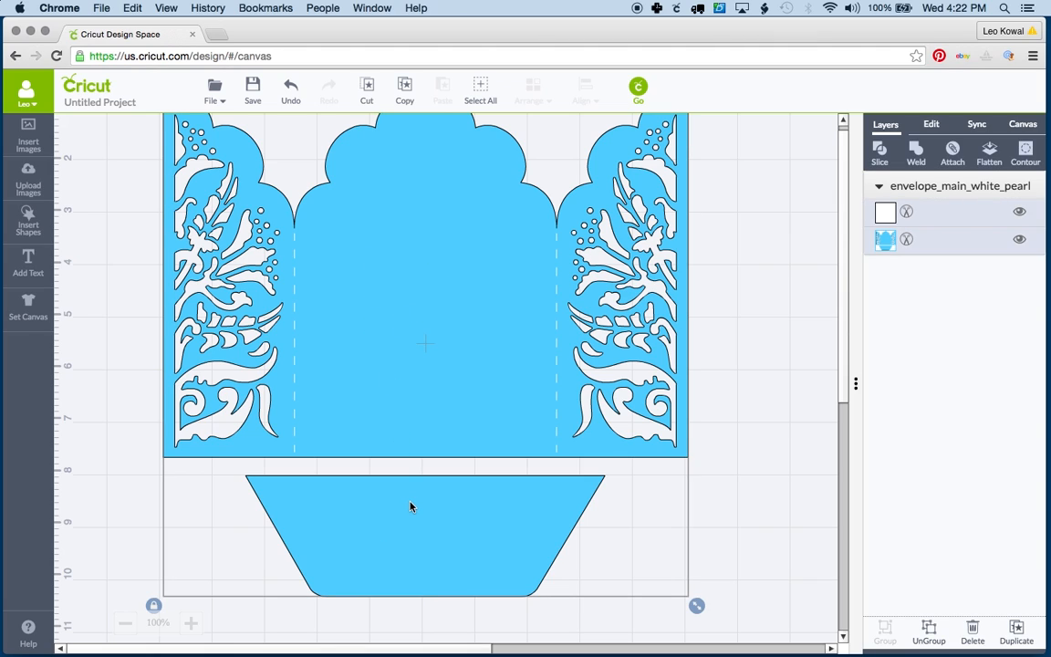
pyautogui.moveTo(613, 275)
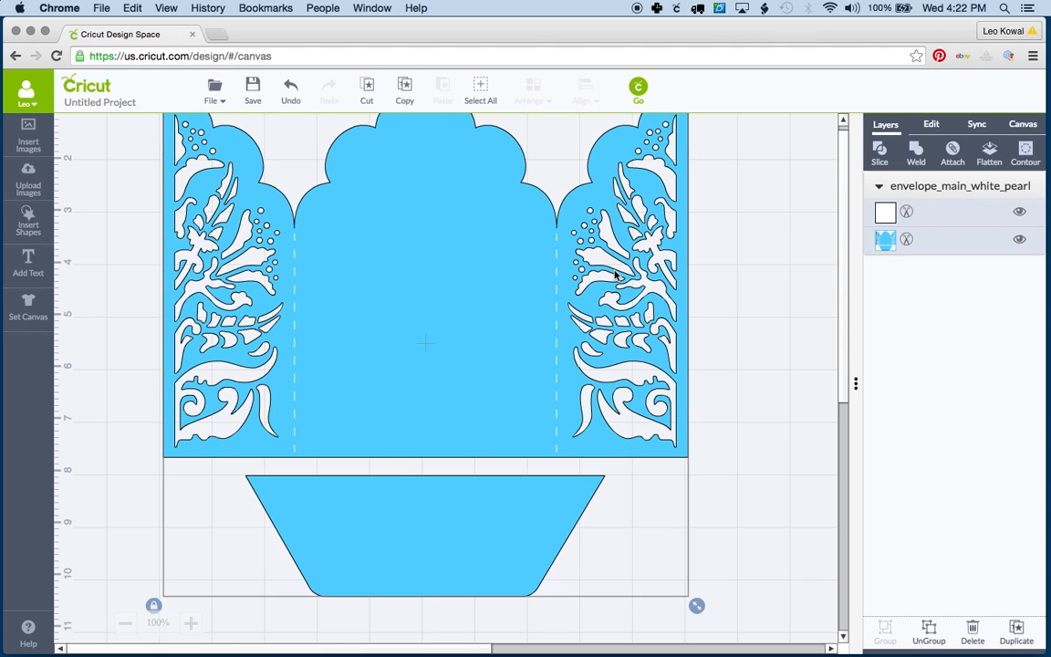
pyautogui.moveTo(693, 217)
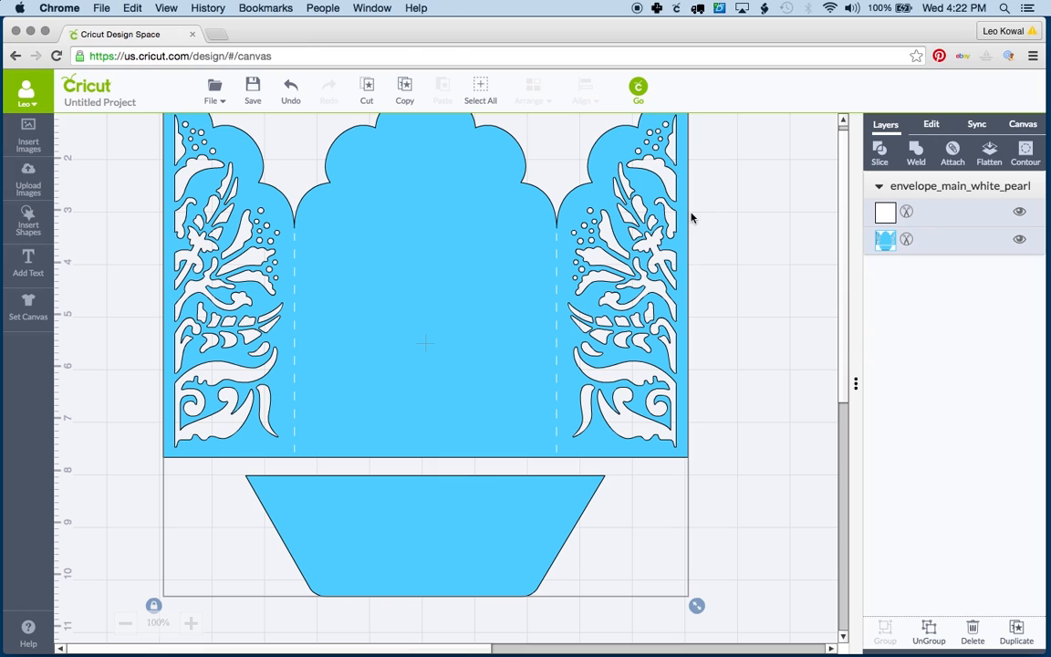
pyautogui.moveTo(439, 272)
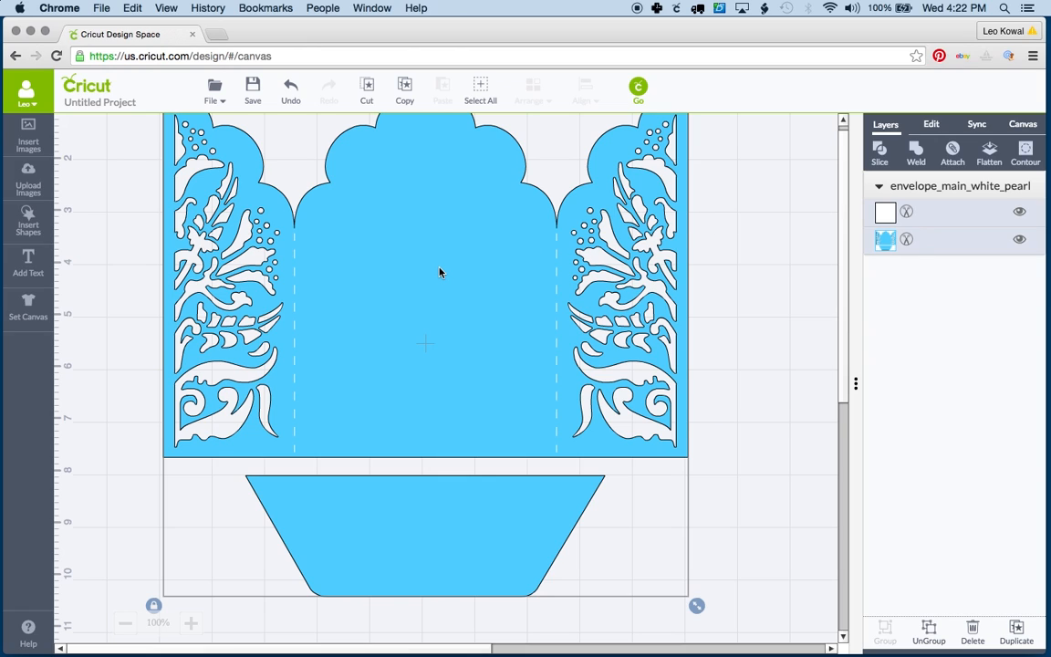
pyautogui.moveTo(413, 533)
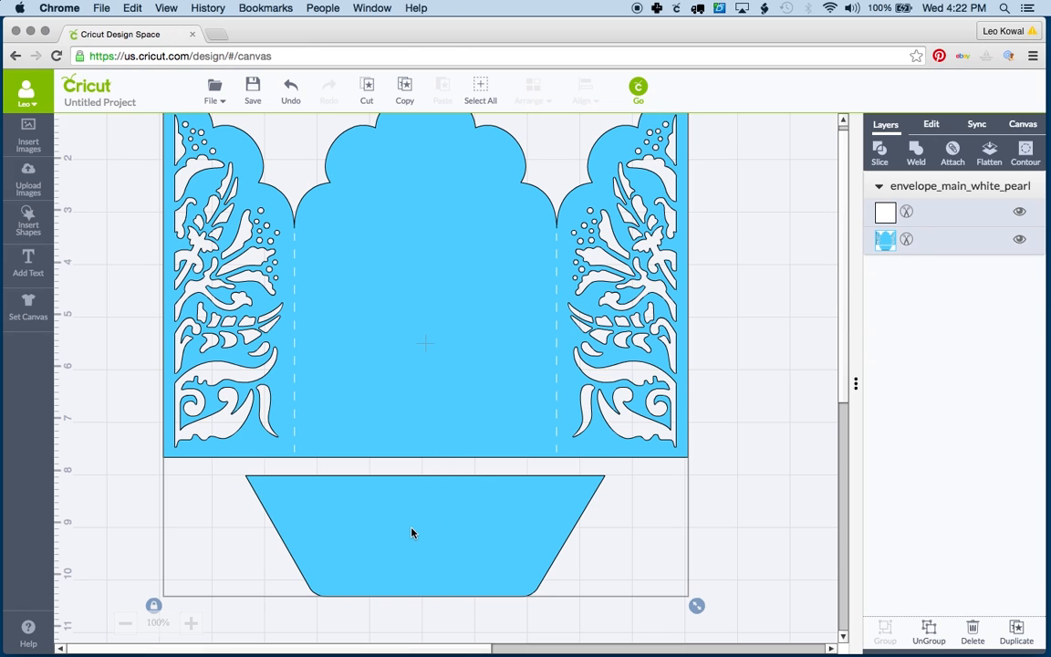
pyautogui.moveTo(476, 521)
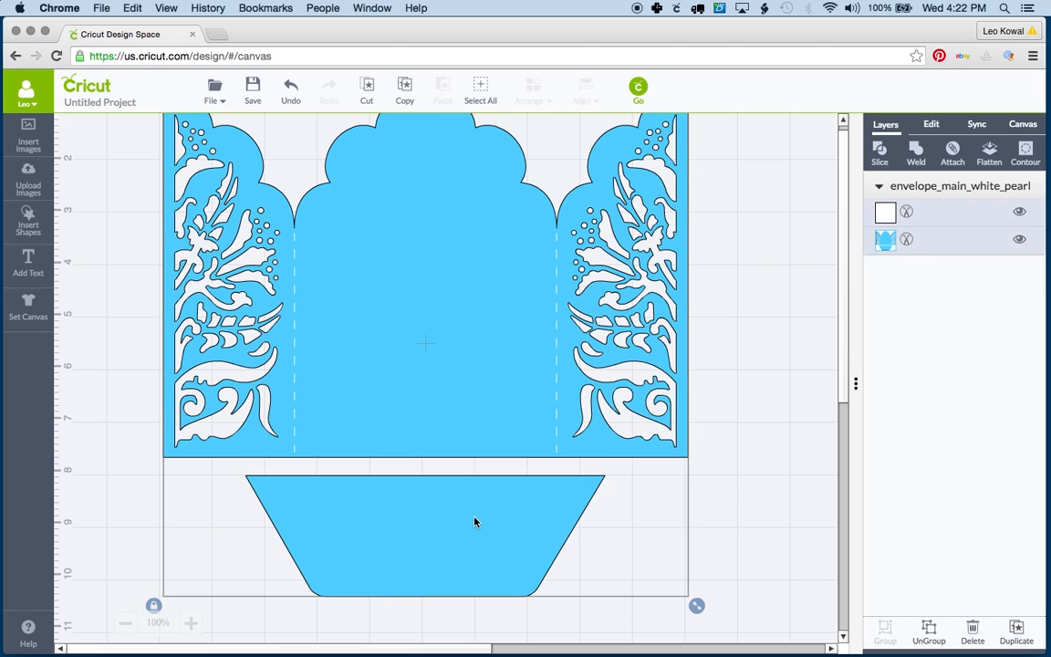
pyautogui.moveTo(628, 497)
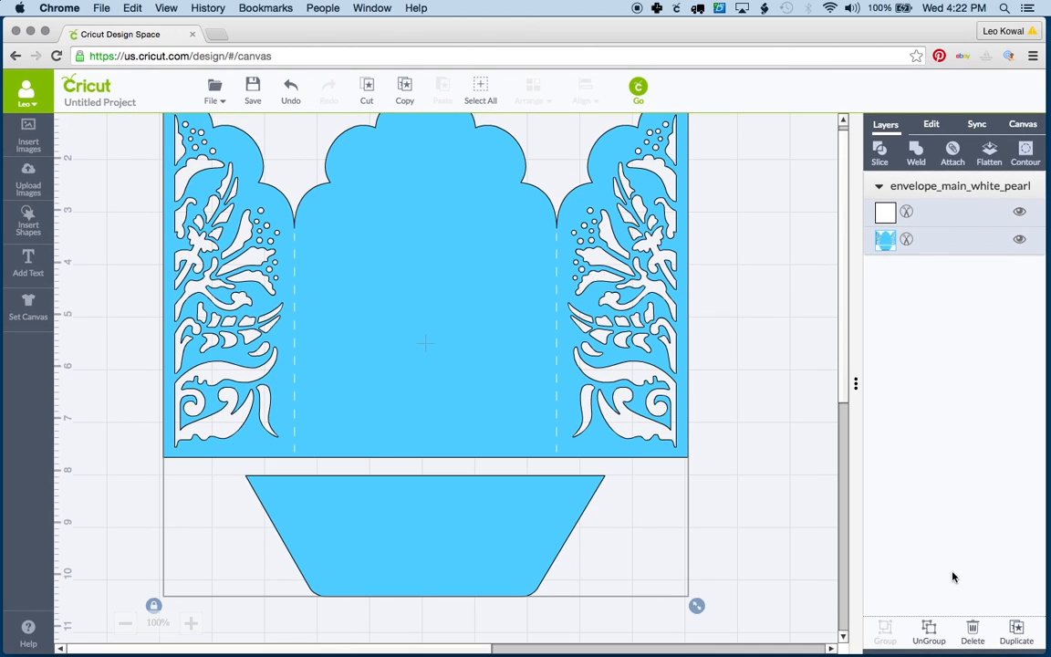
# - Ungroup the lace envelope into its score lines and its blue cut outline
pyautogui.click(929, 635)
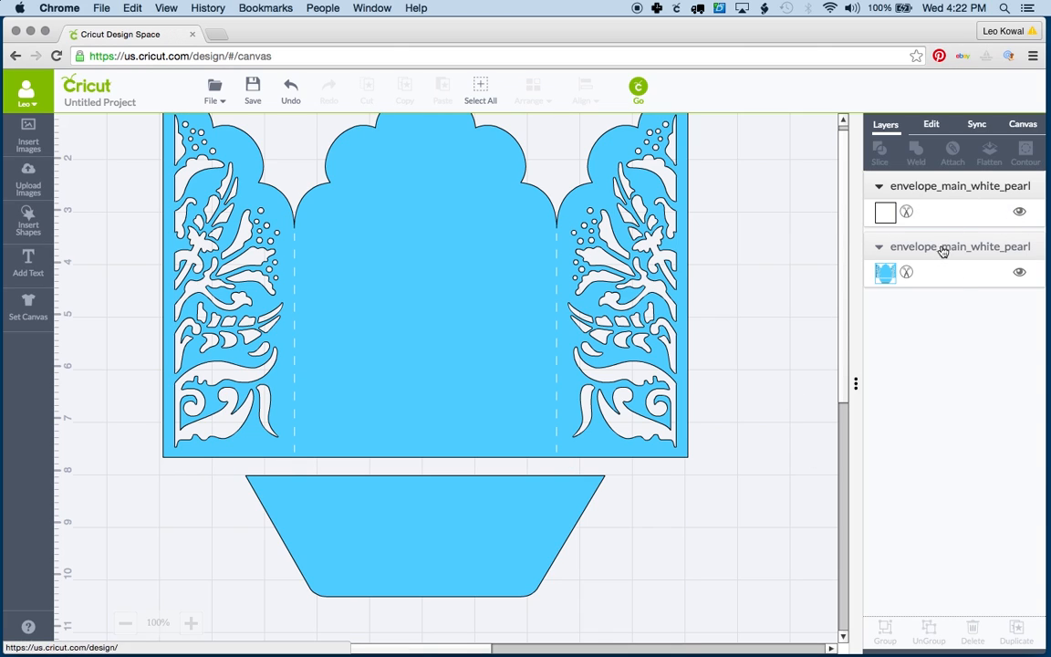
pyautogui.moveTo(918, 262)
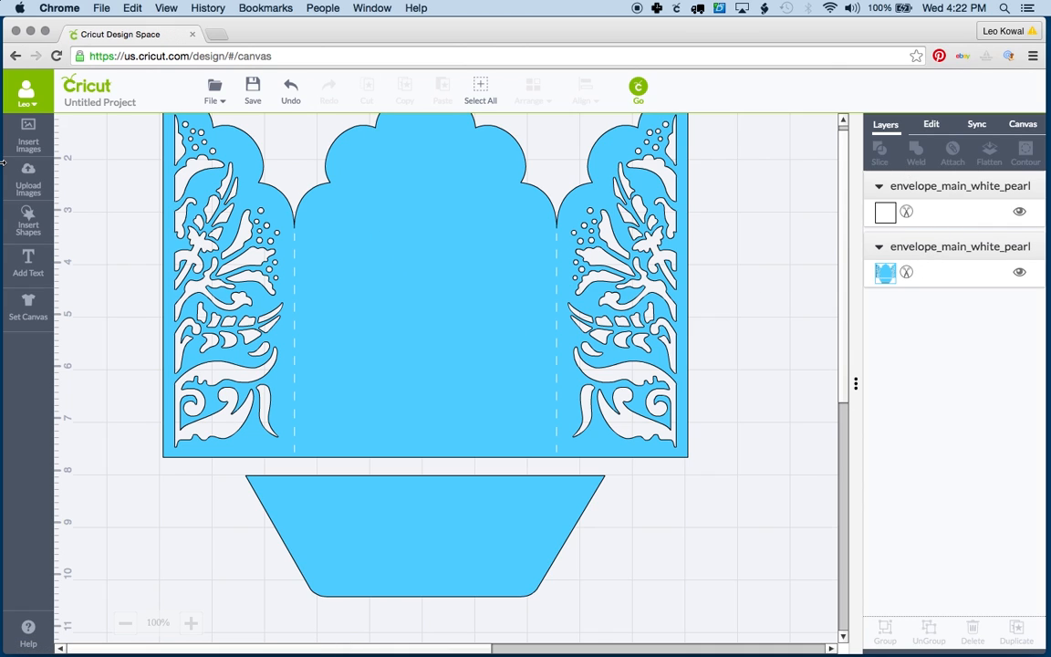
# - Add a square and stretch it into a rectangle covering the envelope's bottom flap
pyautogui.click(29, 221)
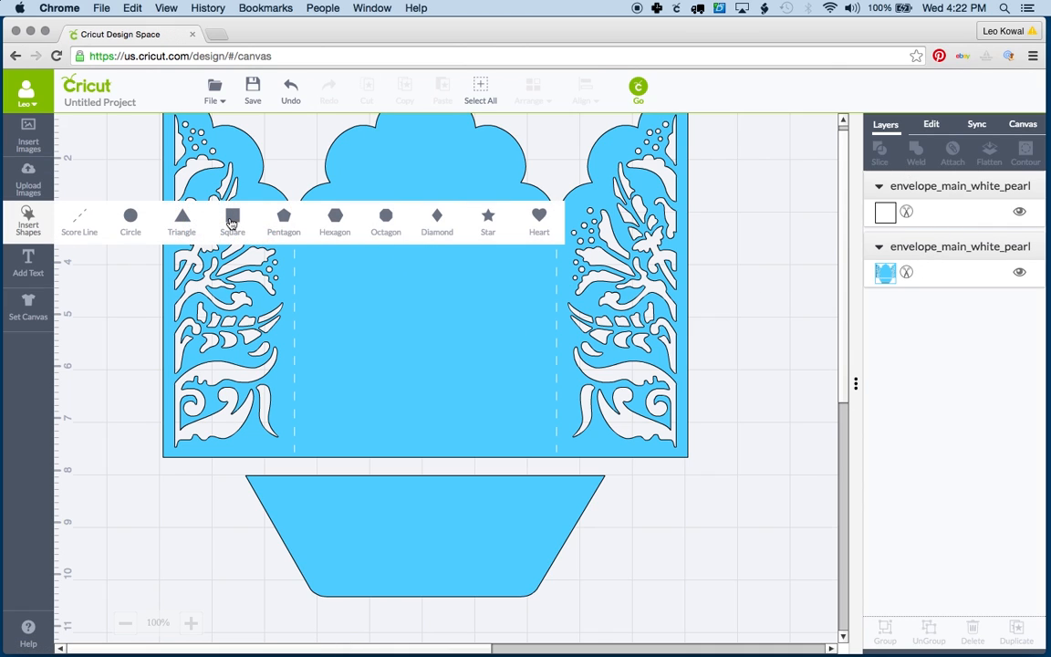
pyautogui.click(231, 215)
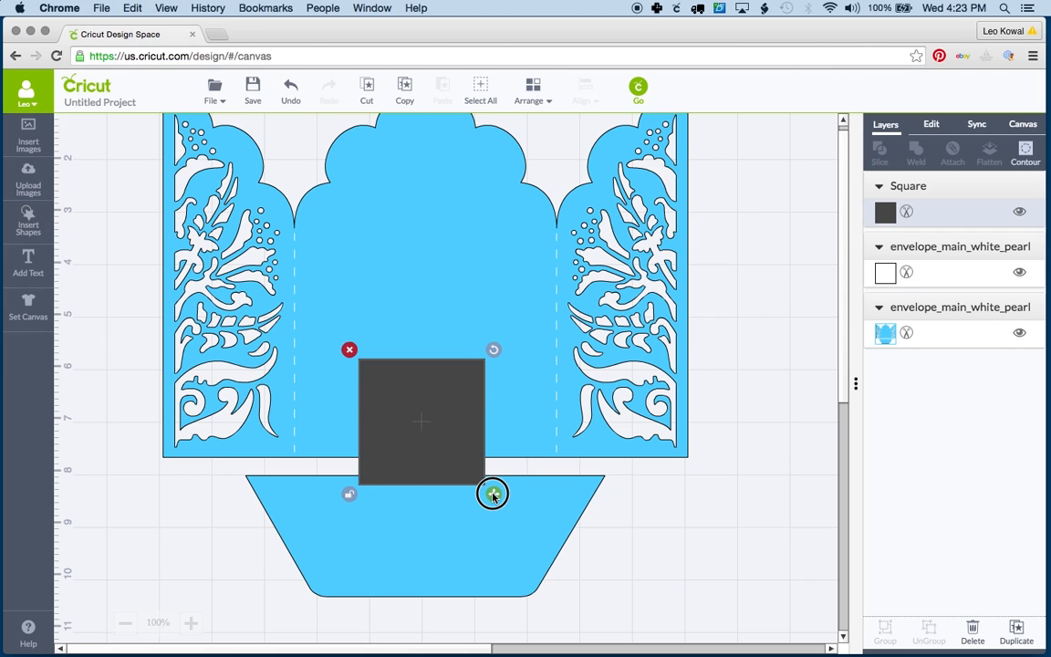
pyautogui.moveTo(492, 493); pyautogui.dragTo(767, 536)
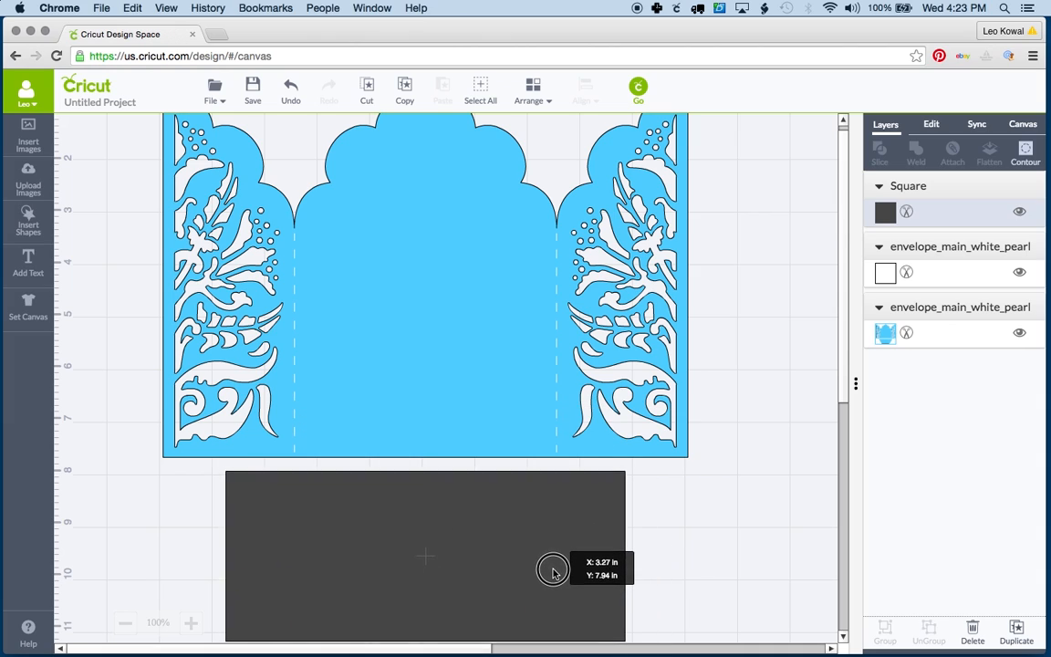
pyautogui.moveTo(555, 573); pyautogui.dragTo(555, 562)
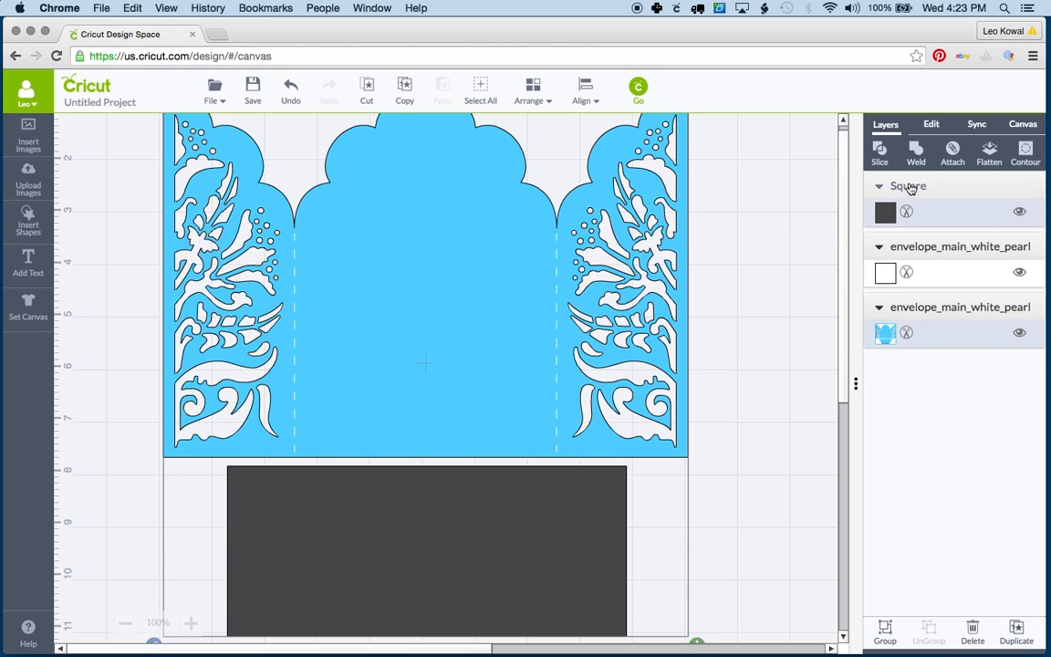
pyautogui.moveTo(445, 288)
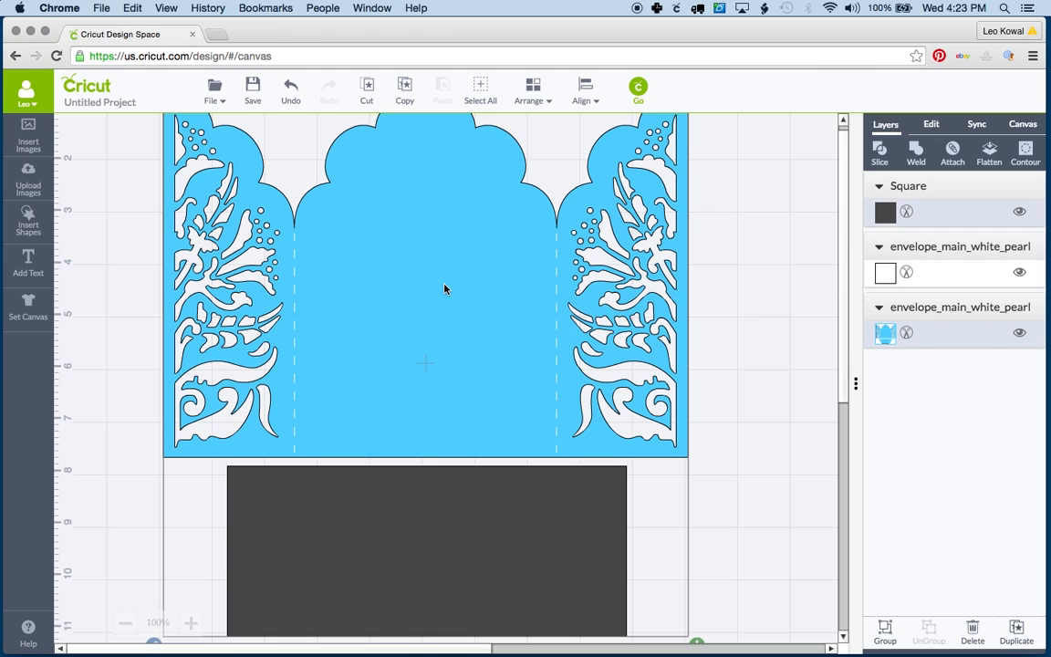
pyautogui.moveTo(398, 354)
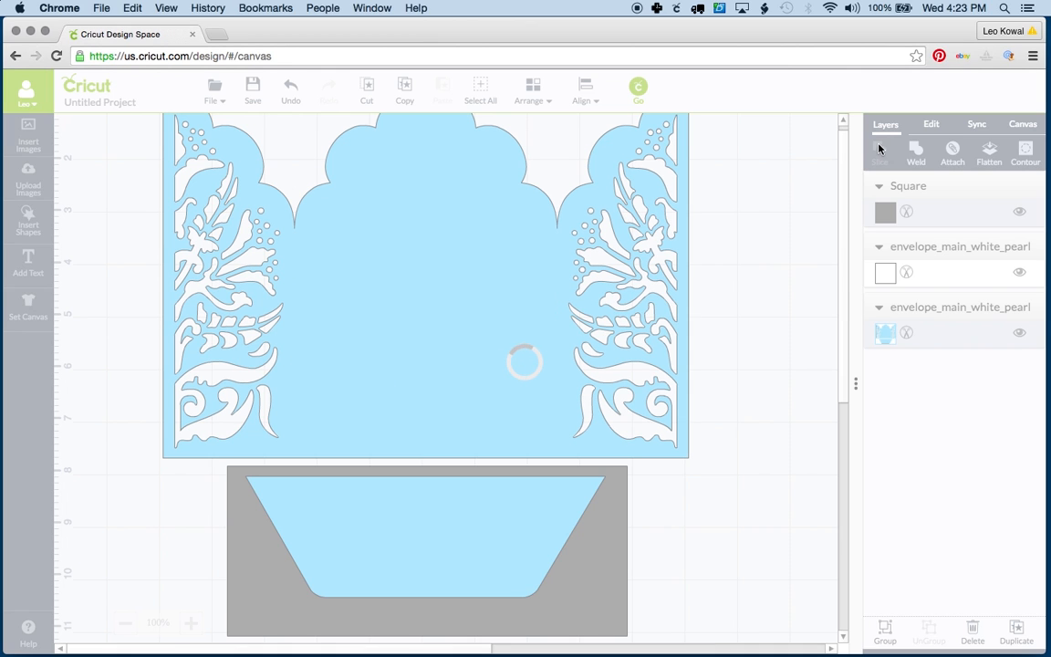
# - Slice the square out of the envelope and discard the leftovers, keeping Sliced Image A
pyautogui.click(879, 150)
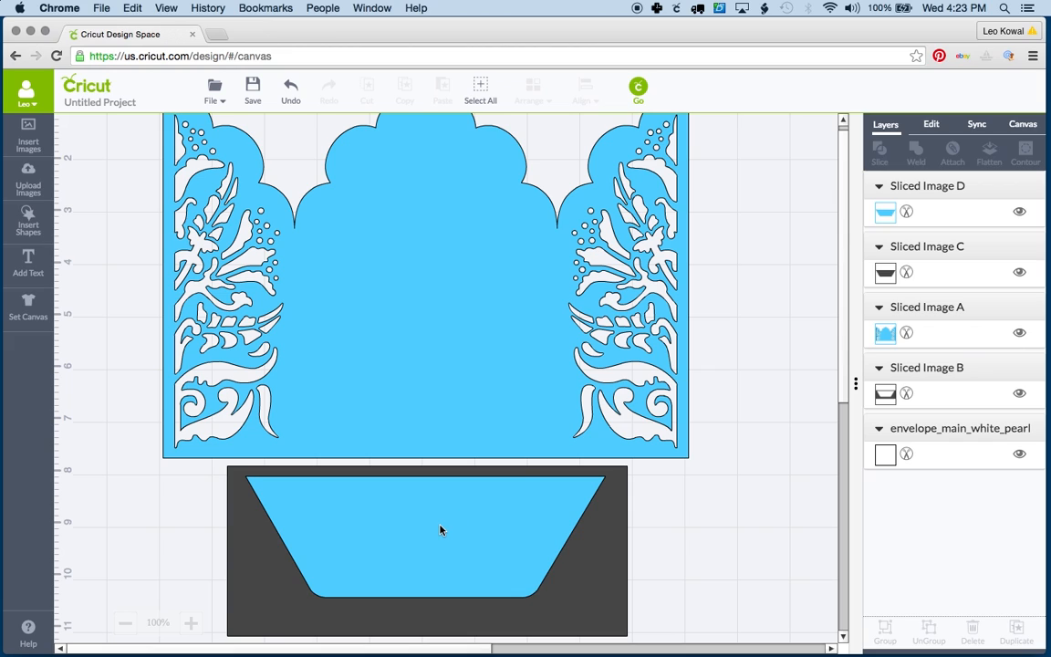
pyautogui.click(427, 547)
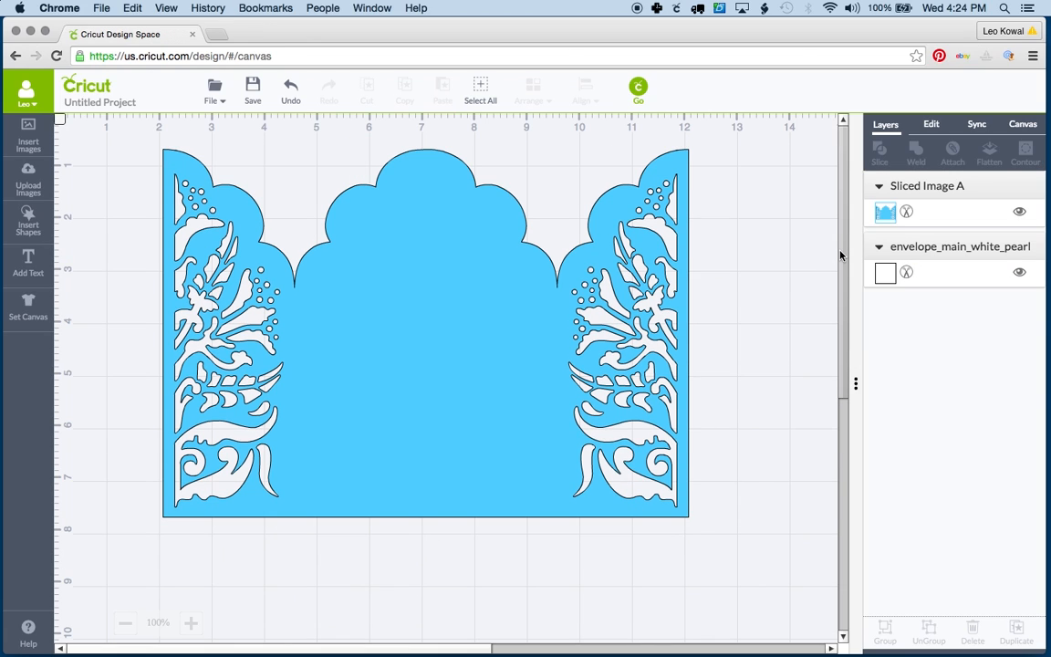
pyautogui.moveTo(922, 277)
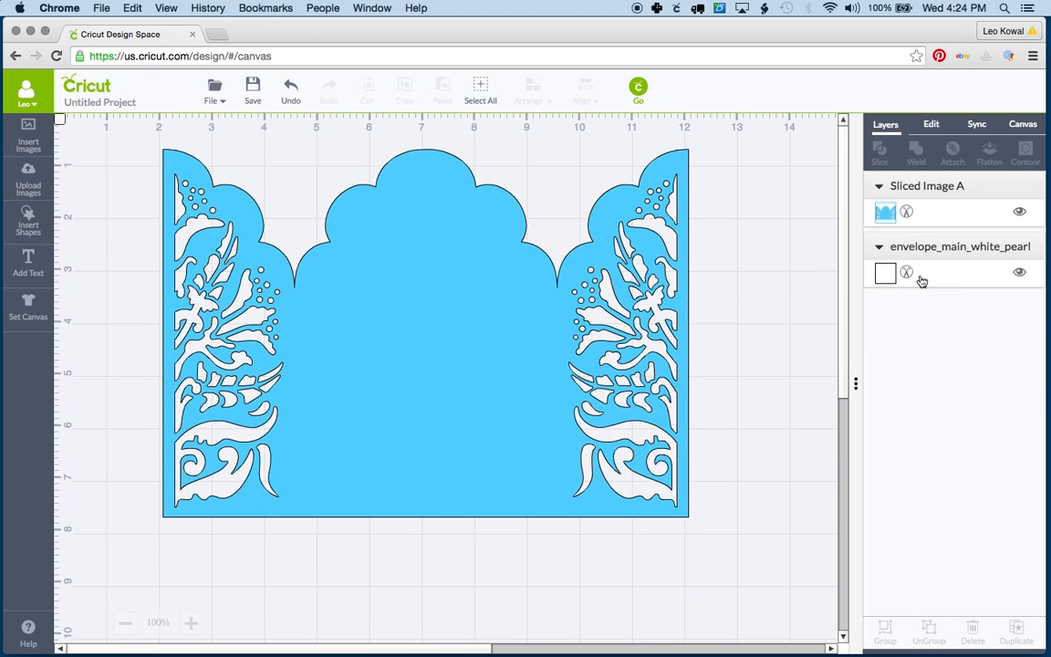
pyautogui.click(885, 272)
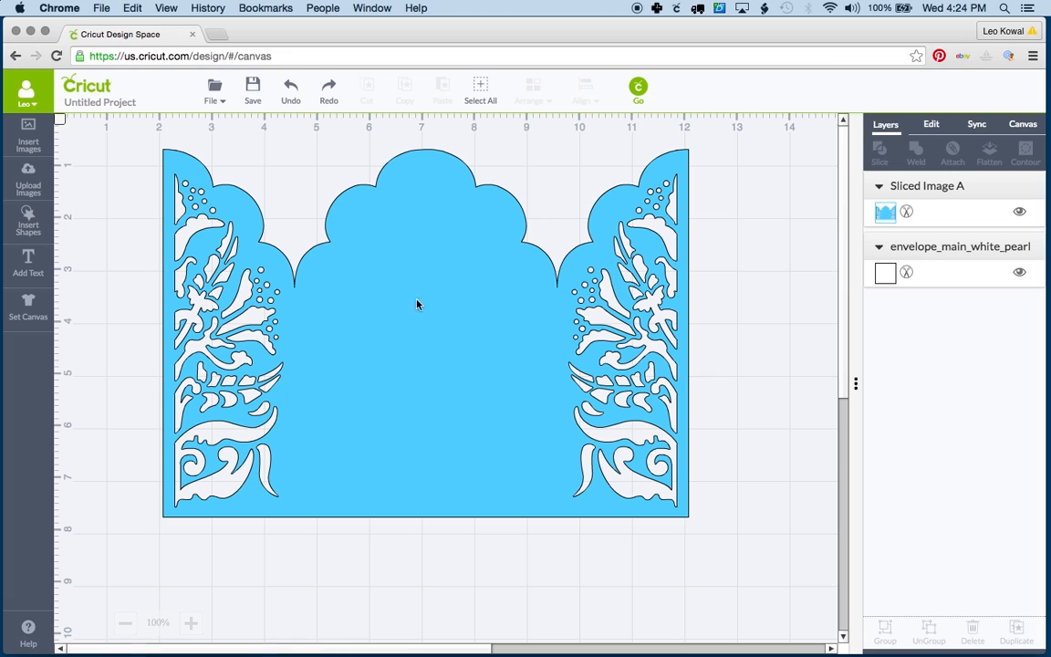
pyautogui.moveTo(963, 281)
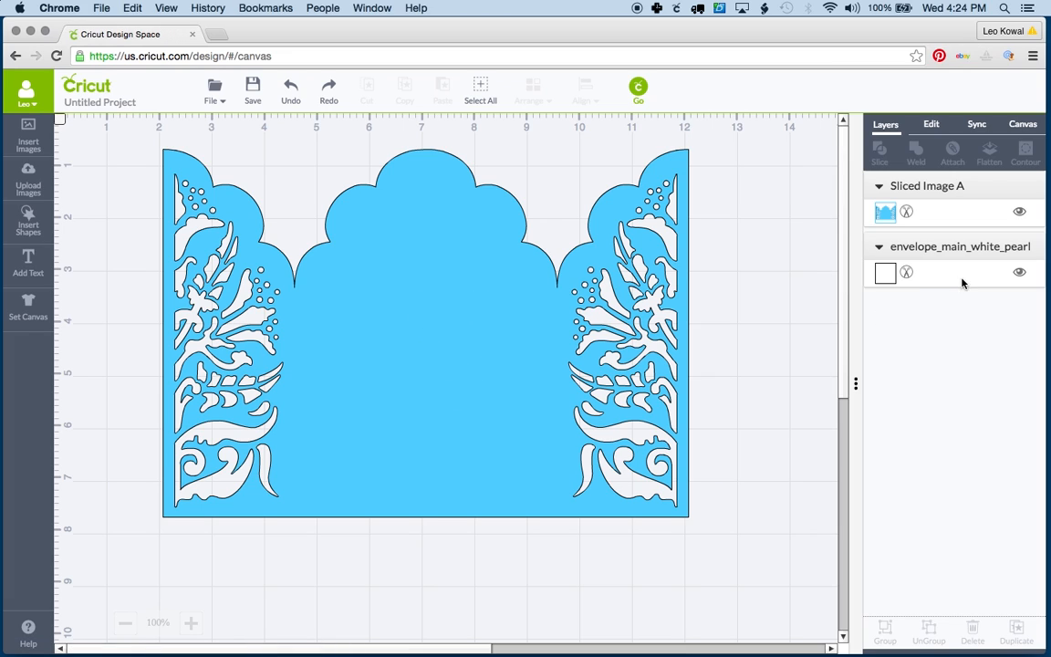
# - Attach the score-line layer to the sliced envelope panel as one set
pyautogui.click(908, 274)
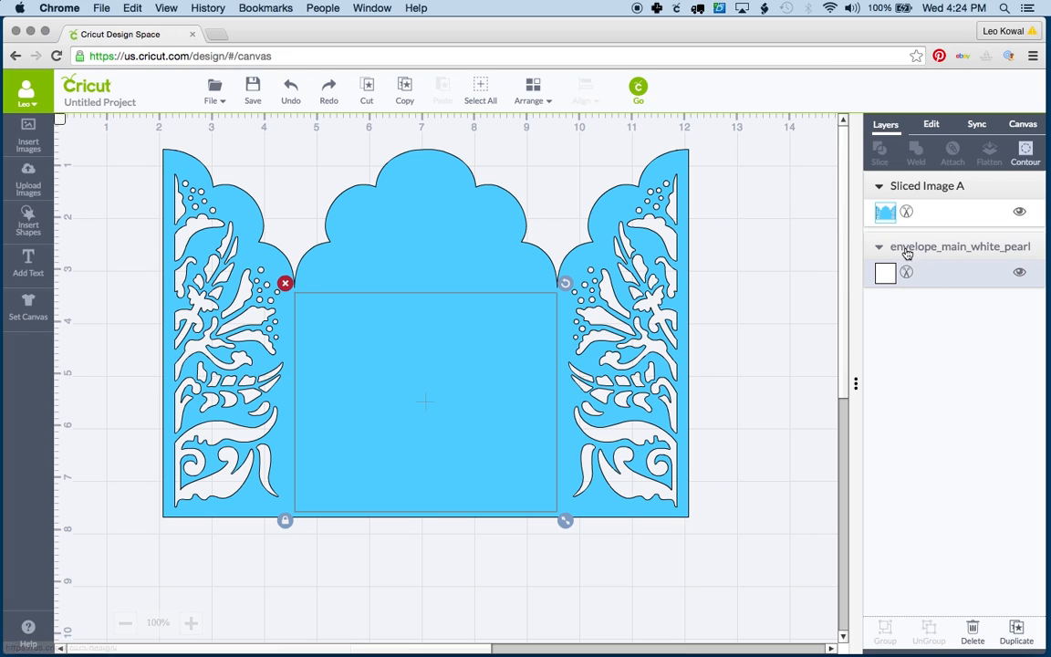
pyautogui.moveTo(445, 343)
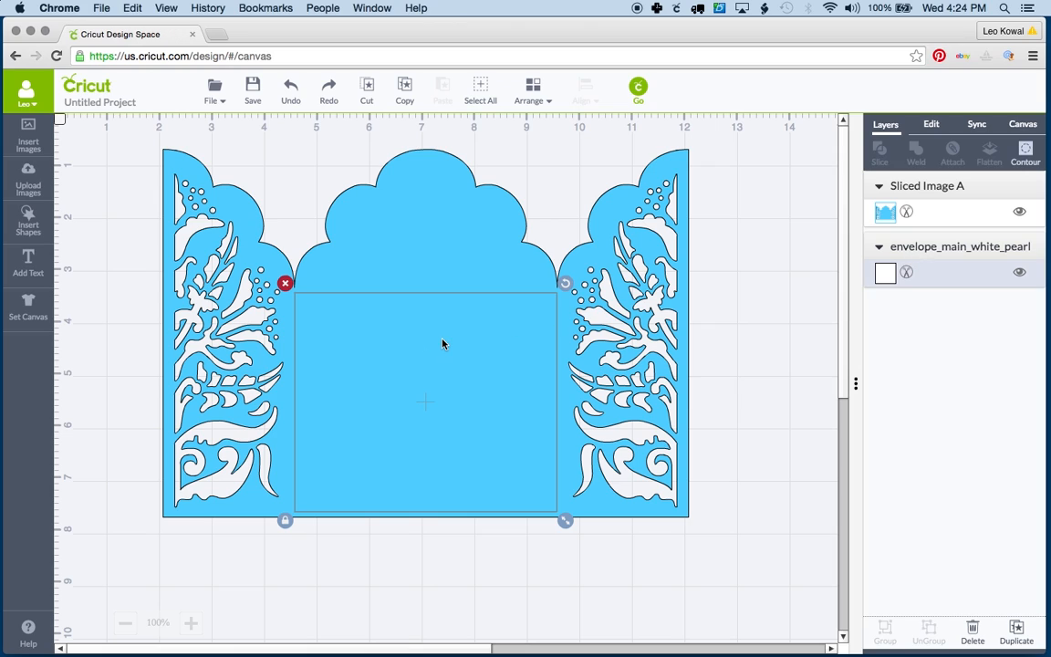
pyautogui.moveTo(938, 186)
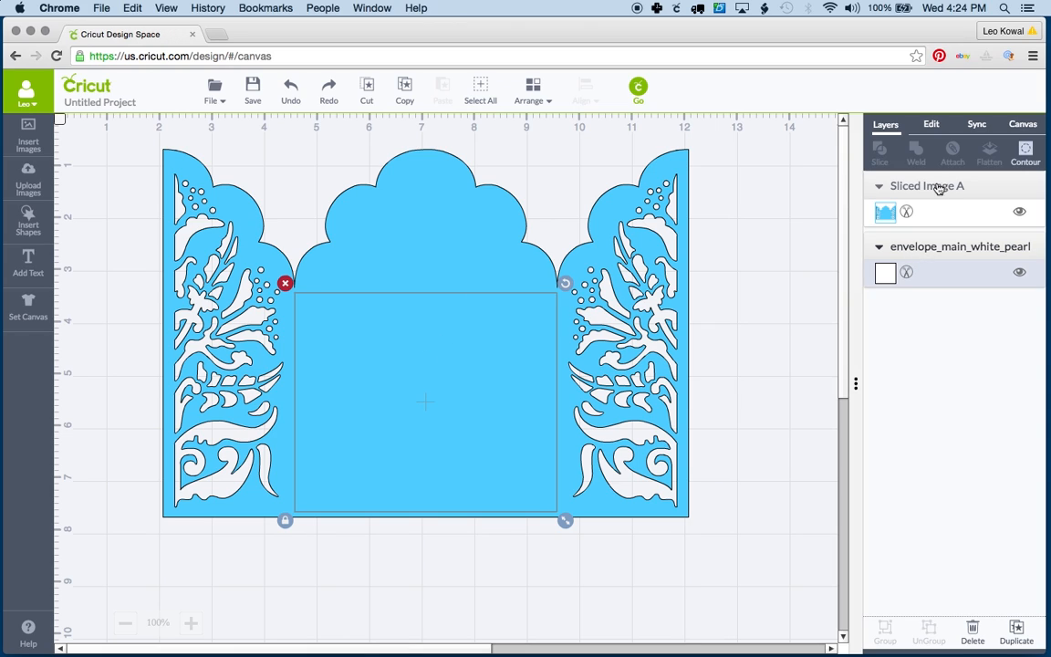
pyautogui.click(529, 87)
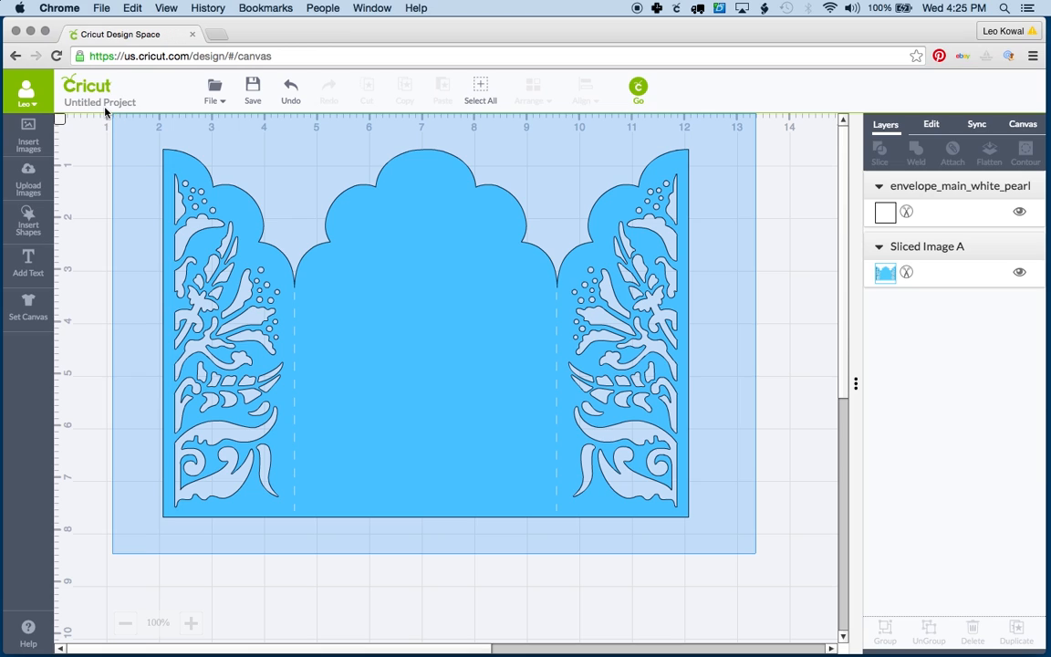
pyautogui.click(427, 336)
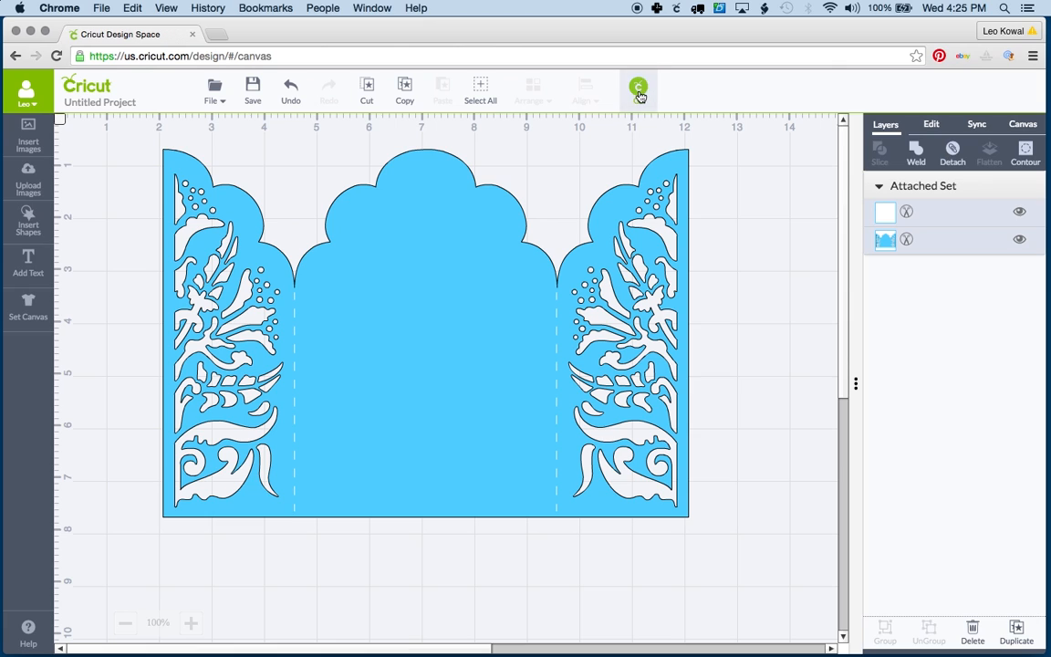
# - Preview the attached lace envelope set on the mat, then delete it from the canvas
pyautogui.click(638, 88)
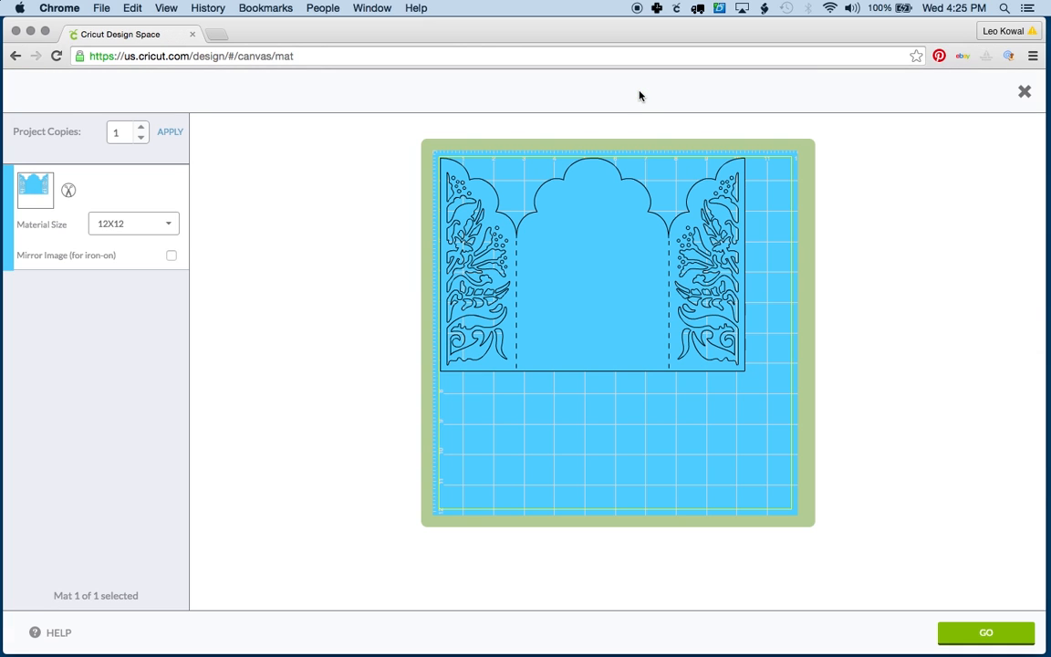
pyautogui.click(1023, 91)
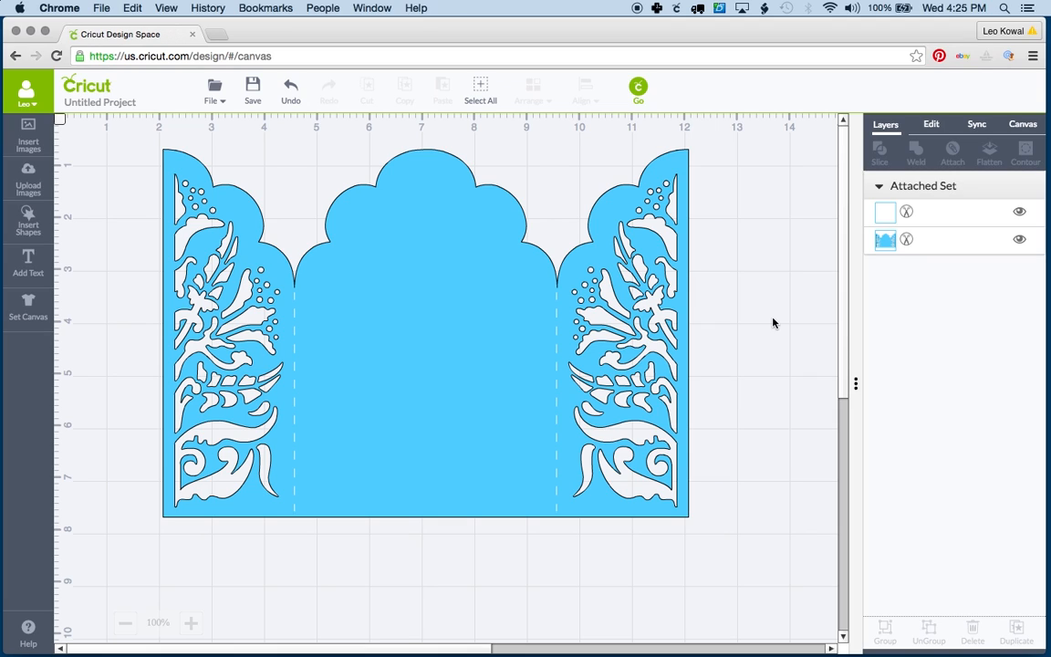
pyautogui.click(424, 328)
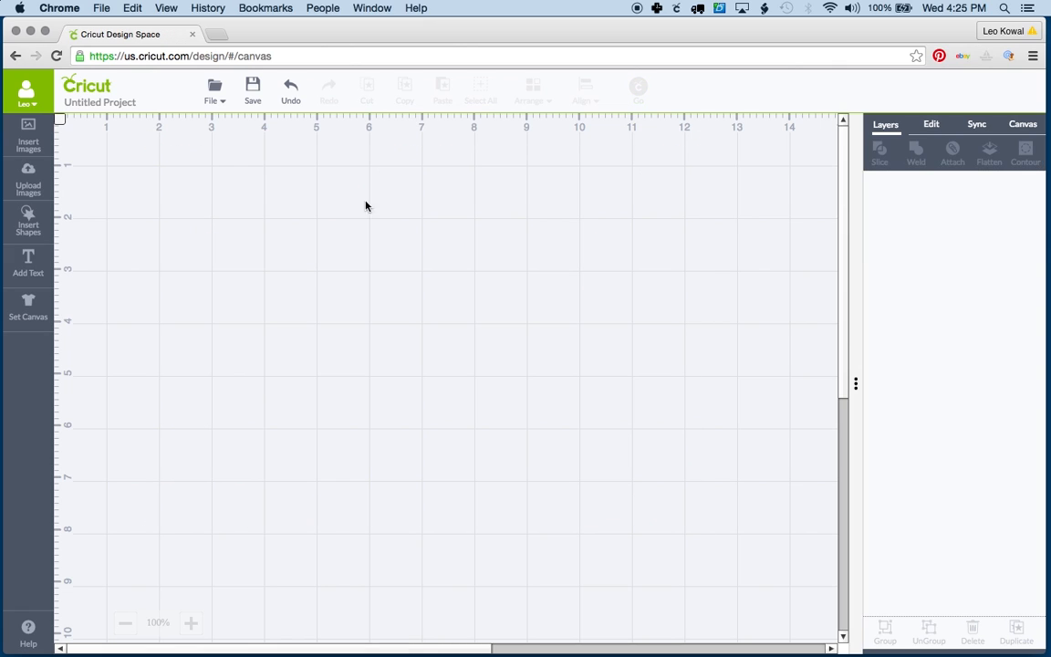
# - Insert the pink flower blossom envelope panel from Uploaded Images onto the canvas
pyautogui.click(29, 181)
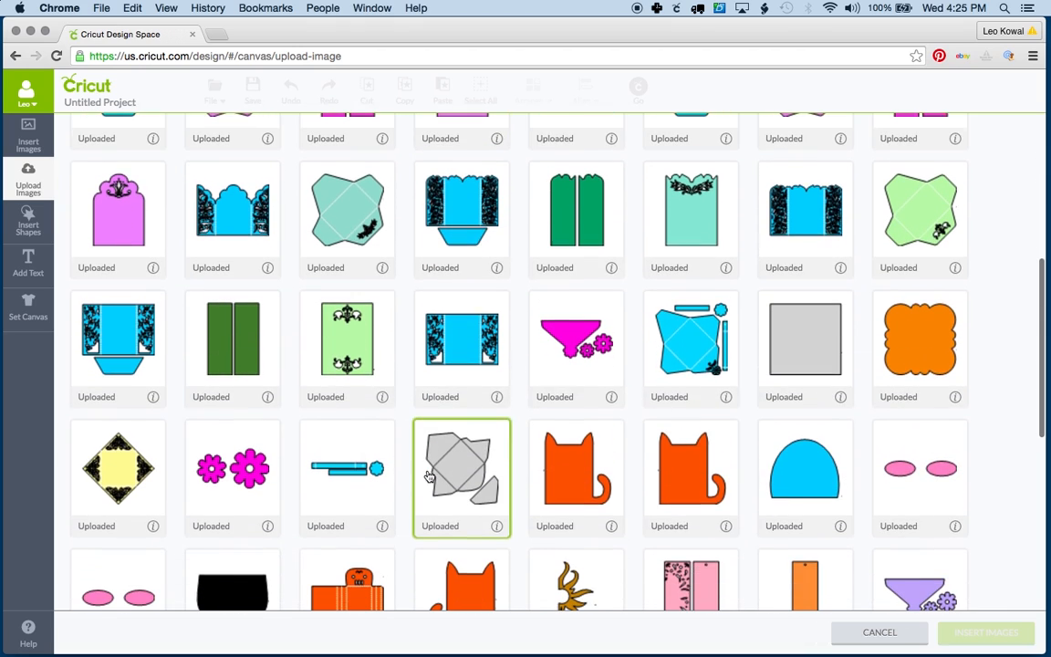
pyautogui.click(577, 337)
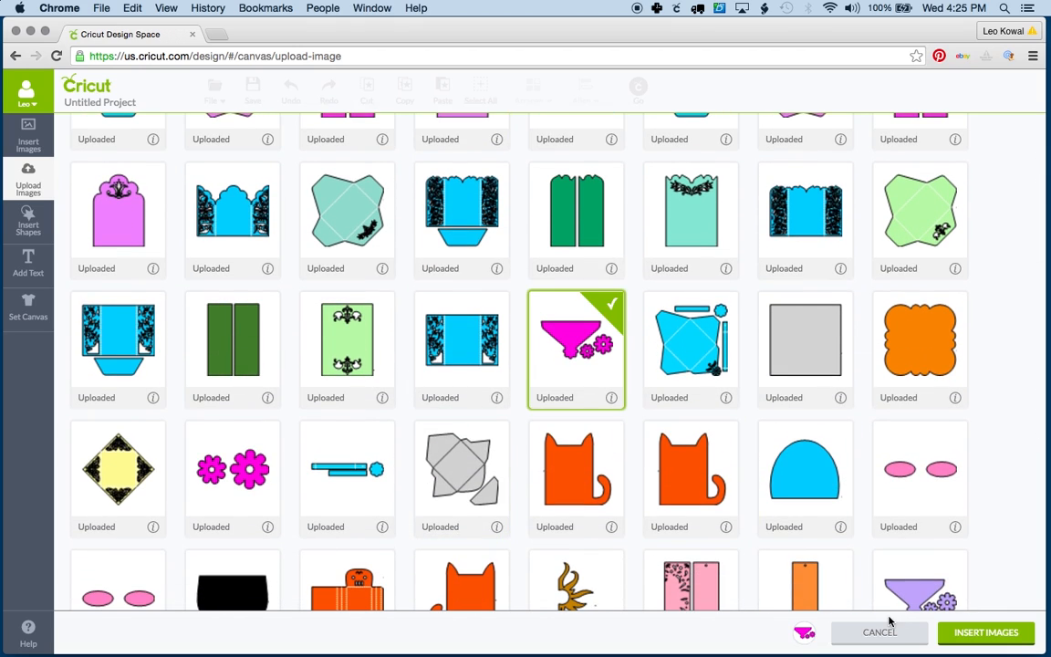
pyautogui.click(987, 633)
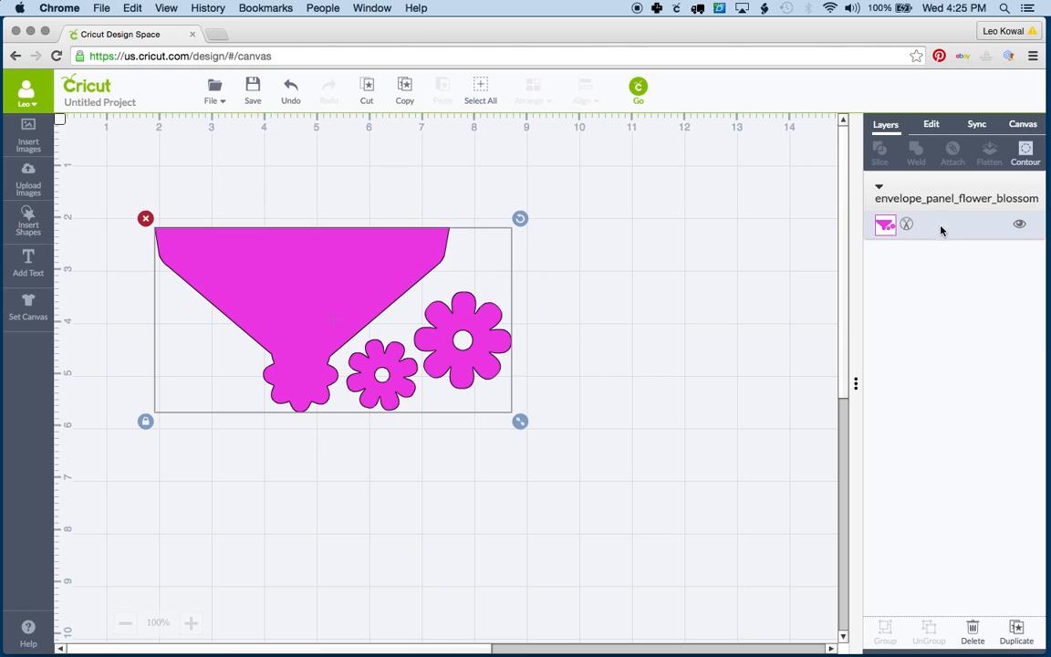
pyautogui.click(112, 250)
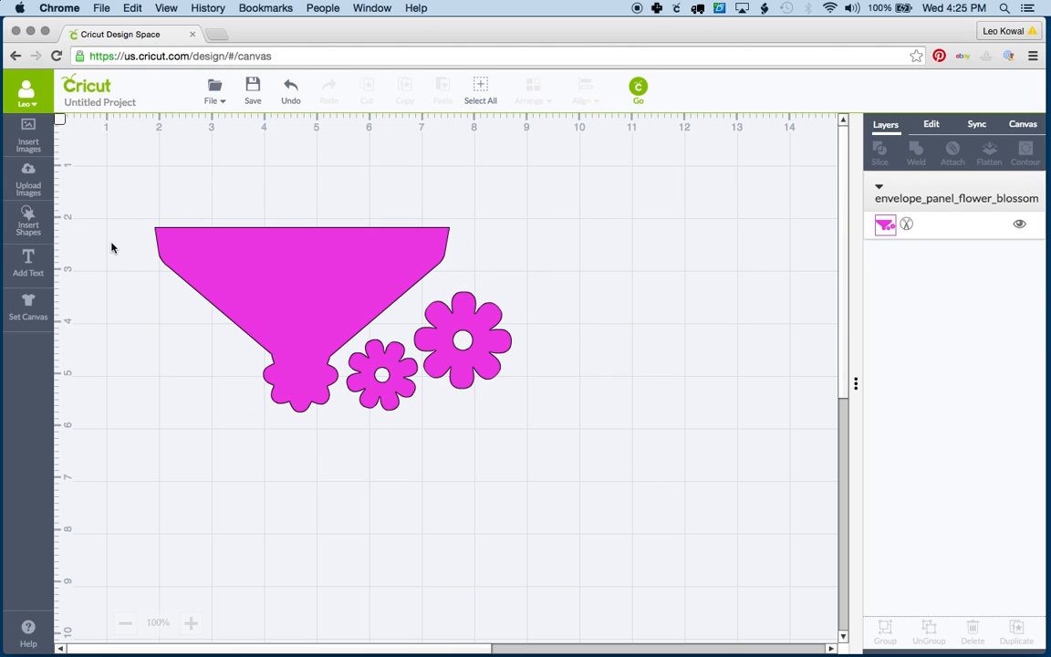
pyautogui.click(29, 204)
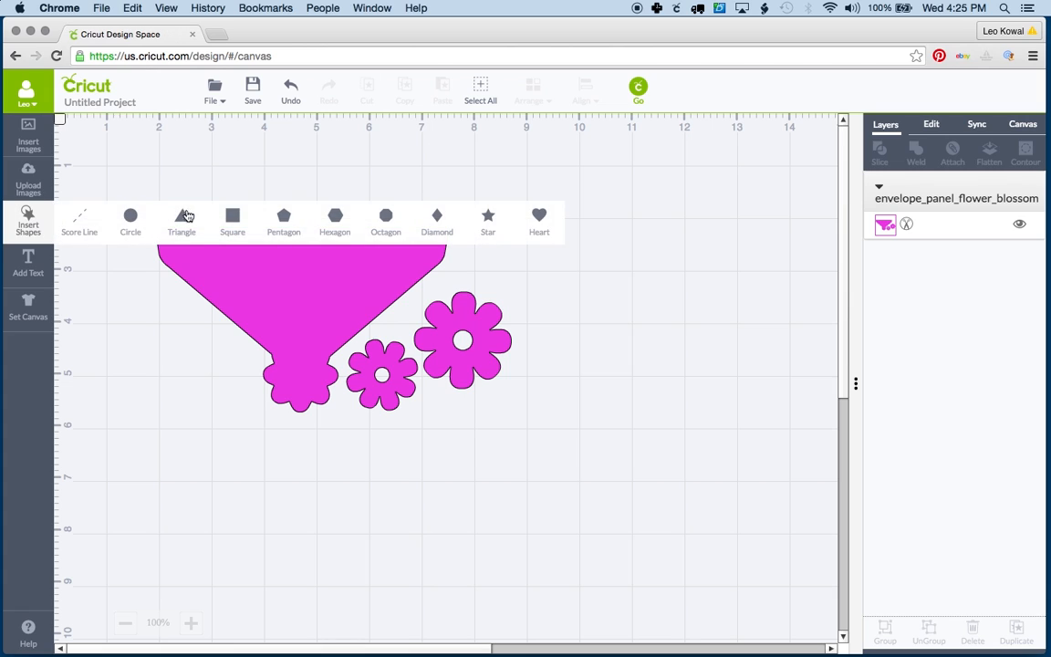
pyautogui.click(232, 219)
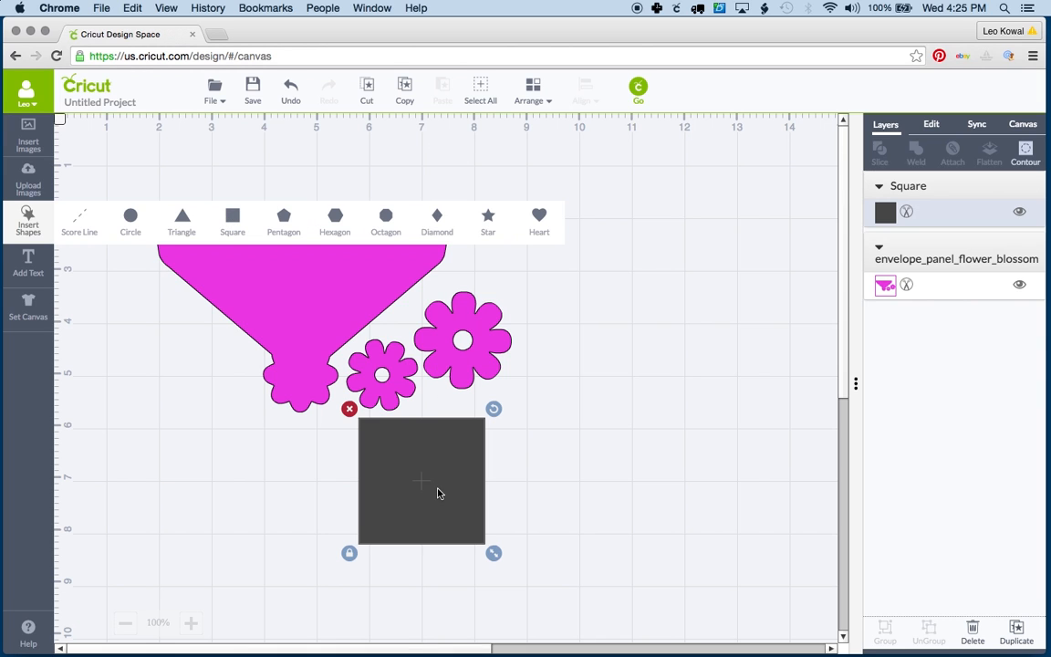
pyautogui.moveTo(419, 482); pyautogui.dragTo(476, 354)
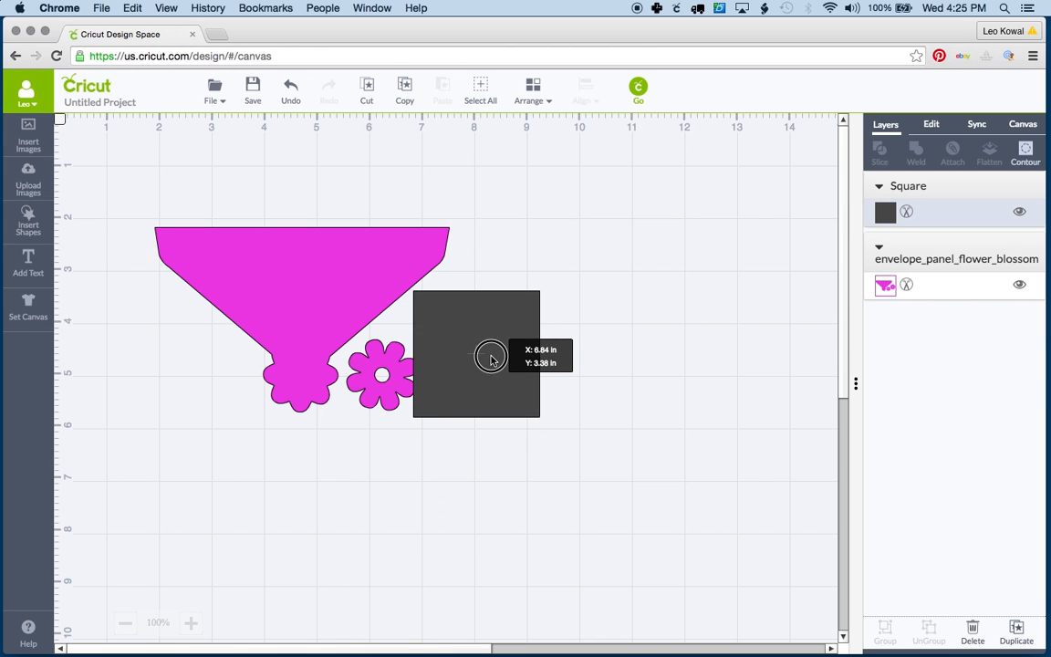
pyautogui.moveTo(491, 356); pyautogui.dragTo(431, 409)
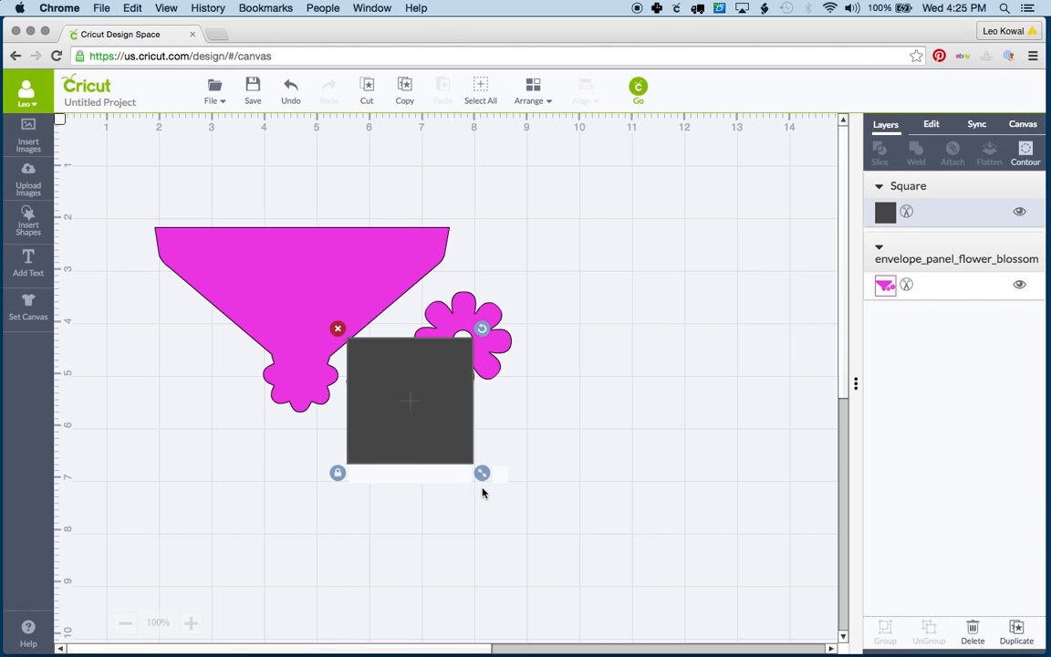
pyautogui.moveTo(482, 472); pyautogui.dragTo(434, 427)
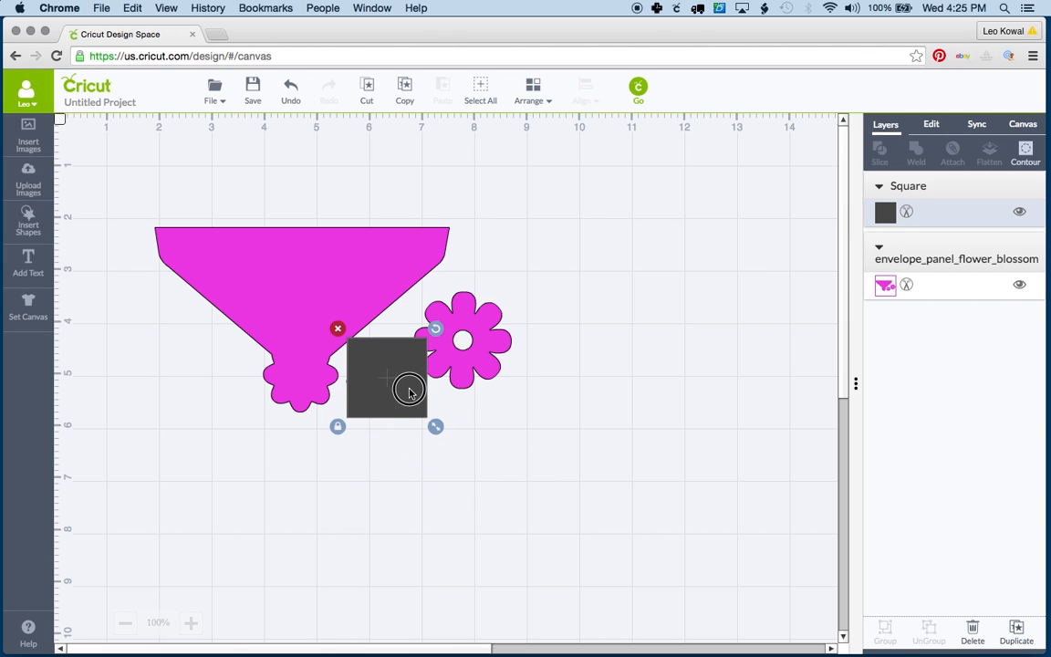
pyautogui.click(971, 648)
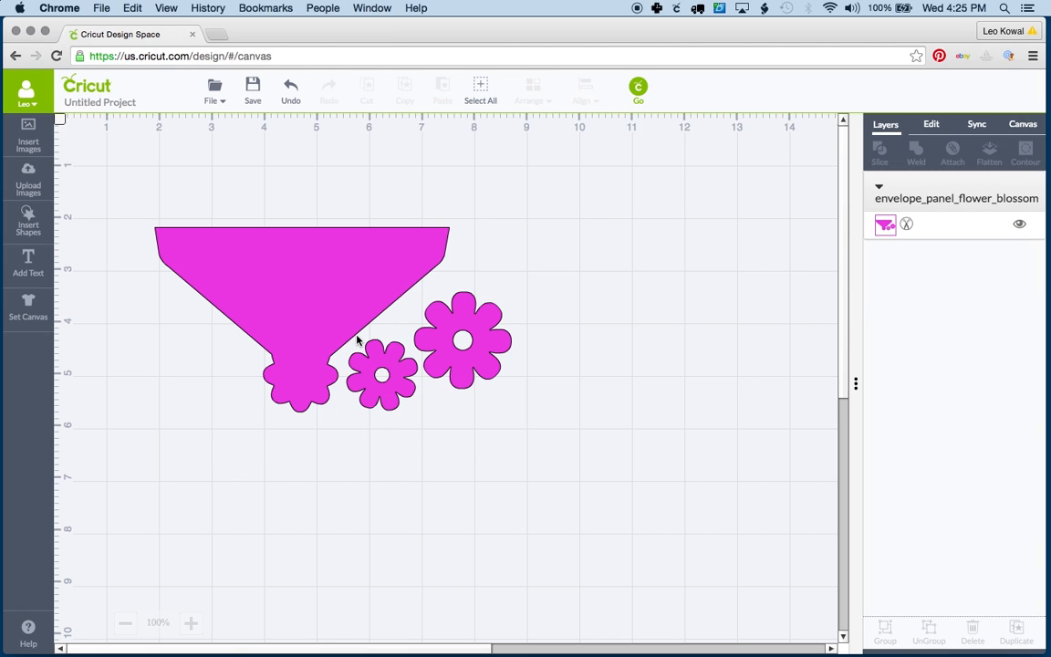
pyautogui.click(29, 225)
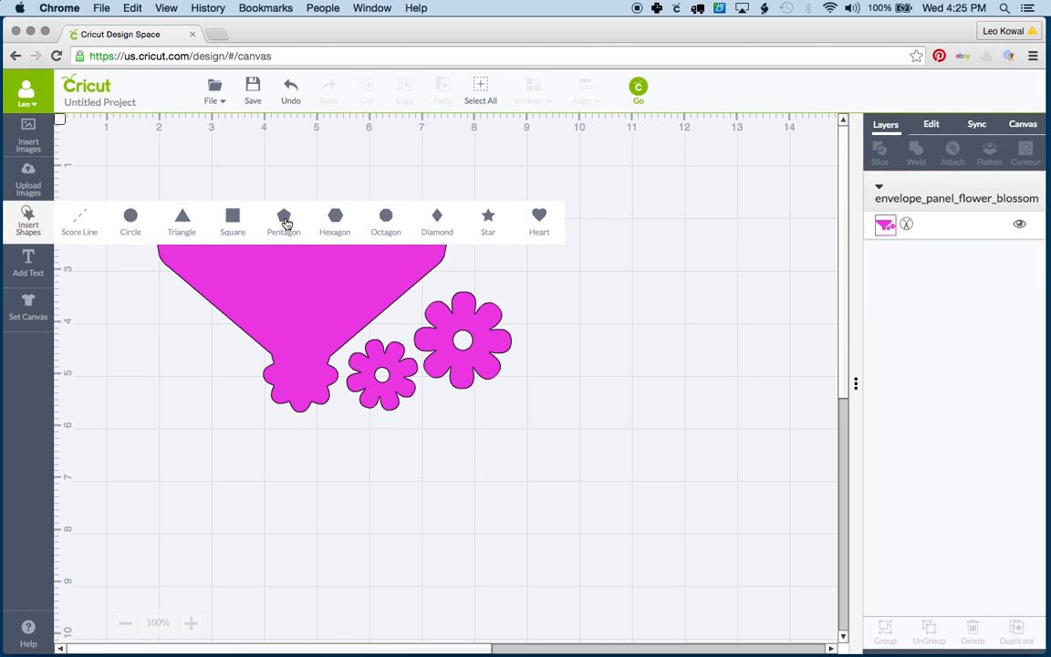
# - Slice the small flowers off with a circle and delete that circular piece, keeping the cone and large flower
pyautogui.click(130, 216)
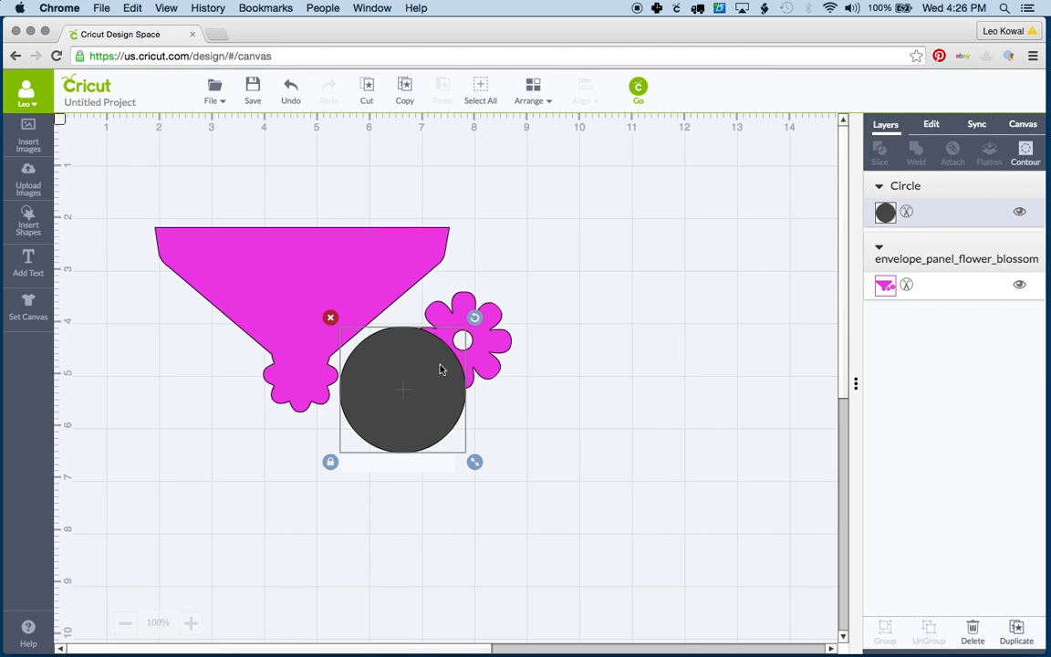
pyautogui.moveTo(536, 425)
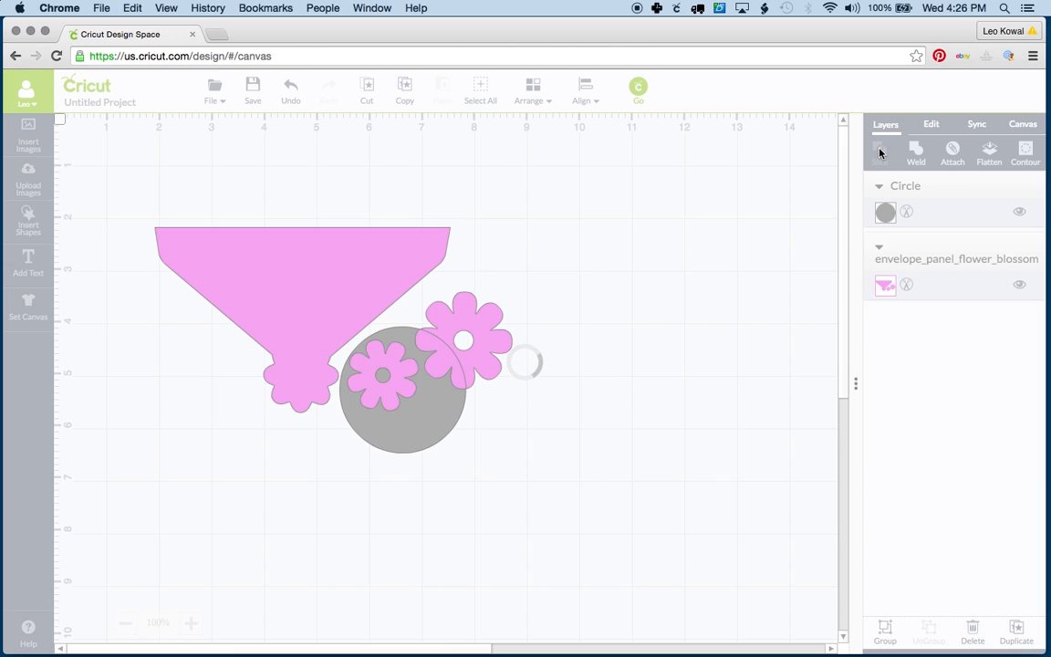
pyautogui.click(880, 153)
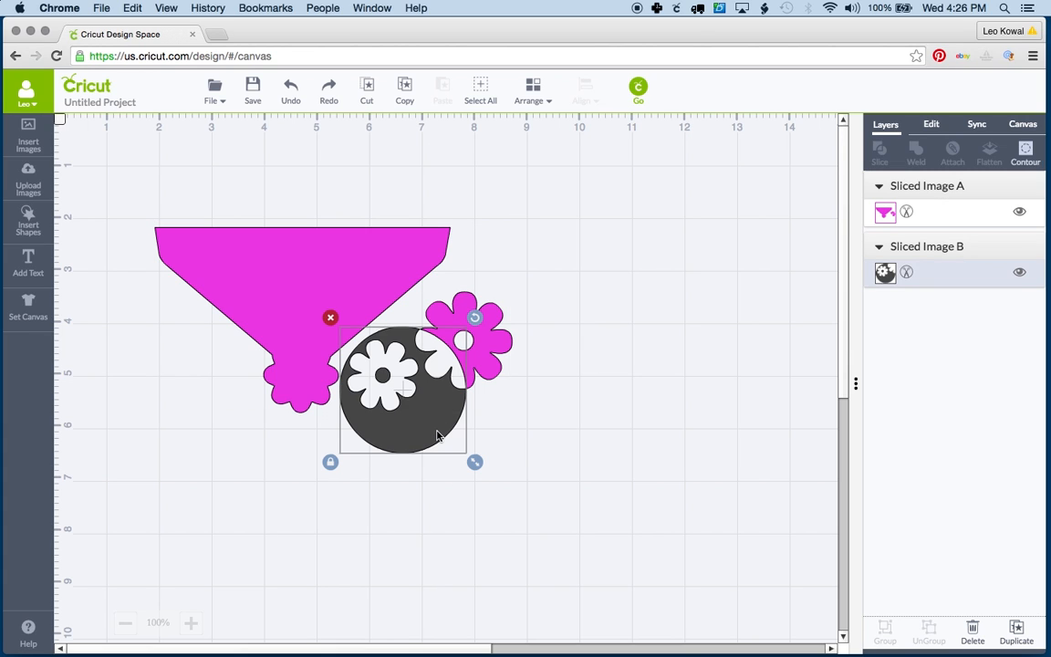
pyautogui.click(972, 628)
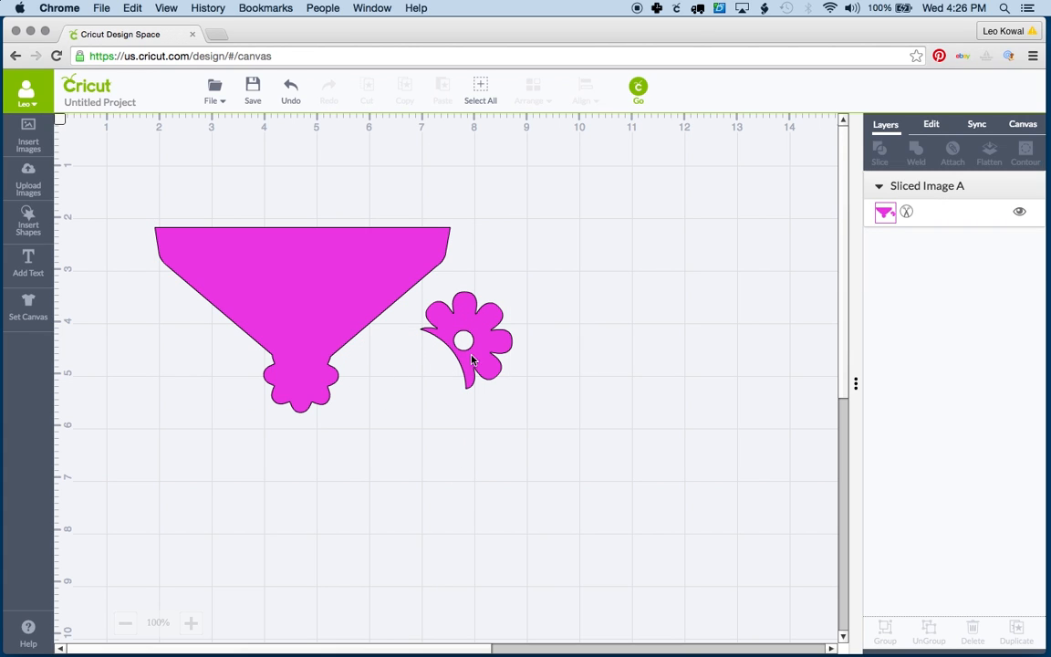
pyautogui.click(473, 343)
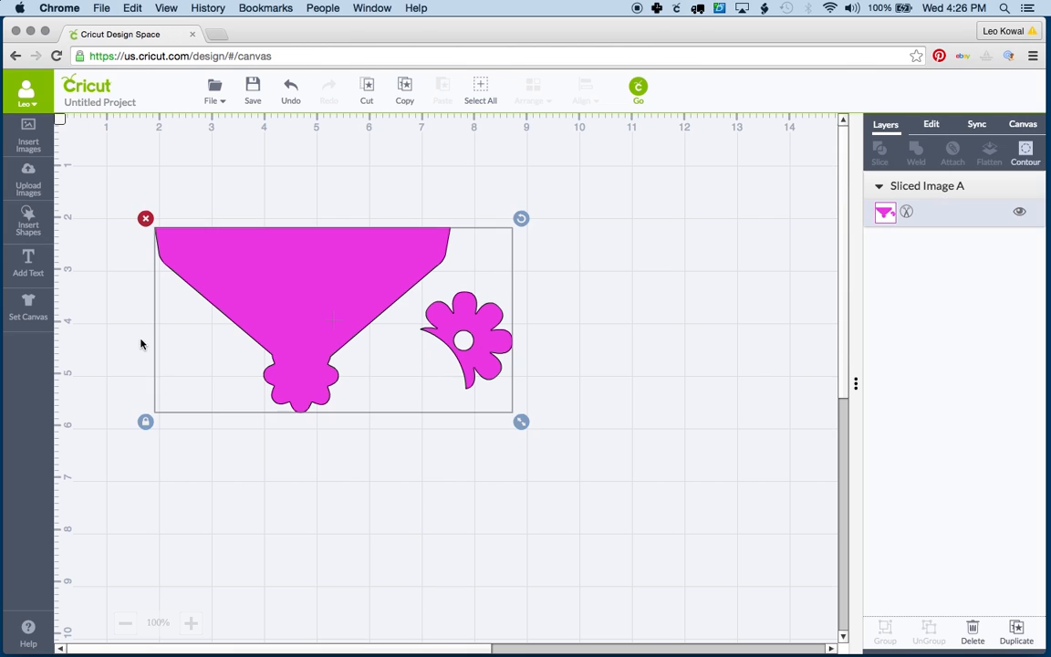
# - Slice a circle over the large flower to split it into its own separate piece
pyautogui.click(29, 219)
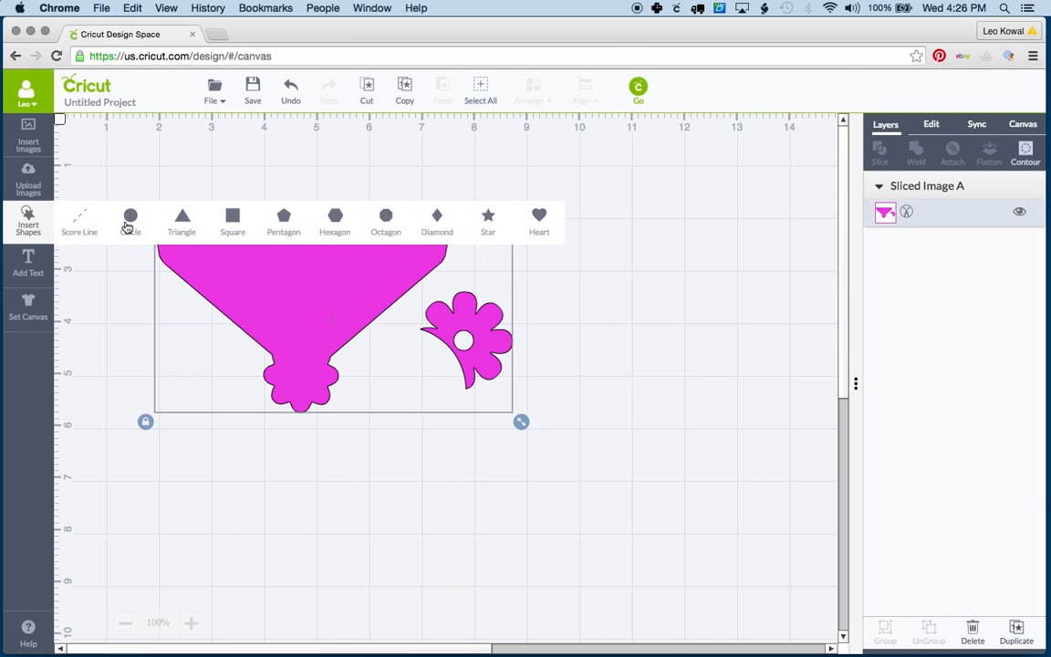
pyautogui.click(132, 215)
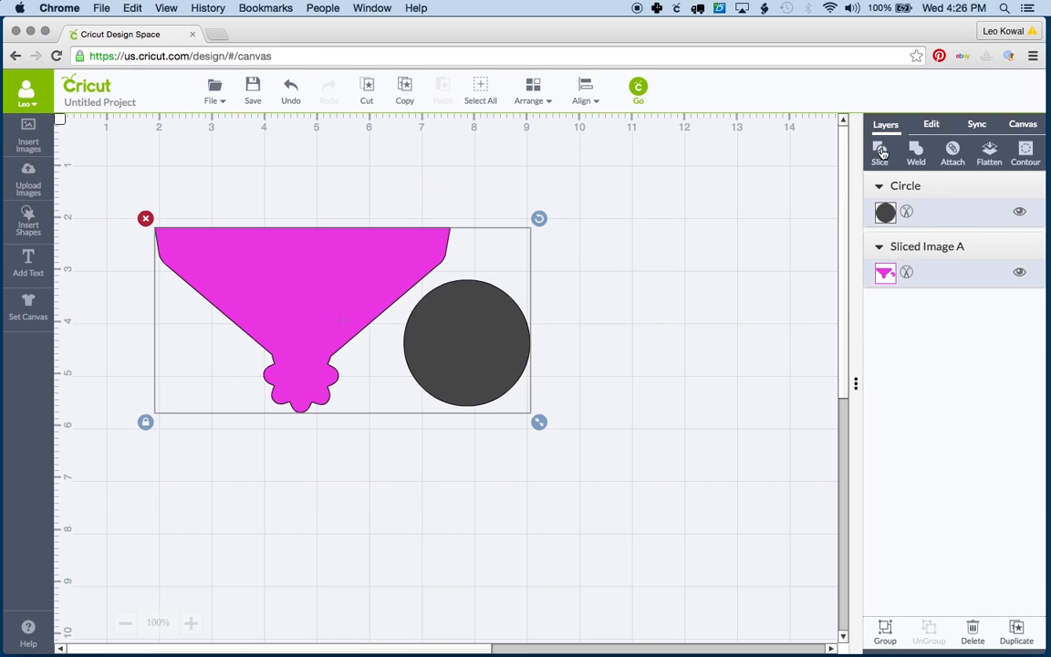
pyautogui.click(880, 151)
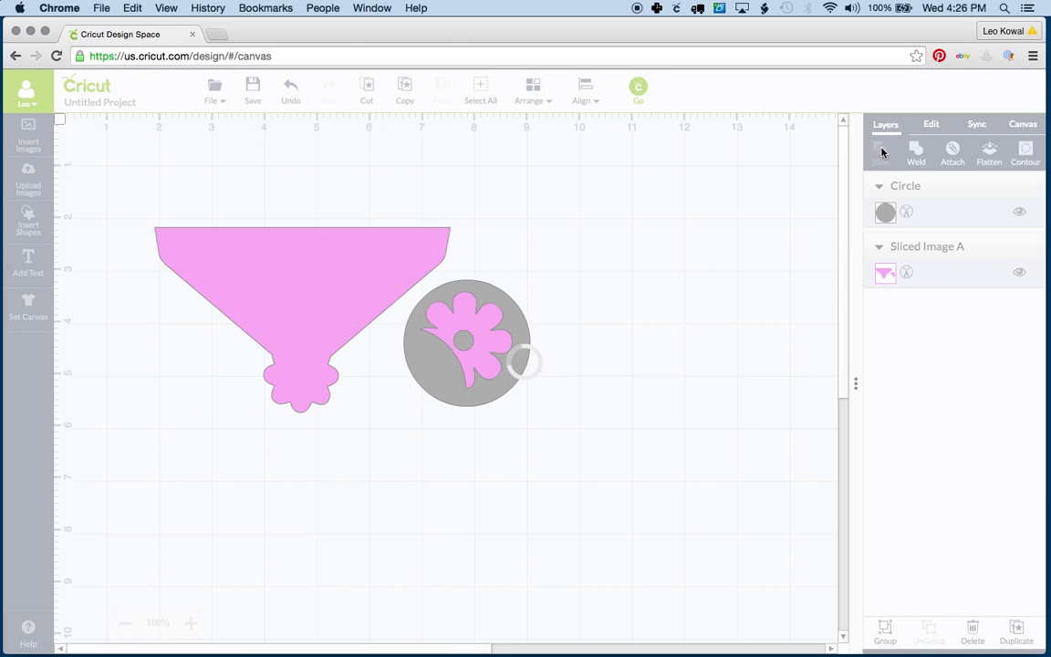
pyautogui.click(880, 150)
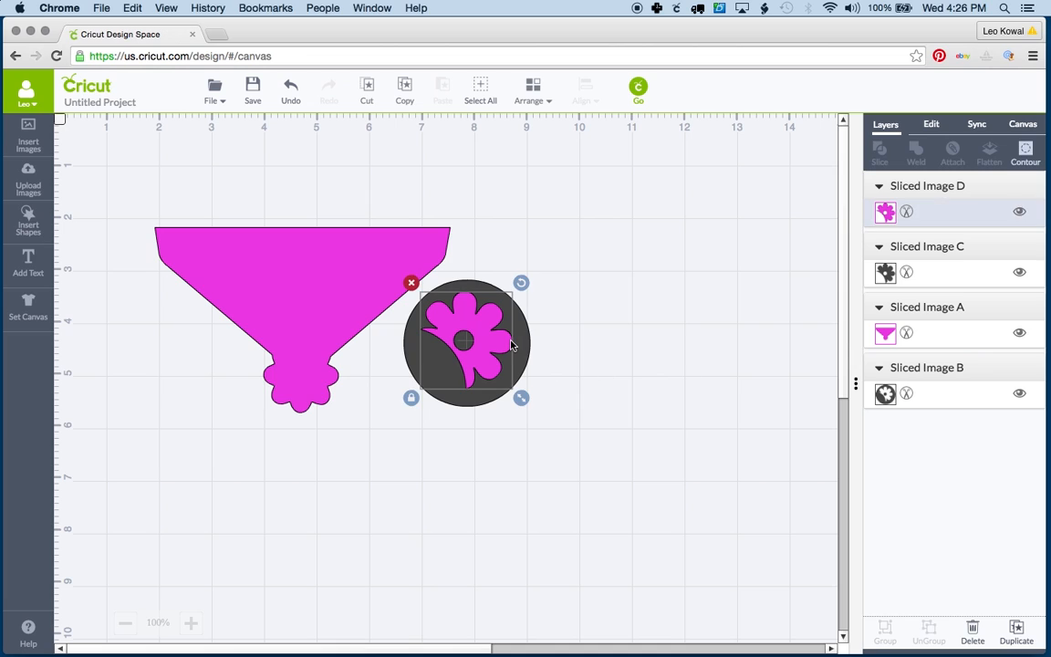